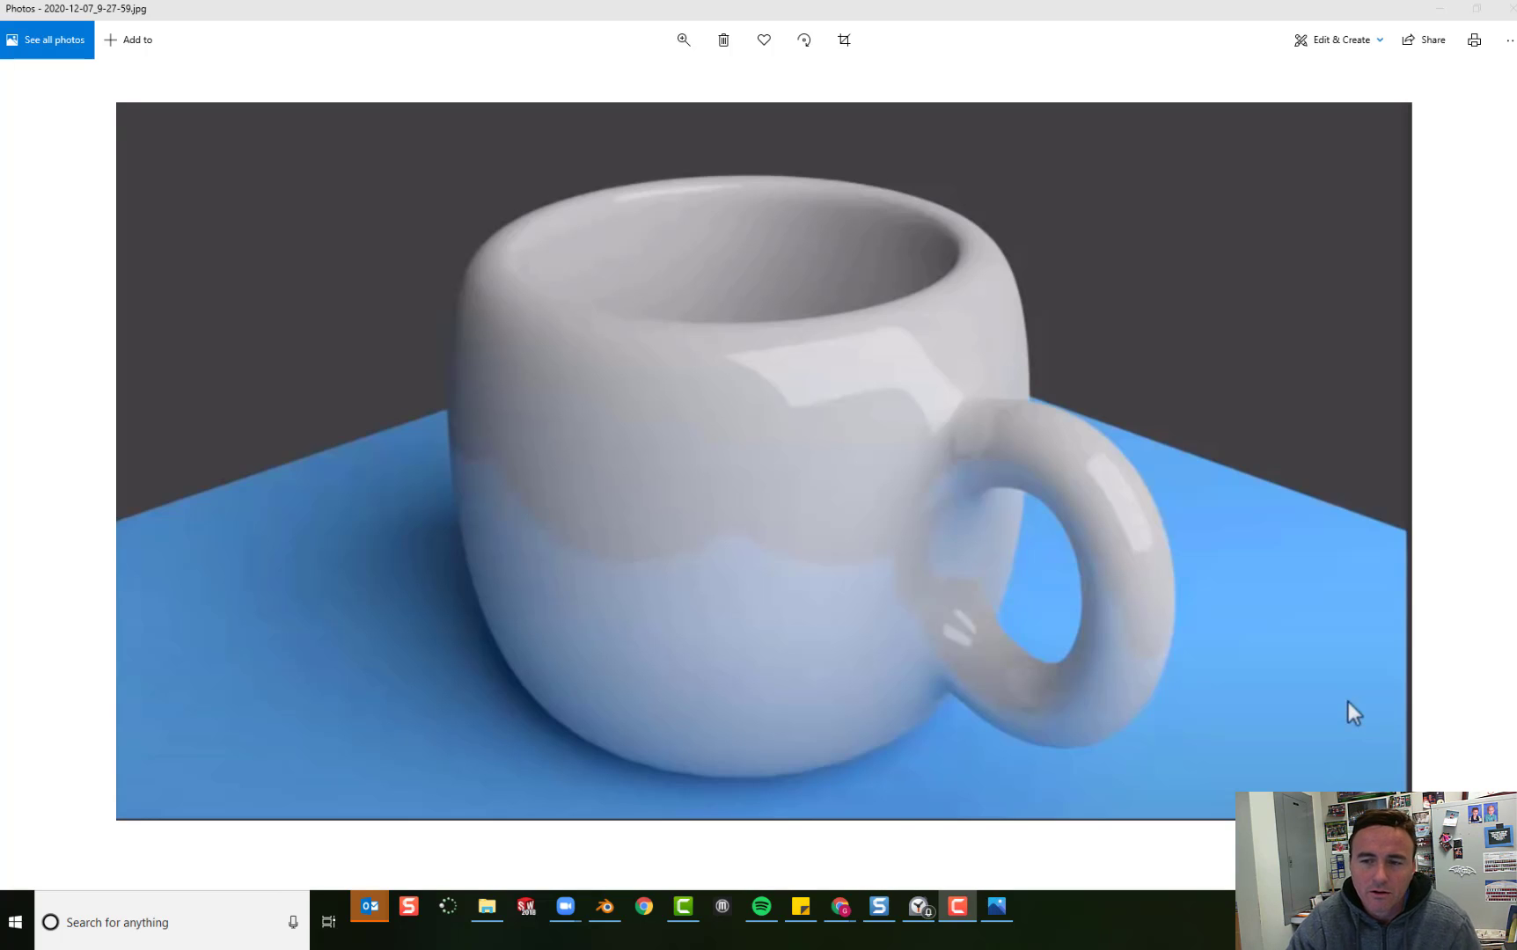
{"action": "mouse_move", "coordinate": [1024, 271]}
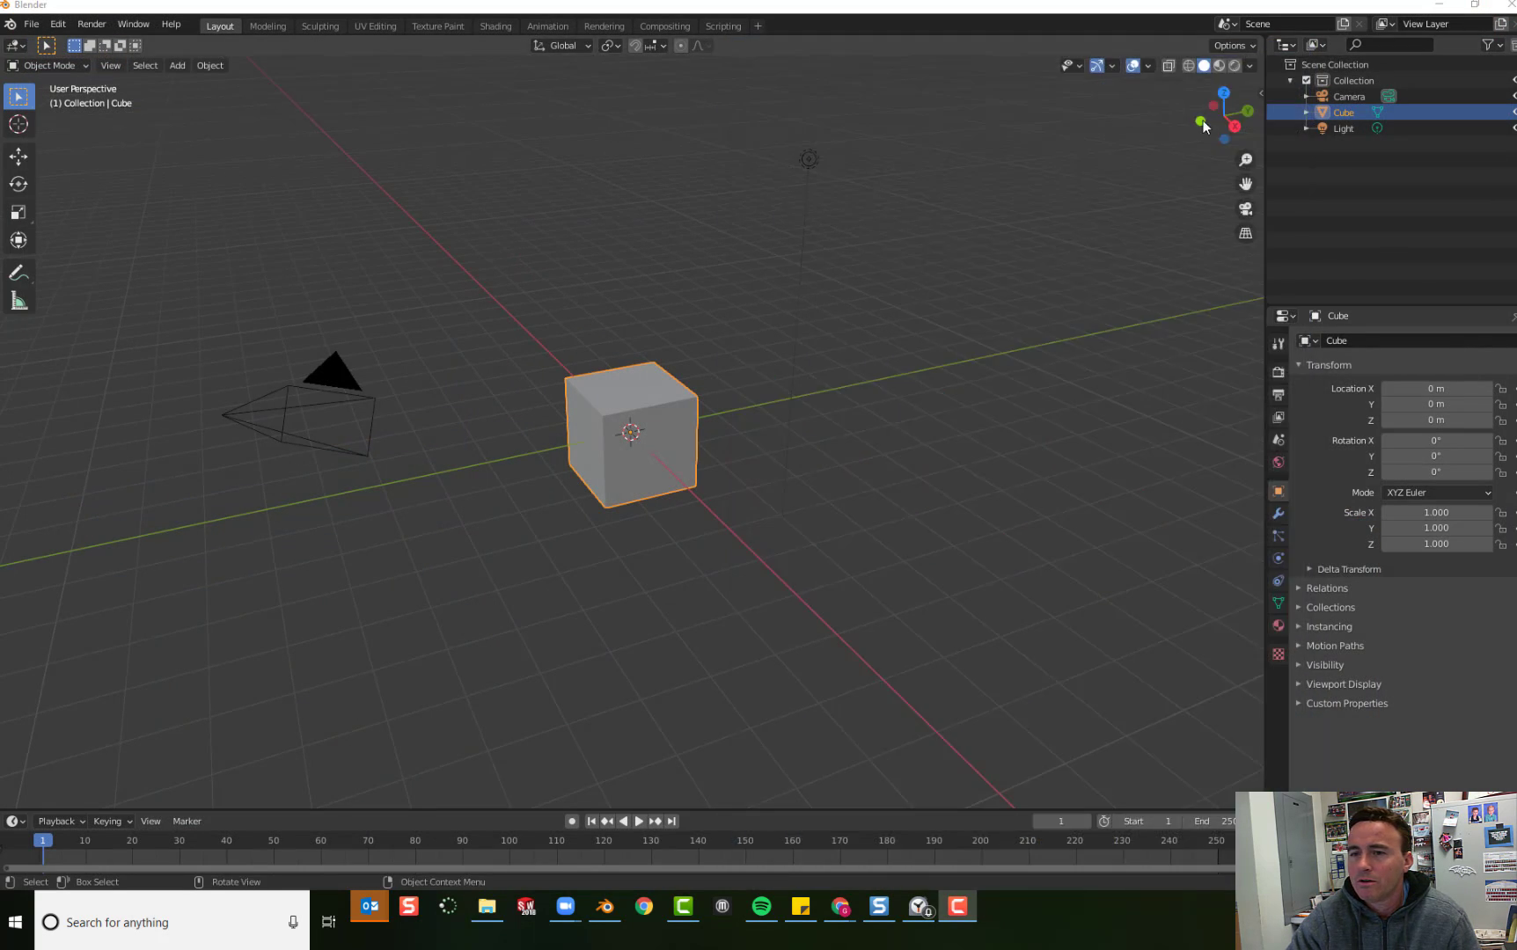
{"action": "mouse_move", "coordinate": [680, 380]}
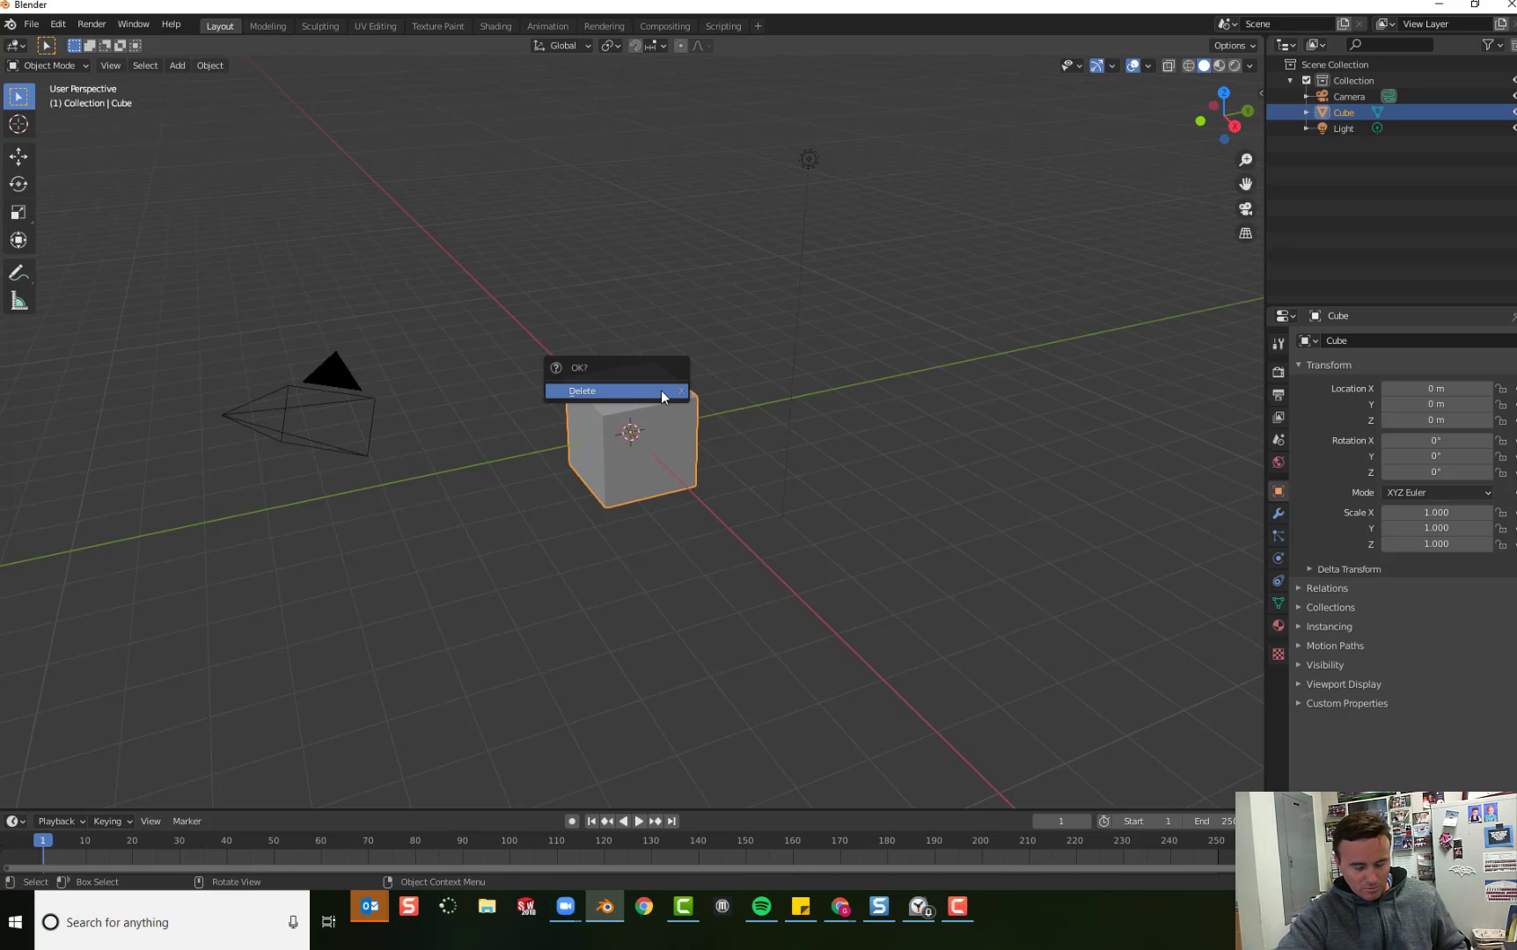
{"action": "mouse_move", "coordinate": [609, 394]}
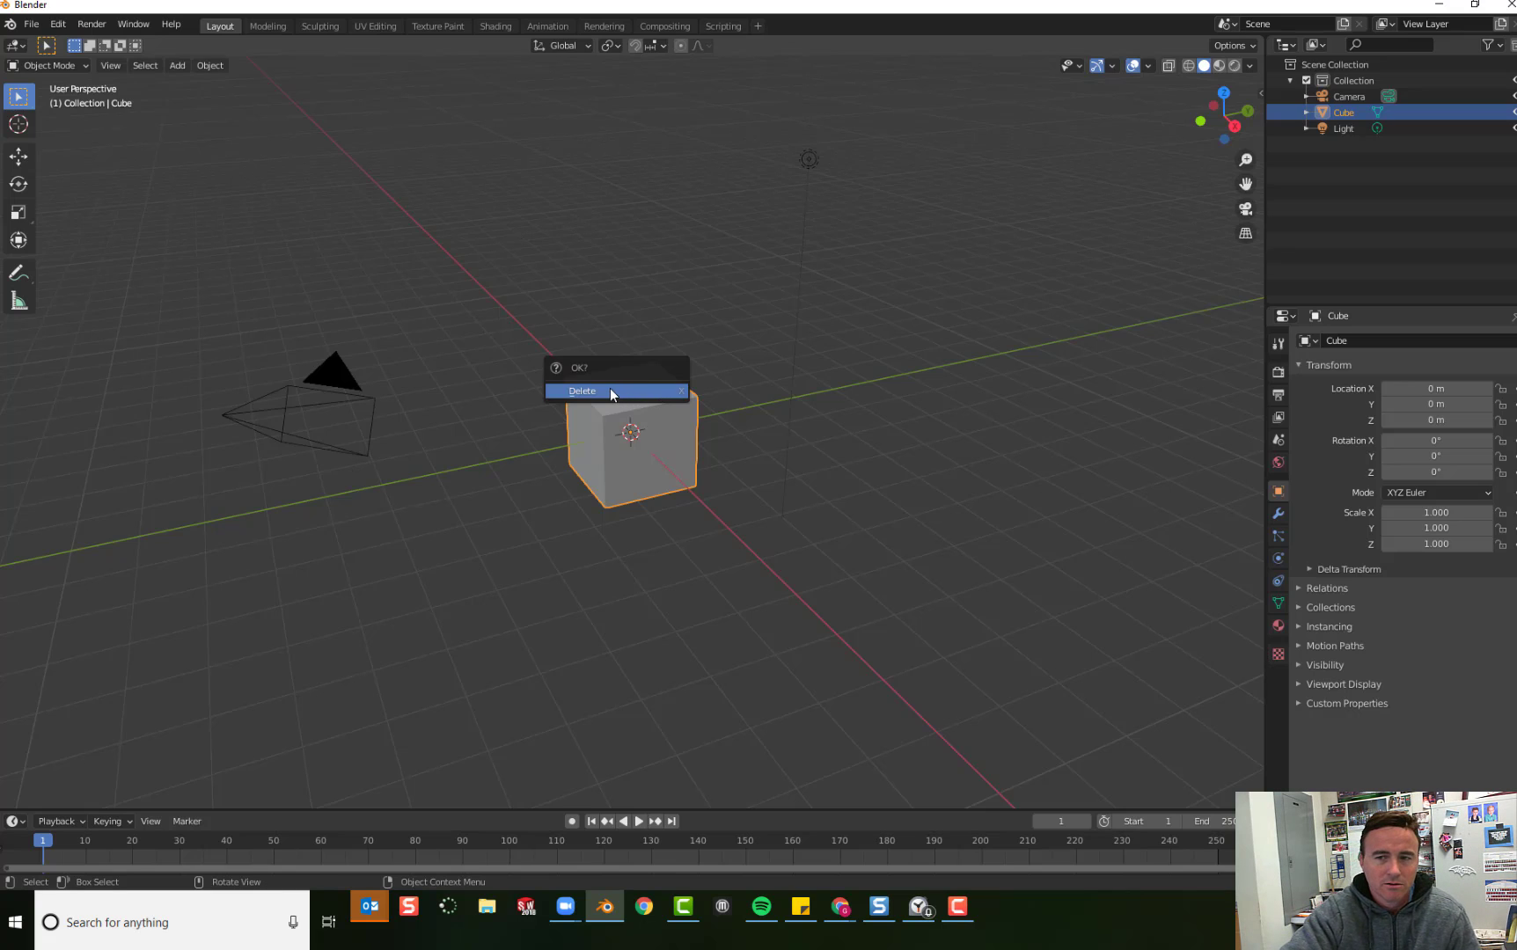
Step: Delete the default cube, leaving only the camera and light in the scene
{"action": "left_click", "coordinate": [581, 391]}
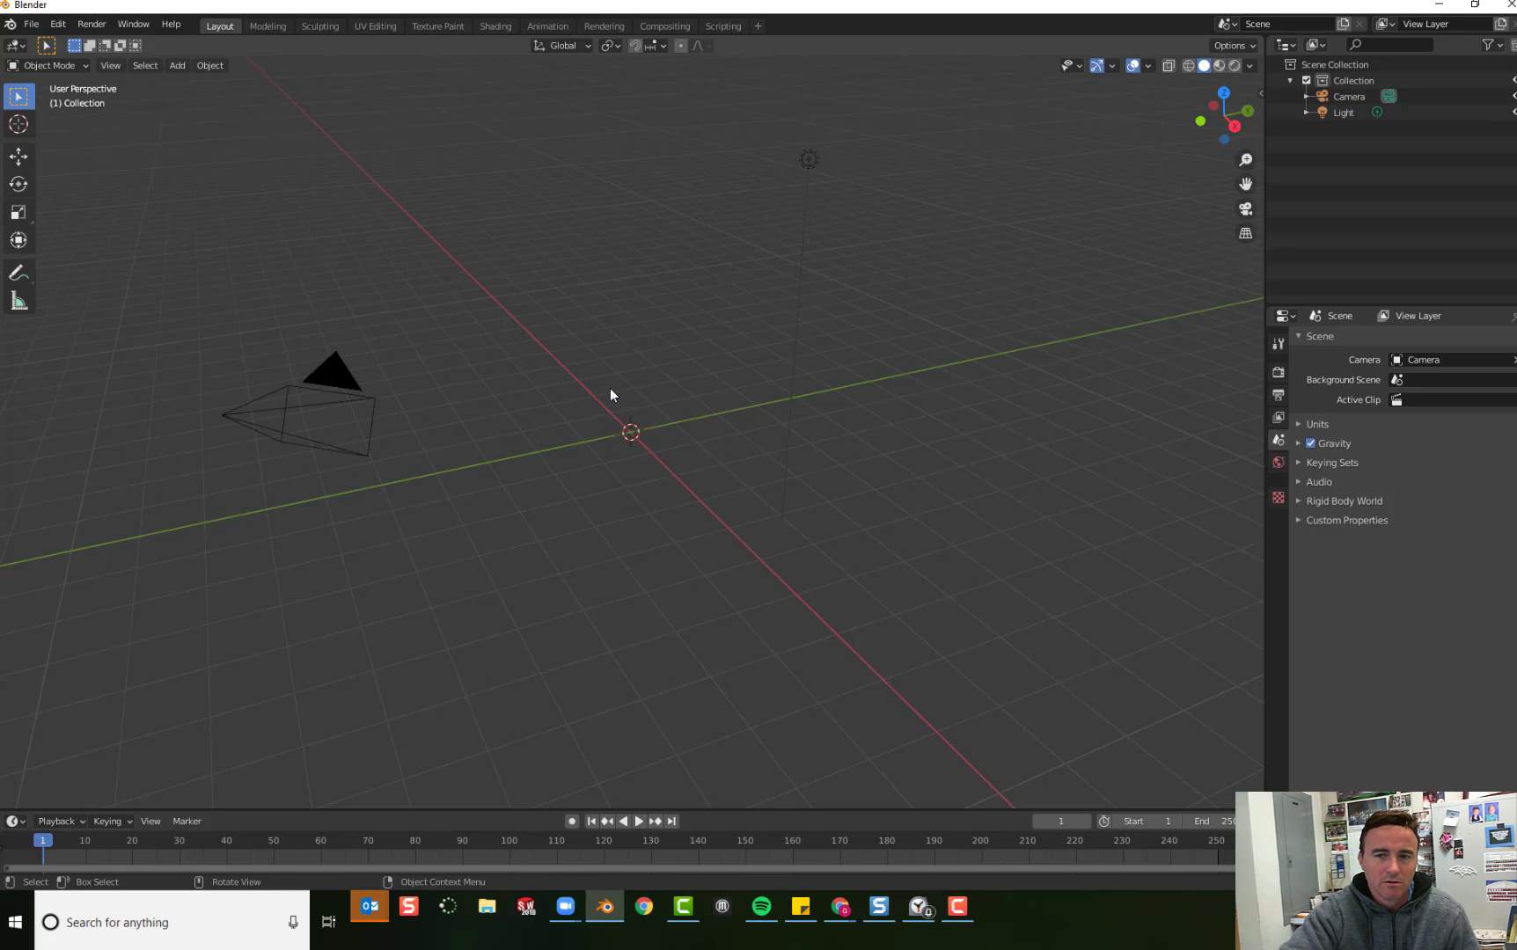
{"action": "mouse_move", "coordinate": [810, 479]}
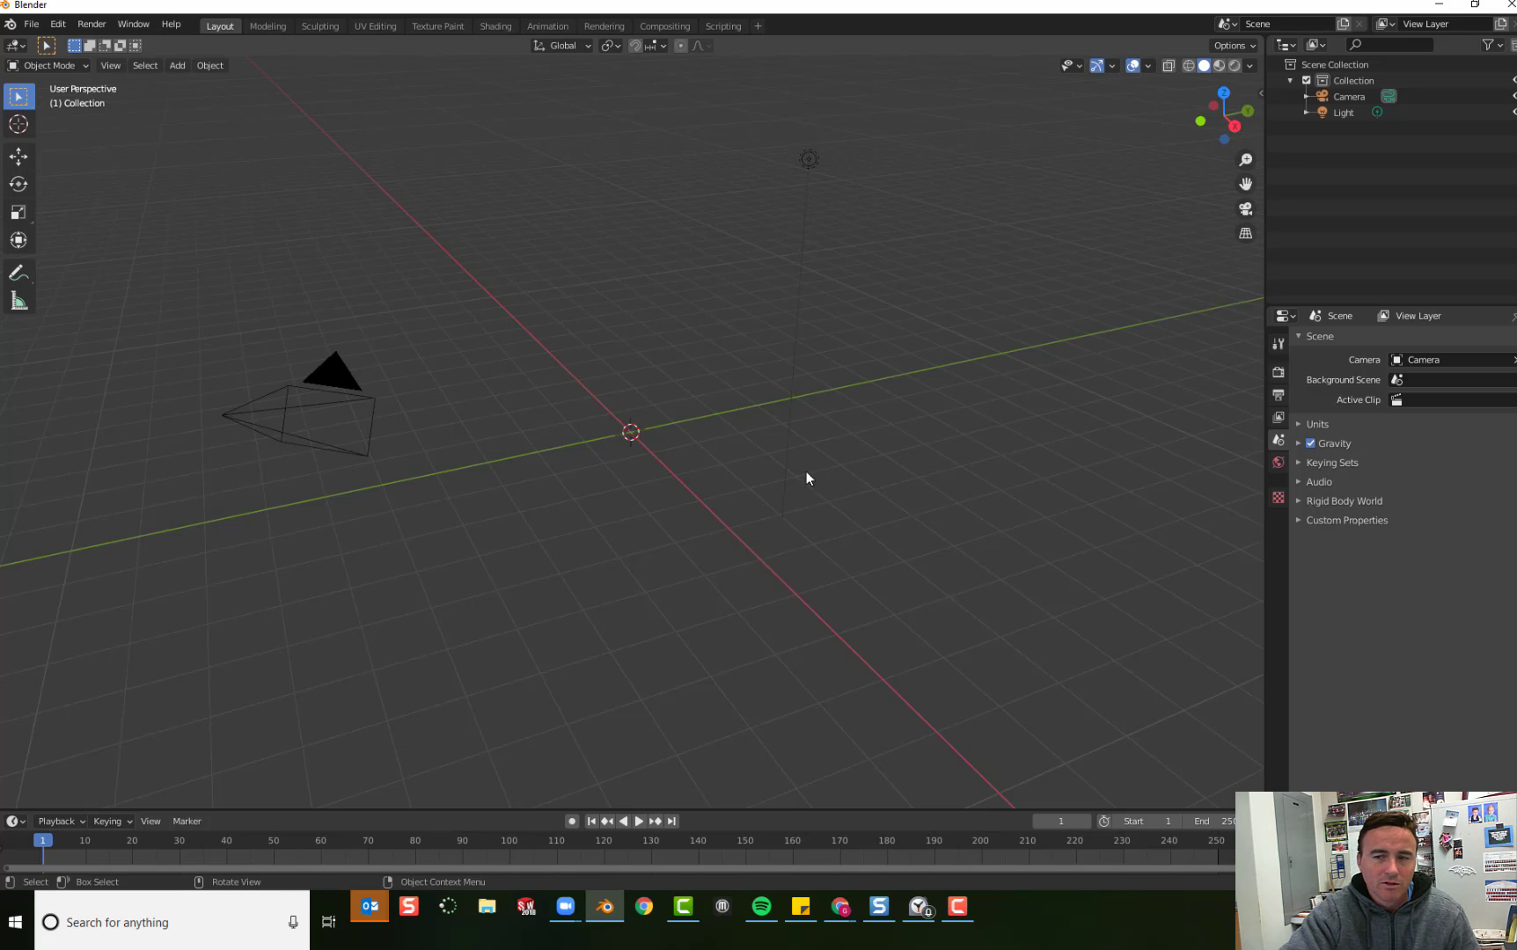
{"action": "mouse_move", "coordinate": [744, 560]}
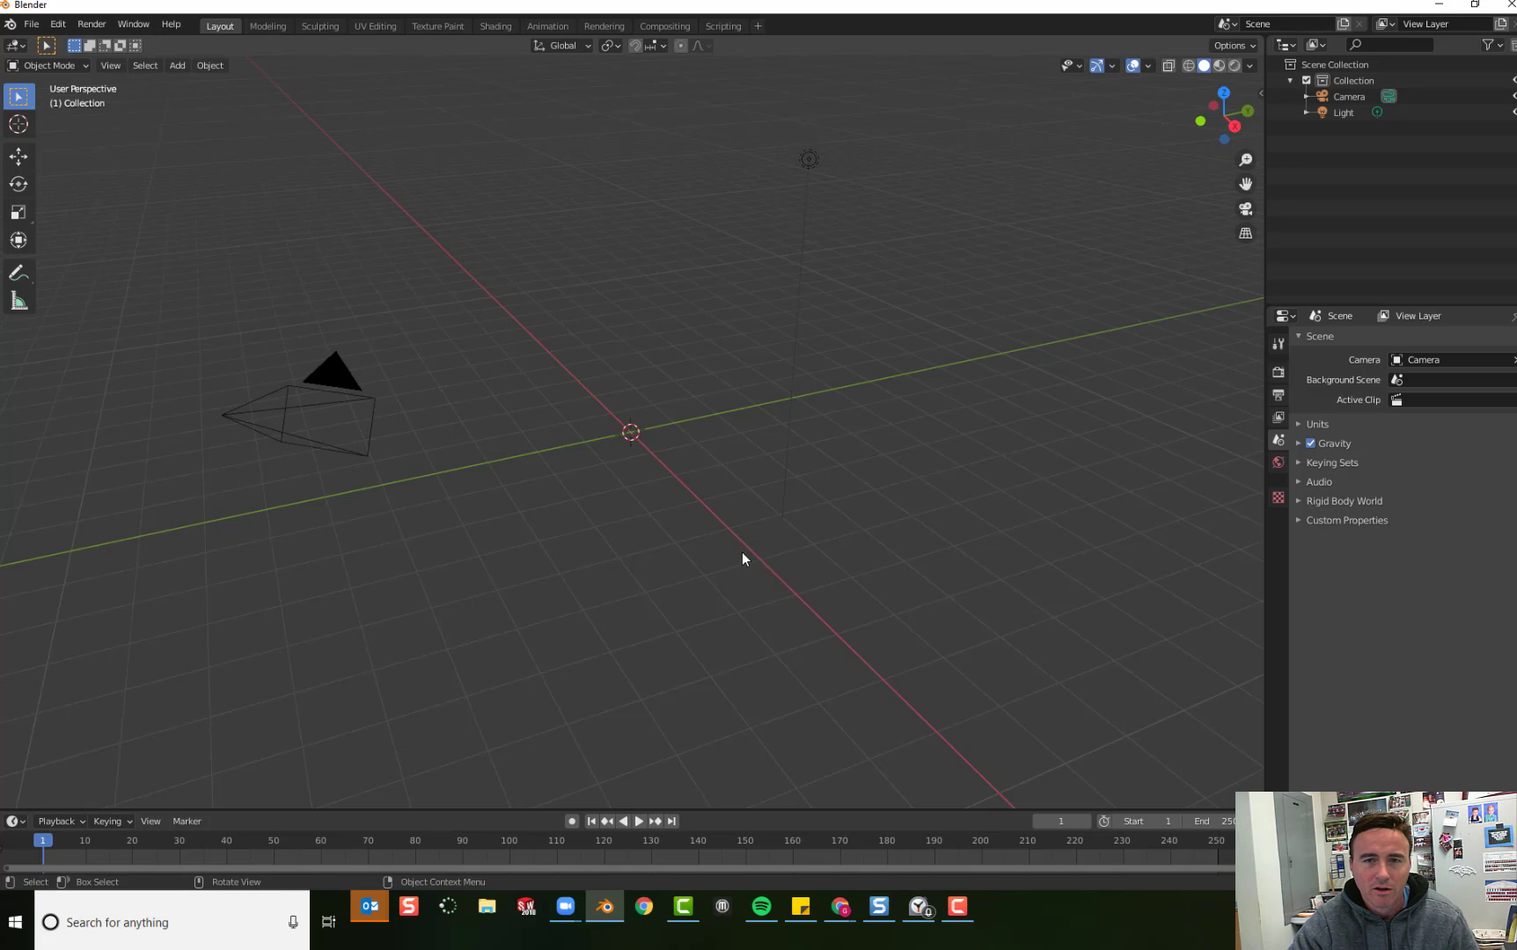
{"action": "mouse_move", "coordinate": [1246, 234]}
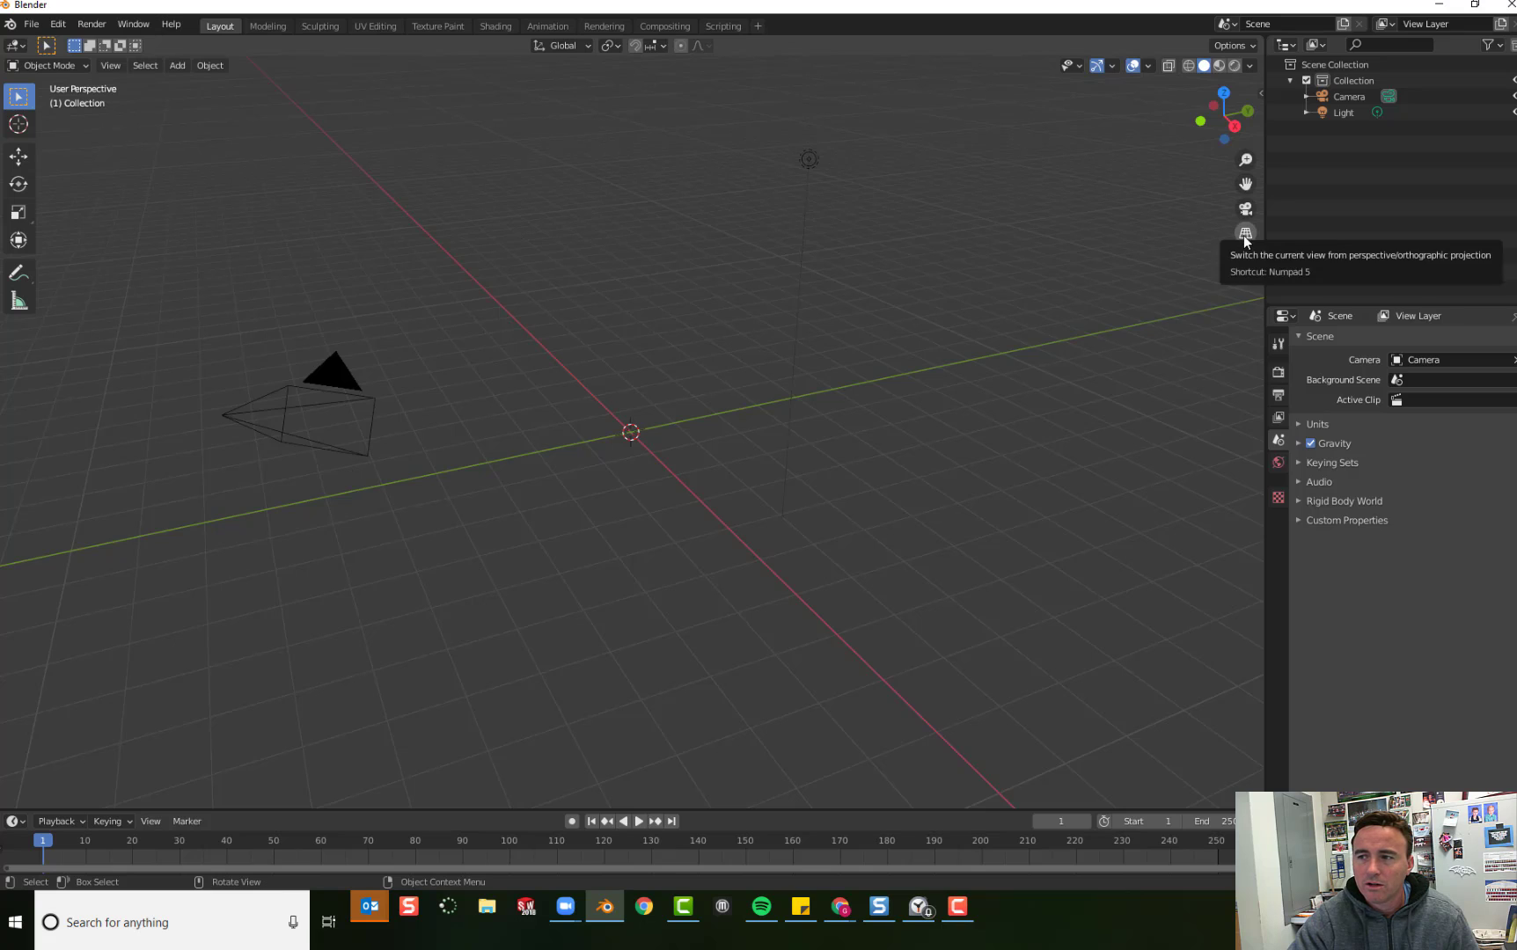
Step: Switch the viewport to Front Orthographic view via the gizmo
{"action": "left_click", "coordinate": [1246, 233]}
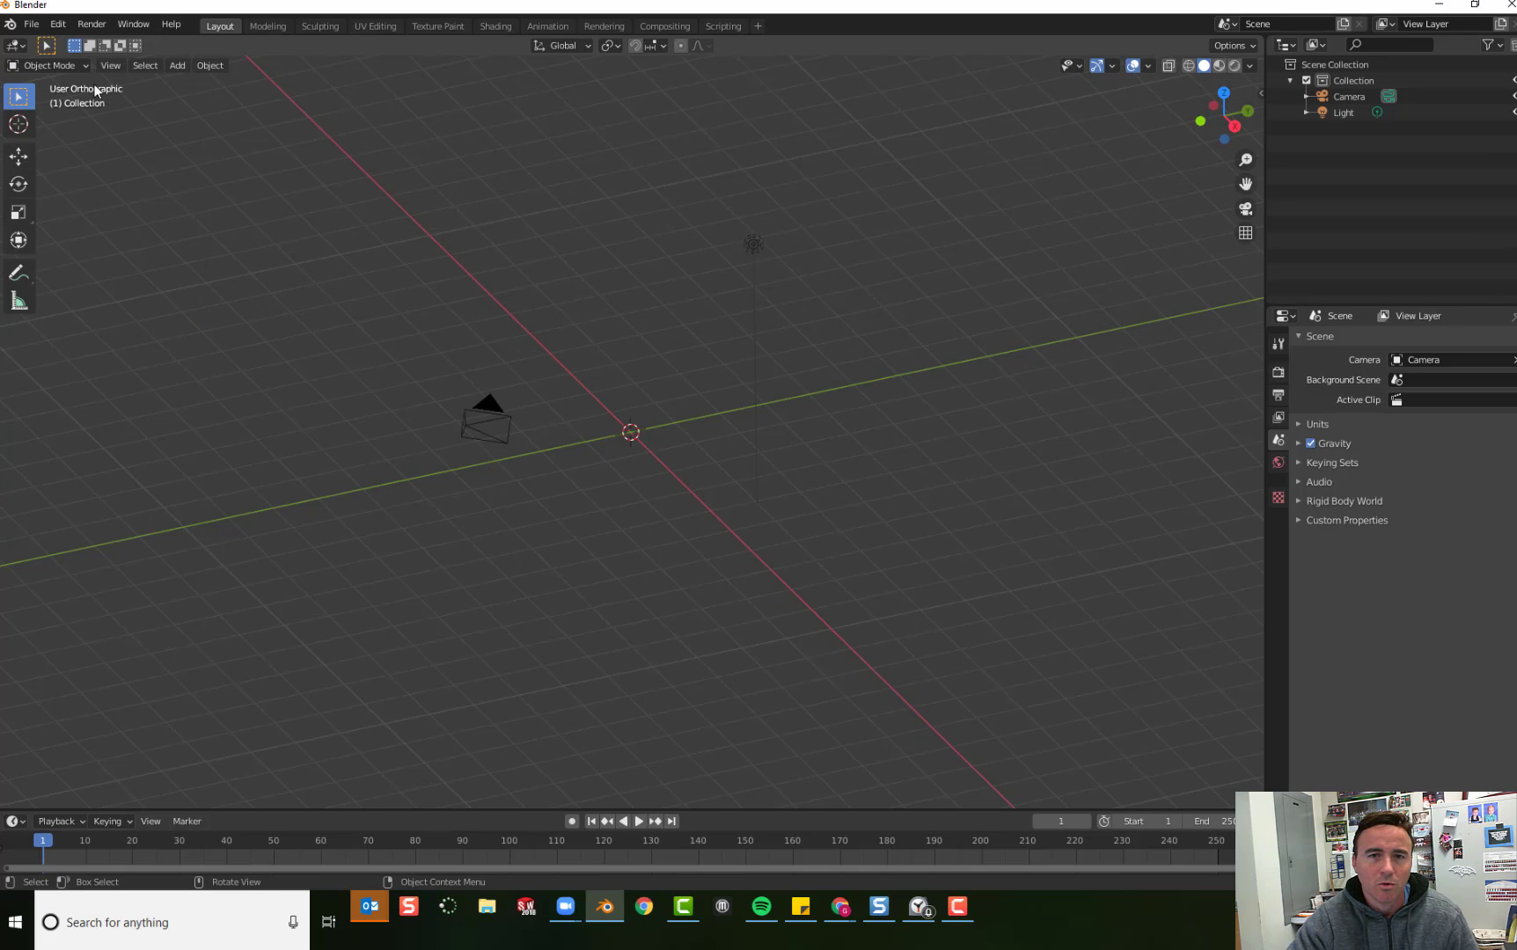
{"action": "mouse_move", "coordinate": [991, 306]}
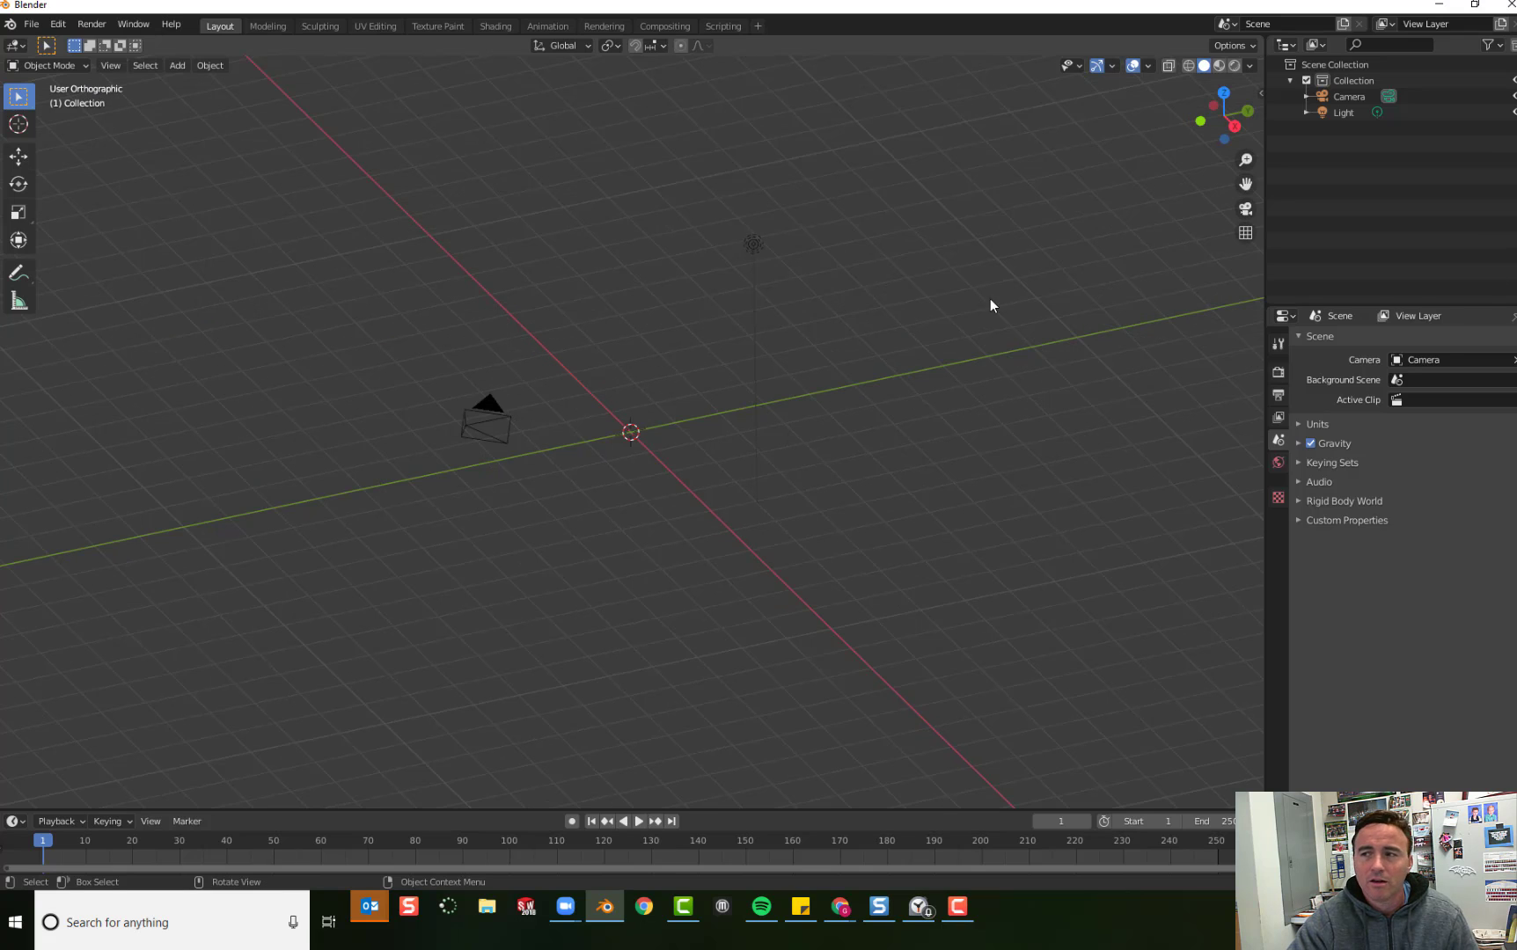
{"action": "mouse_move", "coordinate": [1199, 121]}
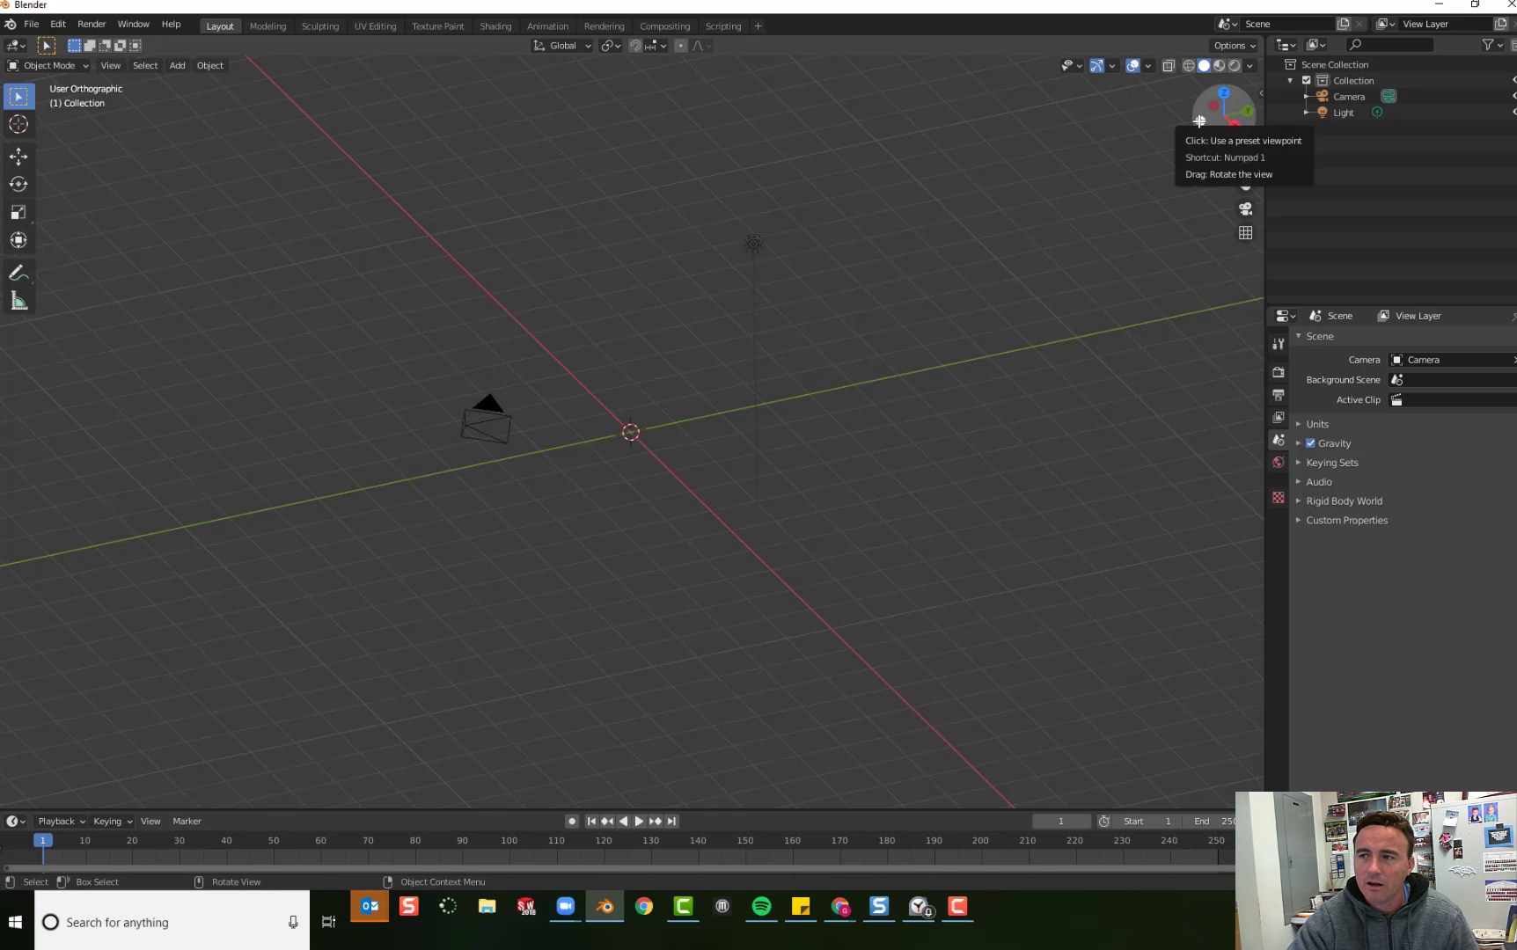
{"action": "left_click", "coordinate": [1223, 116]}
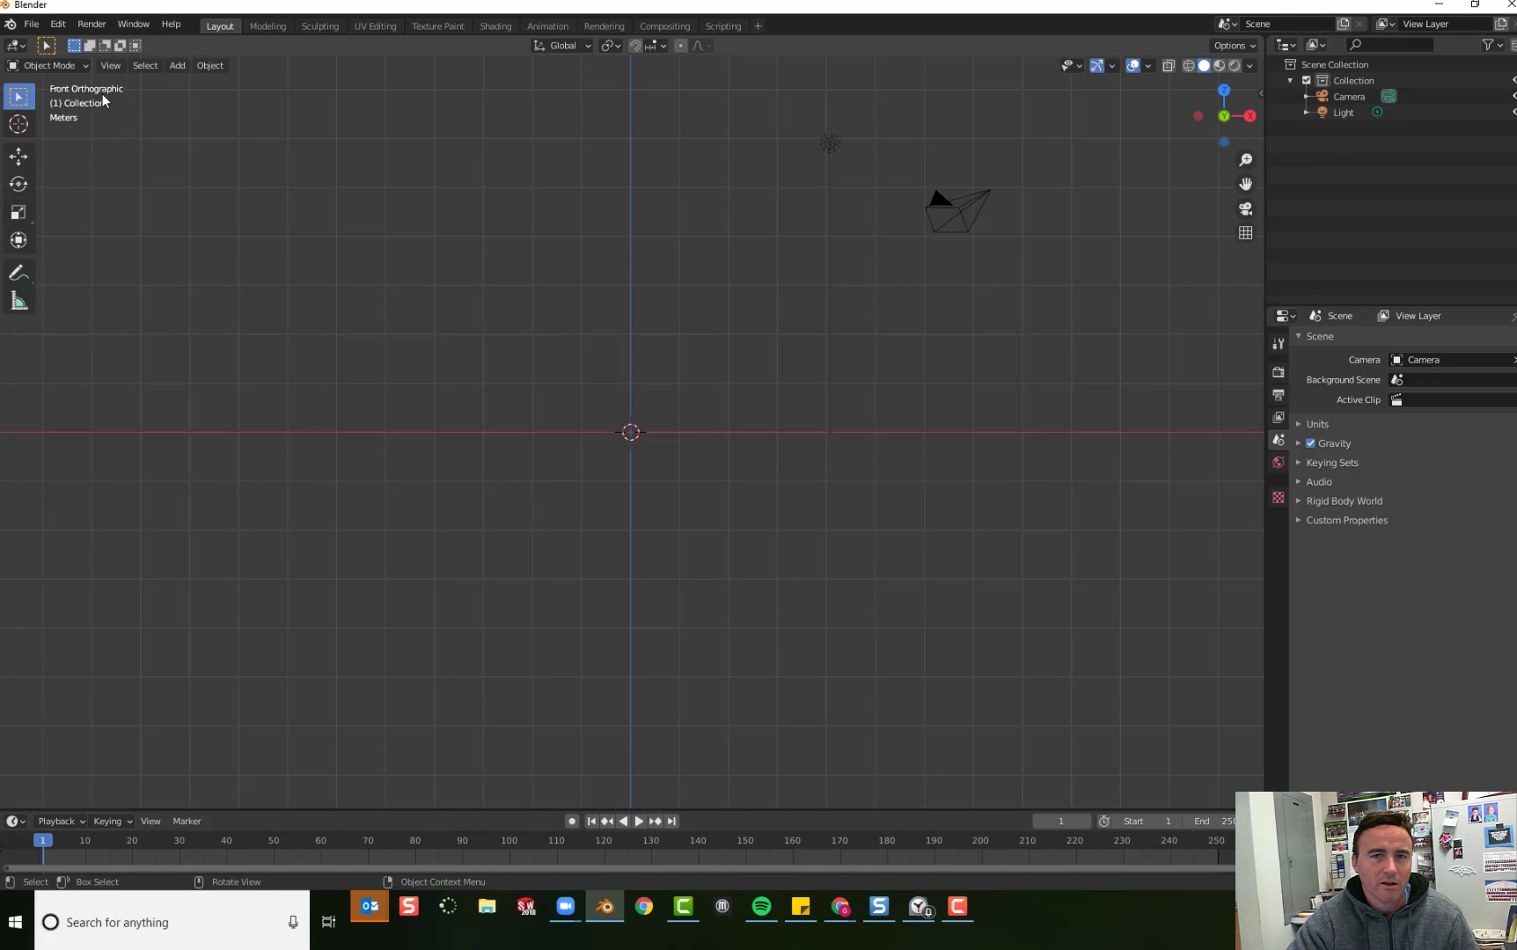
{"action": "mouse_move", "coordinate": [454, 106]}
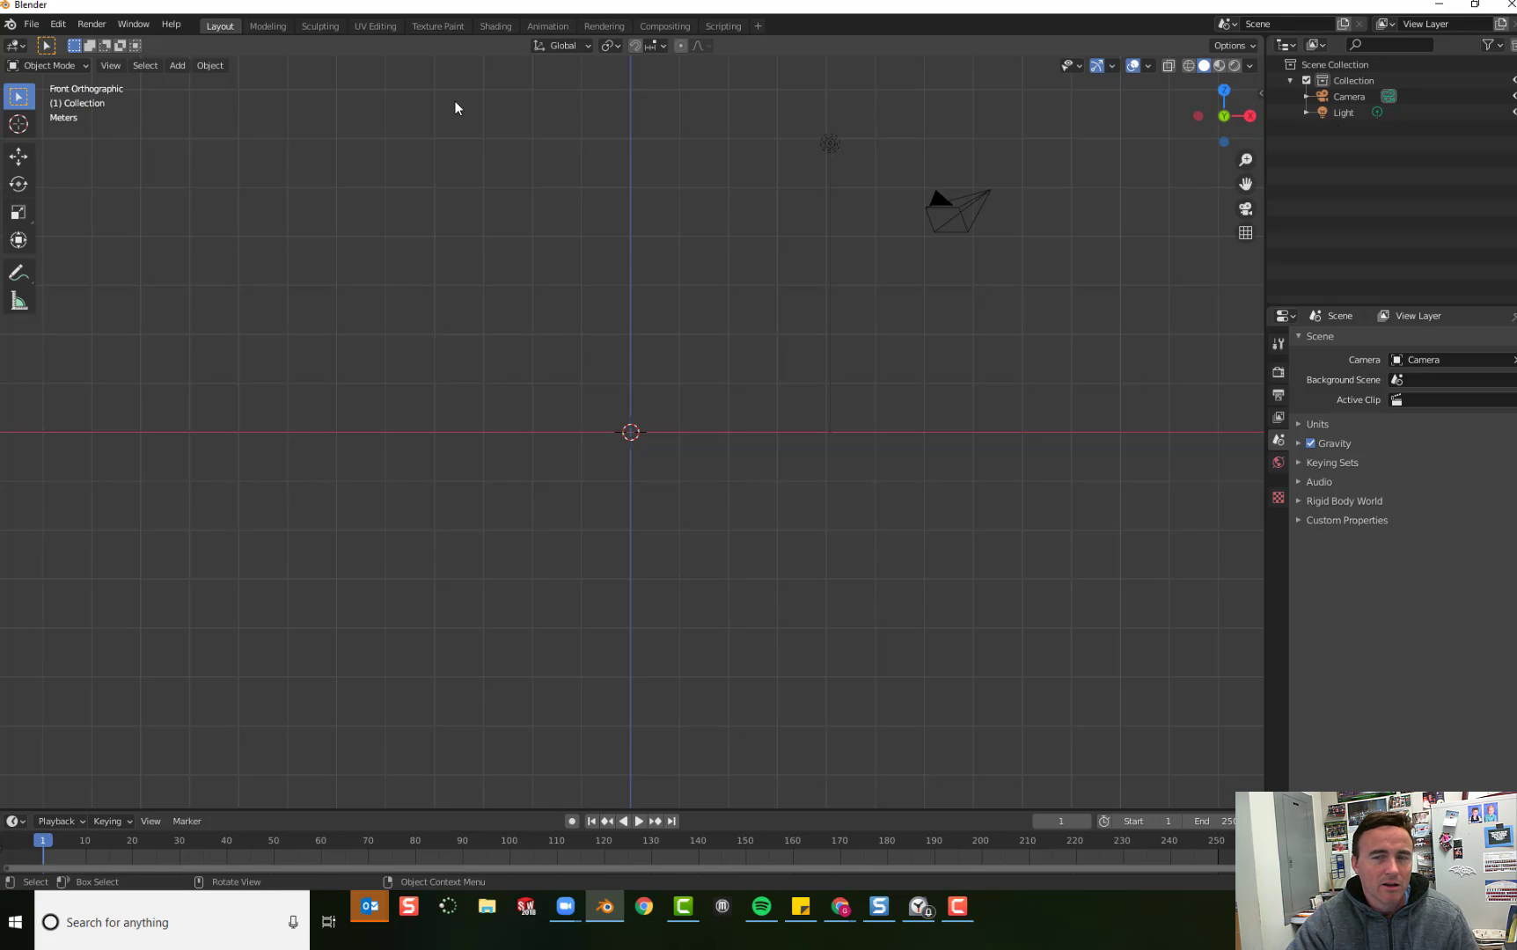
{"action": "mouse_move", "coordinate": [1222, 116]}
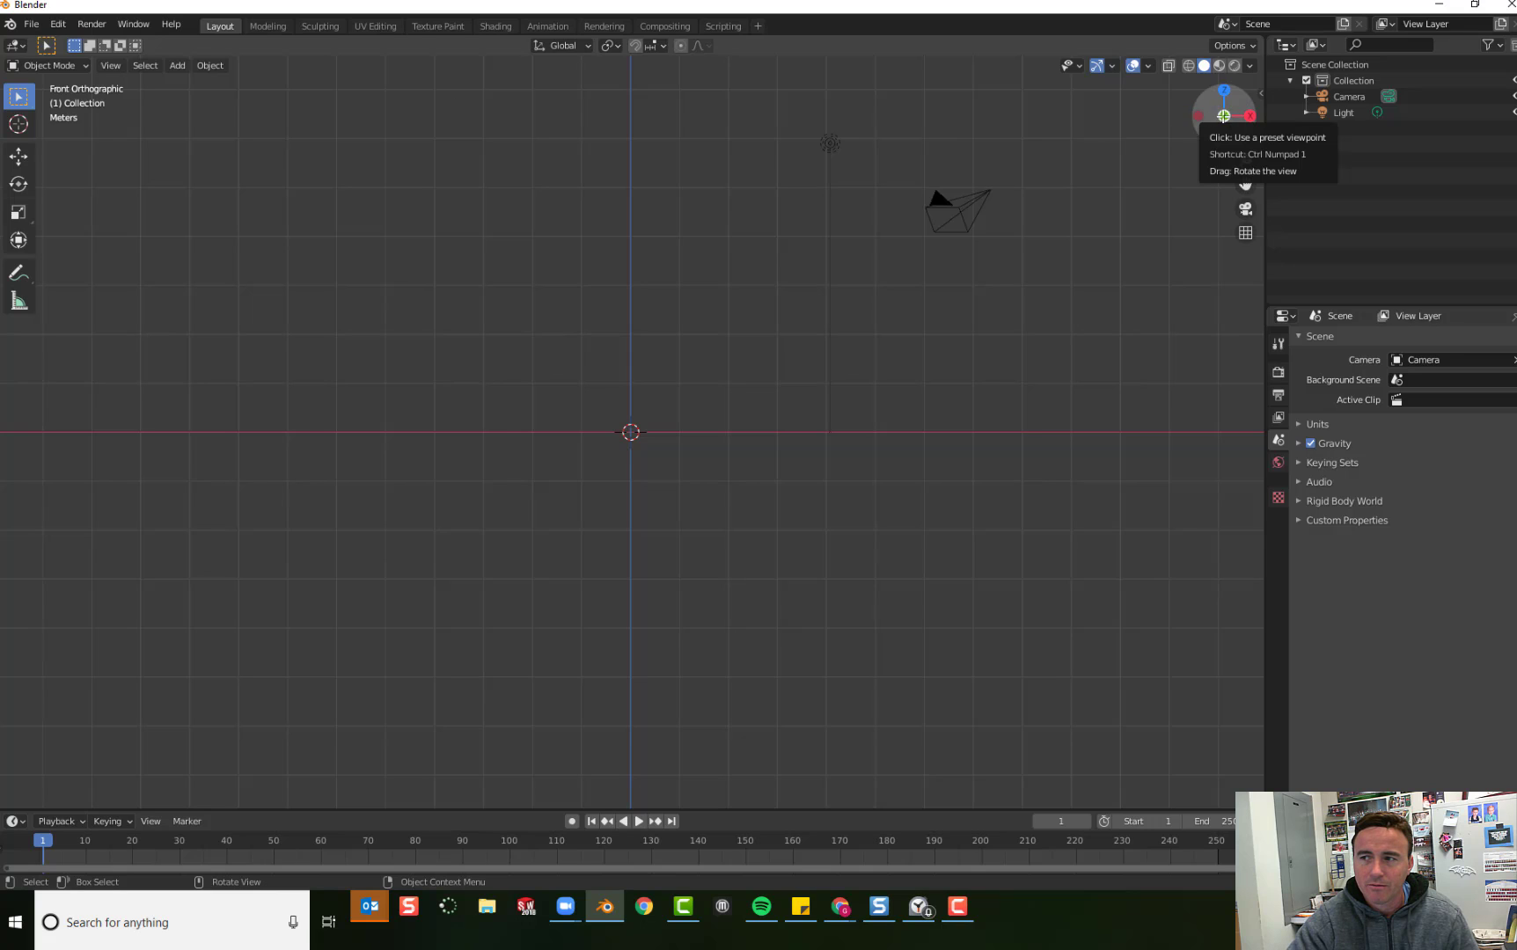
{"action": "mouse_move", "coordinate": [699, 352]}
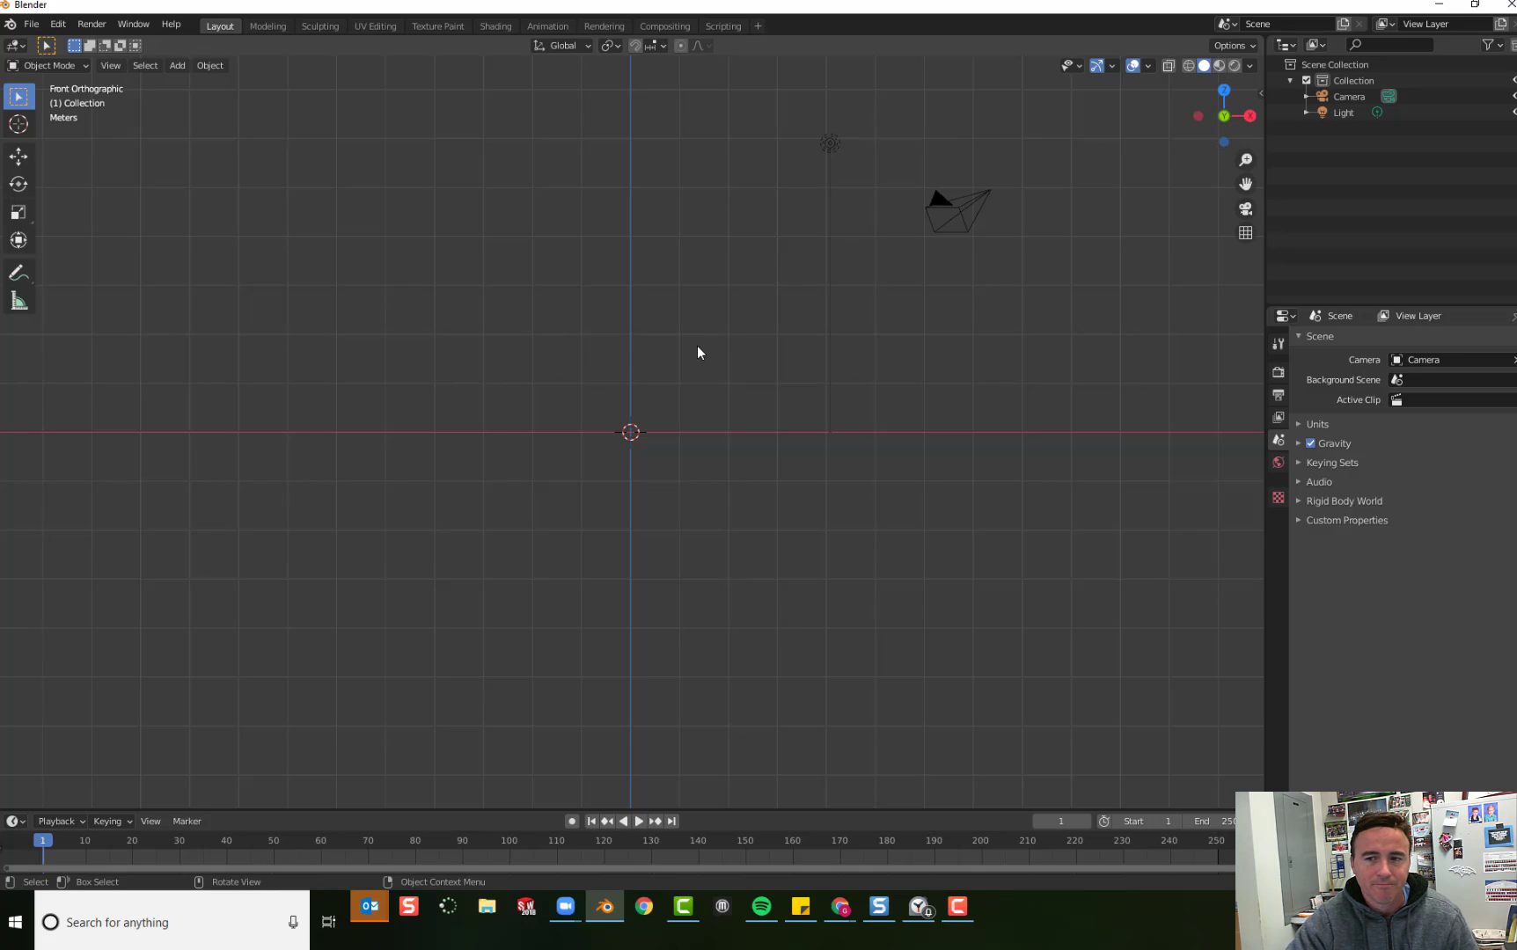
{"action": "mouse_move", "coordinate": [109, 147]}
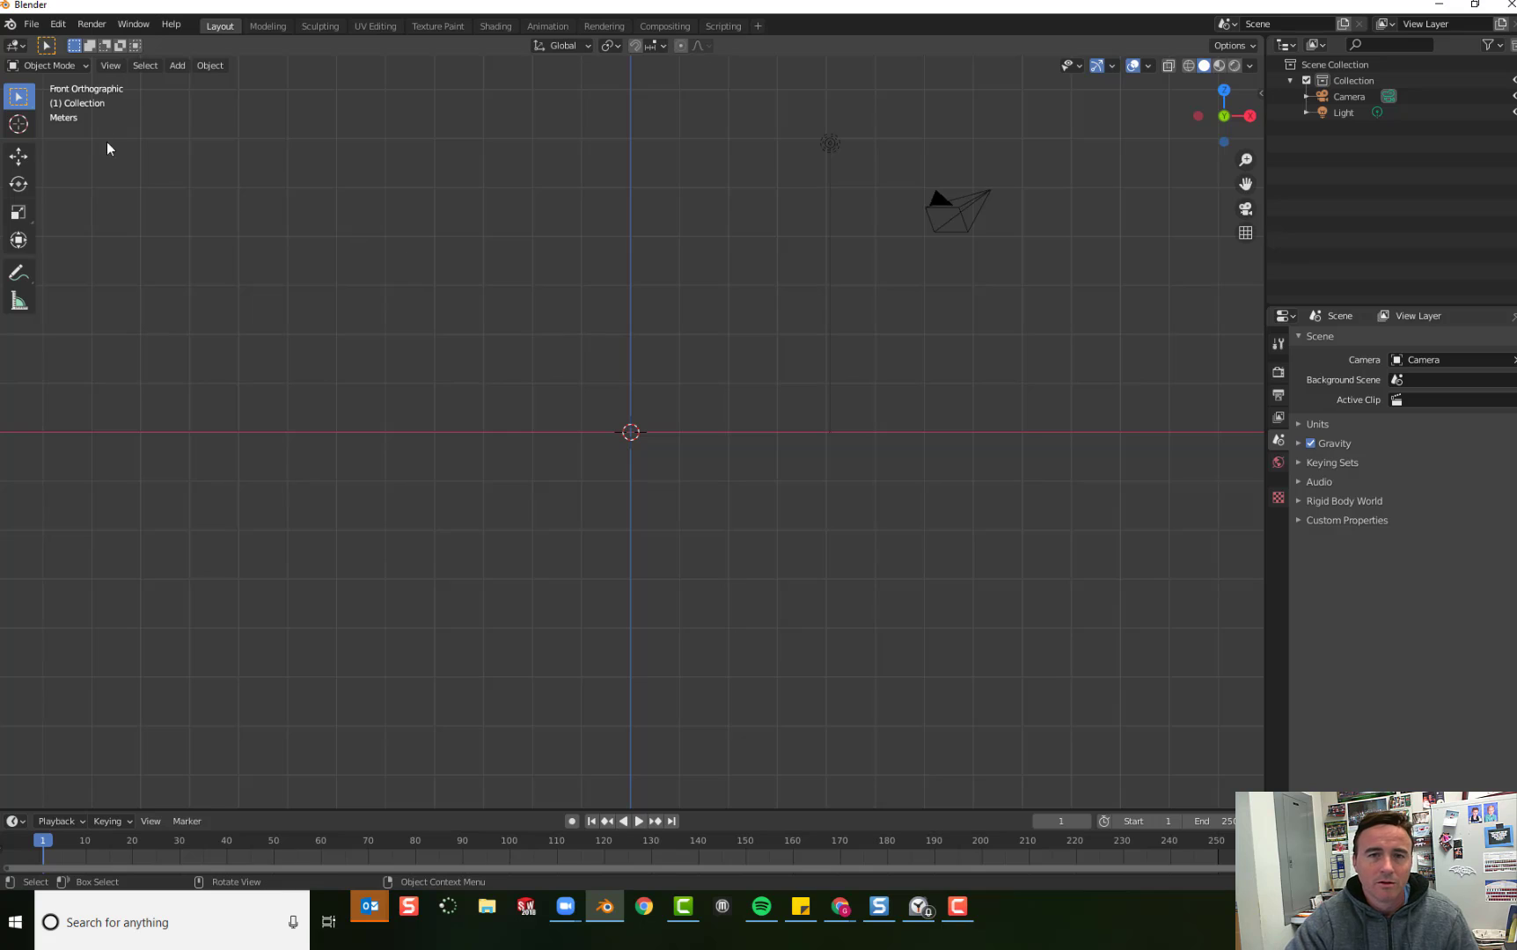
{"action": "mouse_move", "coordinate": [95, 106]}
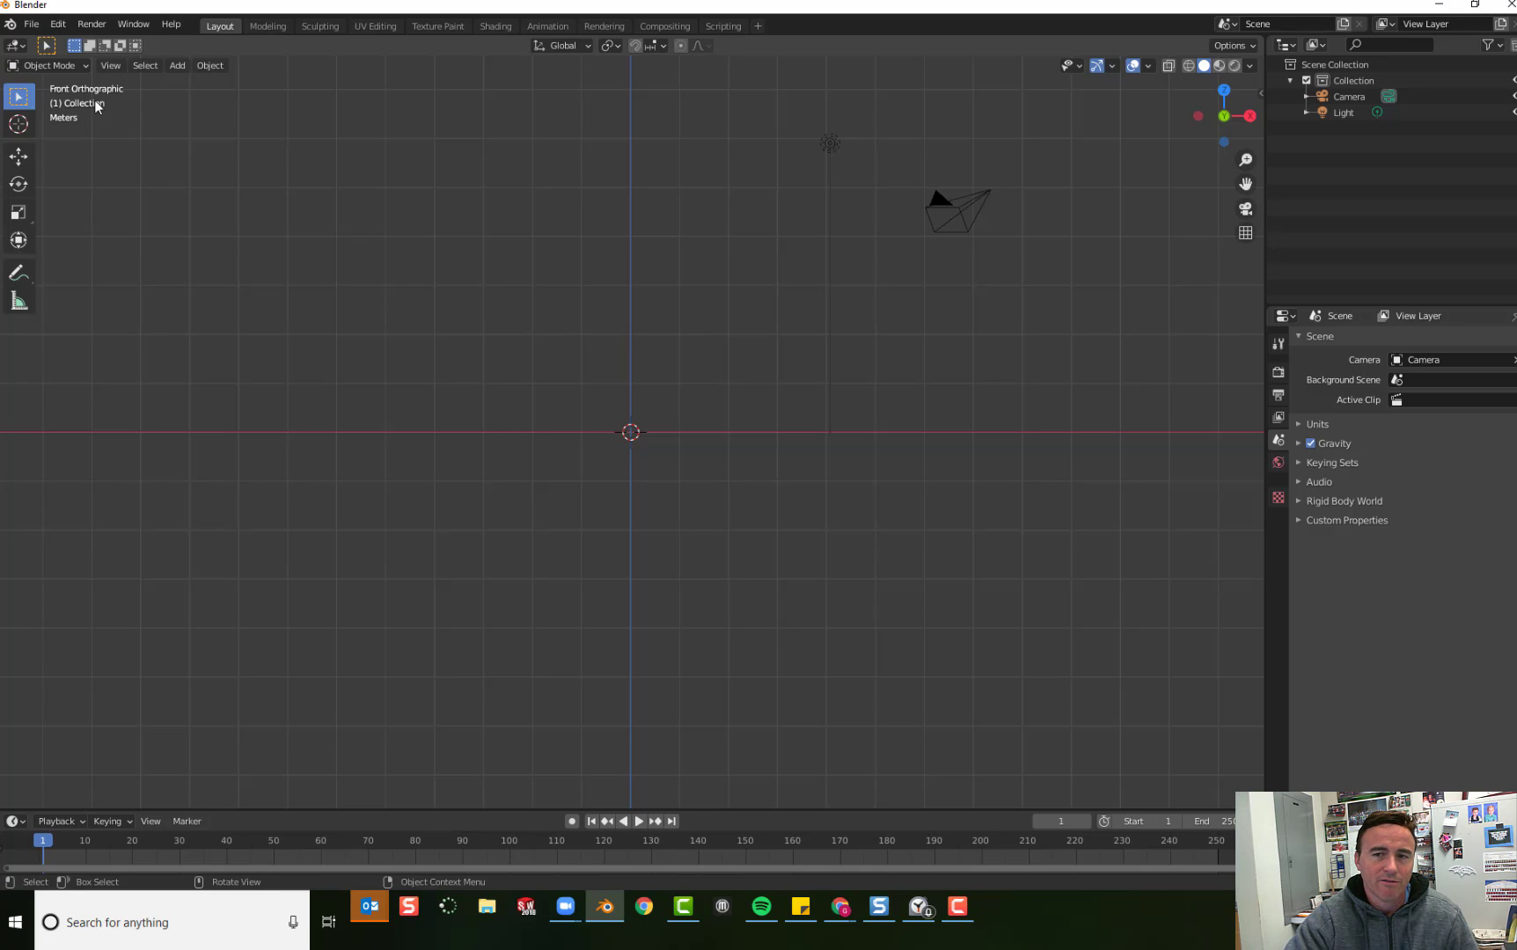
{"action": "mouse_move", "coordinate": [396, 230]}
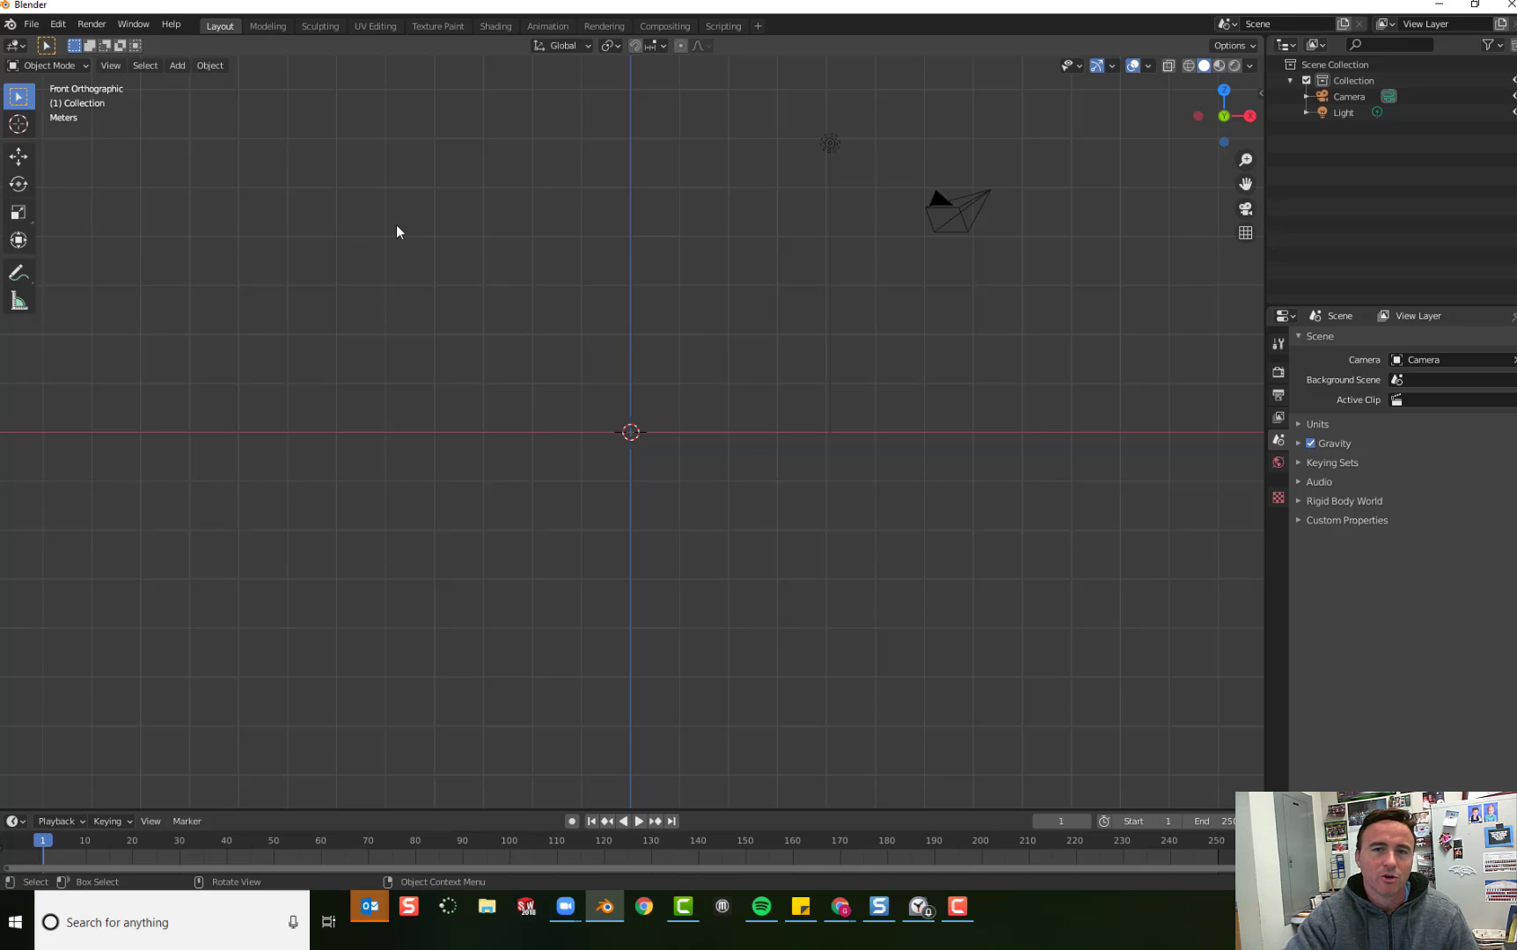
Step: Add a cylinder mesh at the origin with Cap Fill Type set to Triangle Fan
{"action": "left_click", "coordinate": [178, 65]}
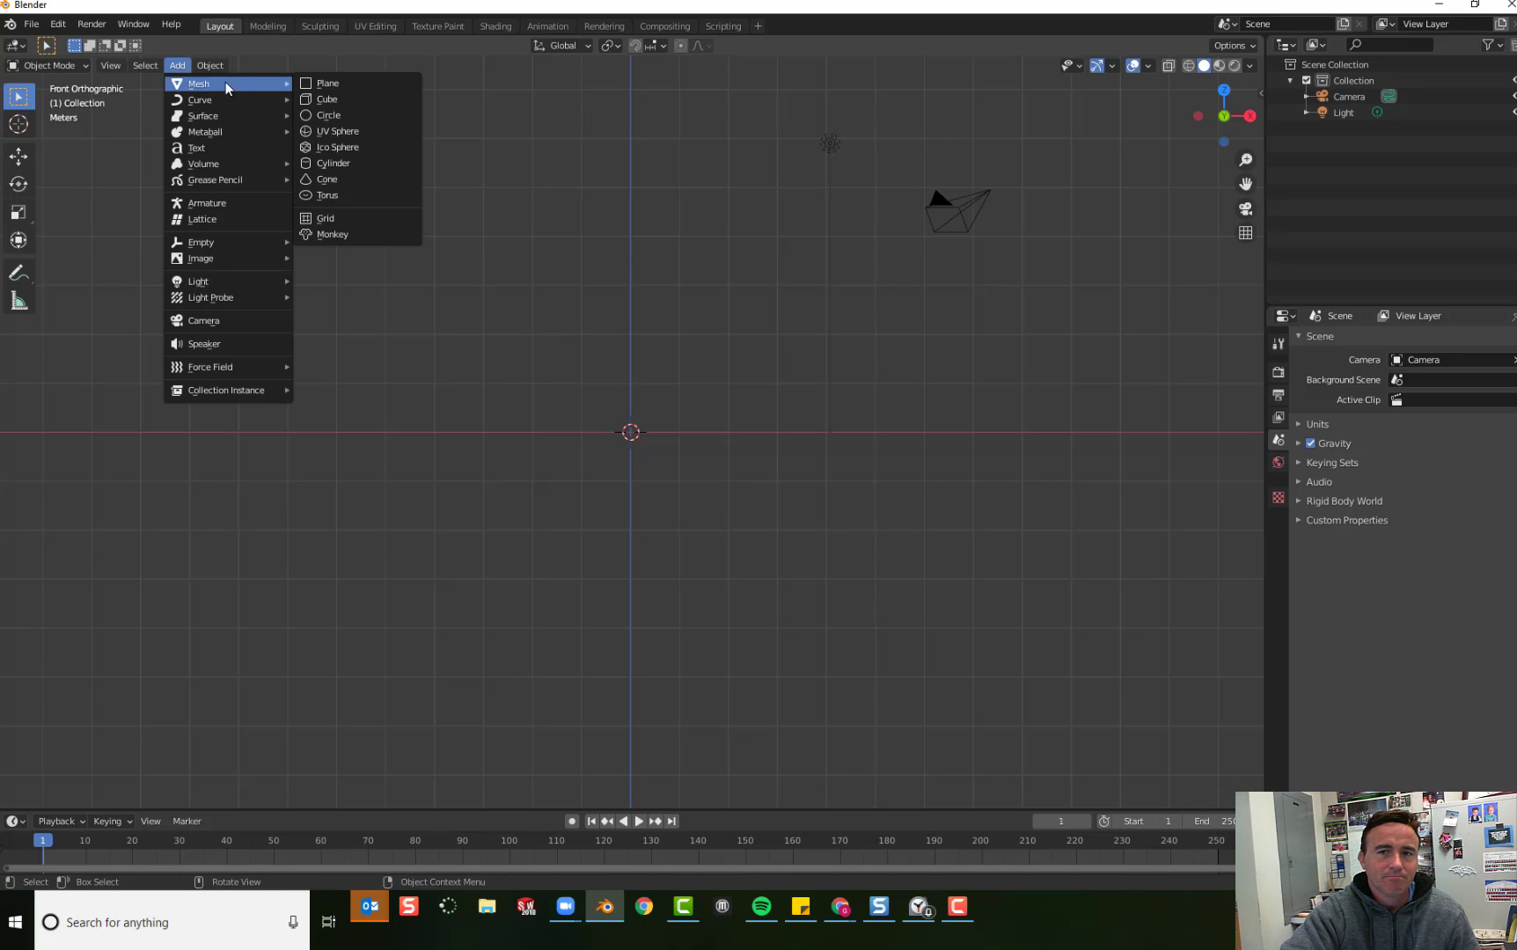
{"action": "mouse_move", "coordinate": [334, 162]}
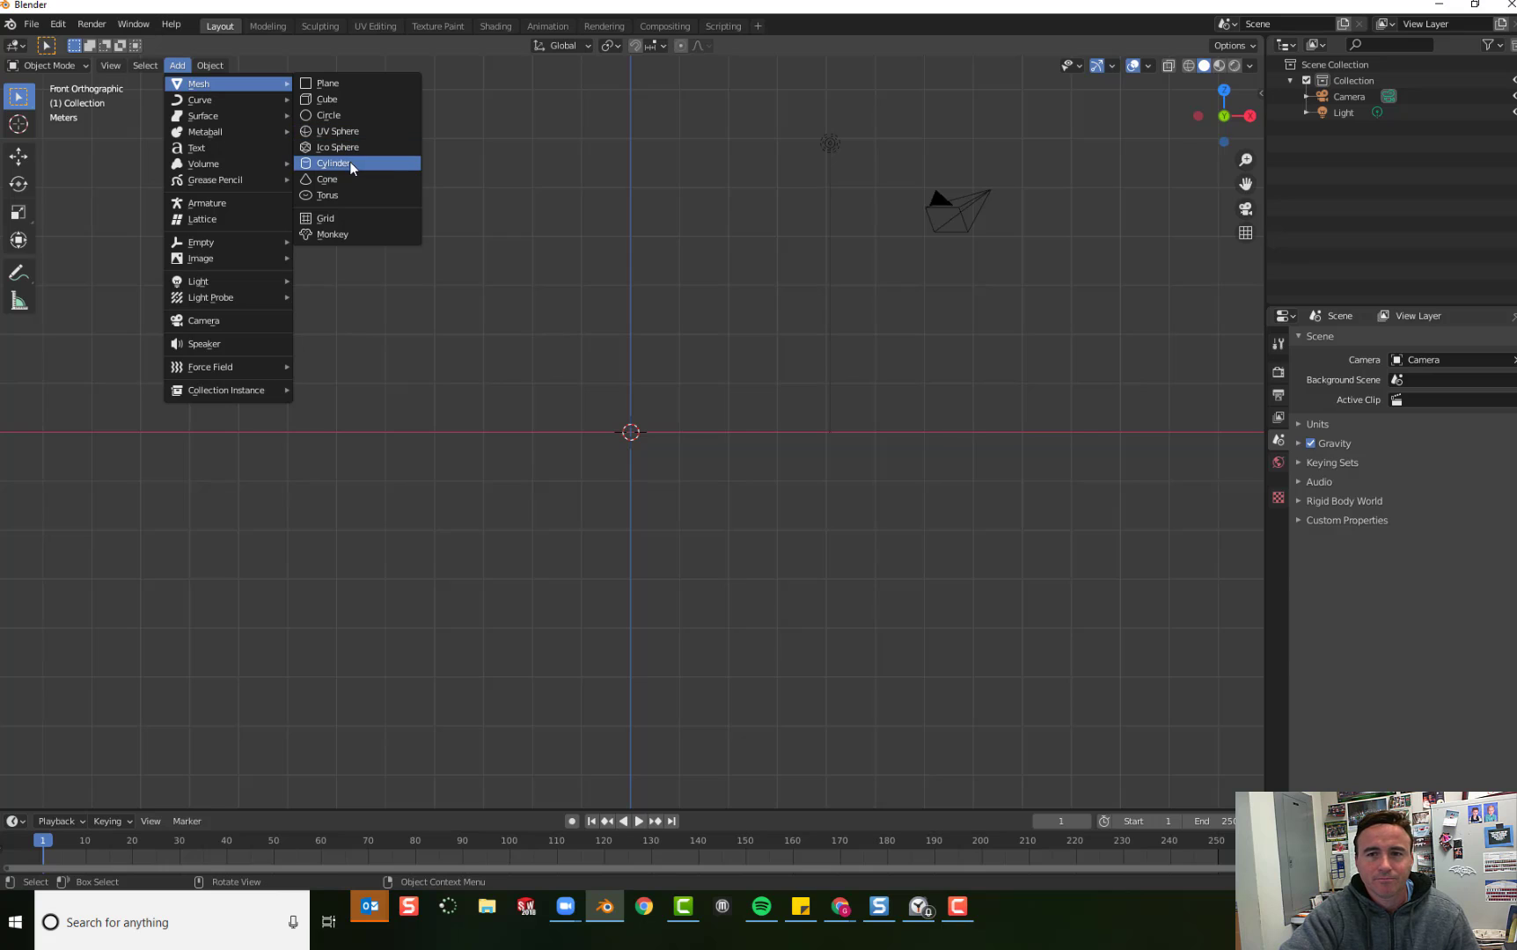
{"action": "left_click", "coordinate": [332, 162]}
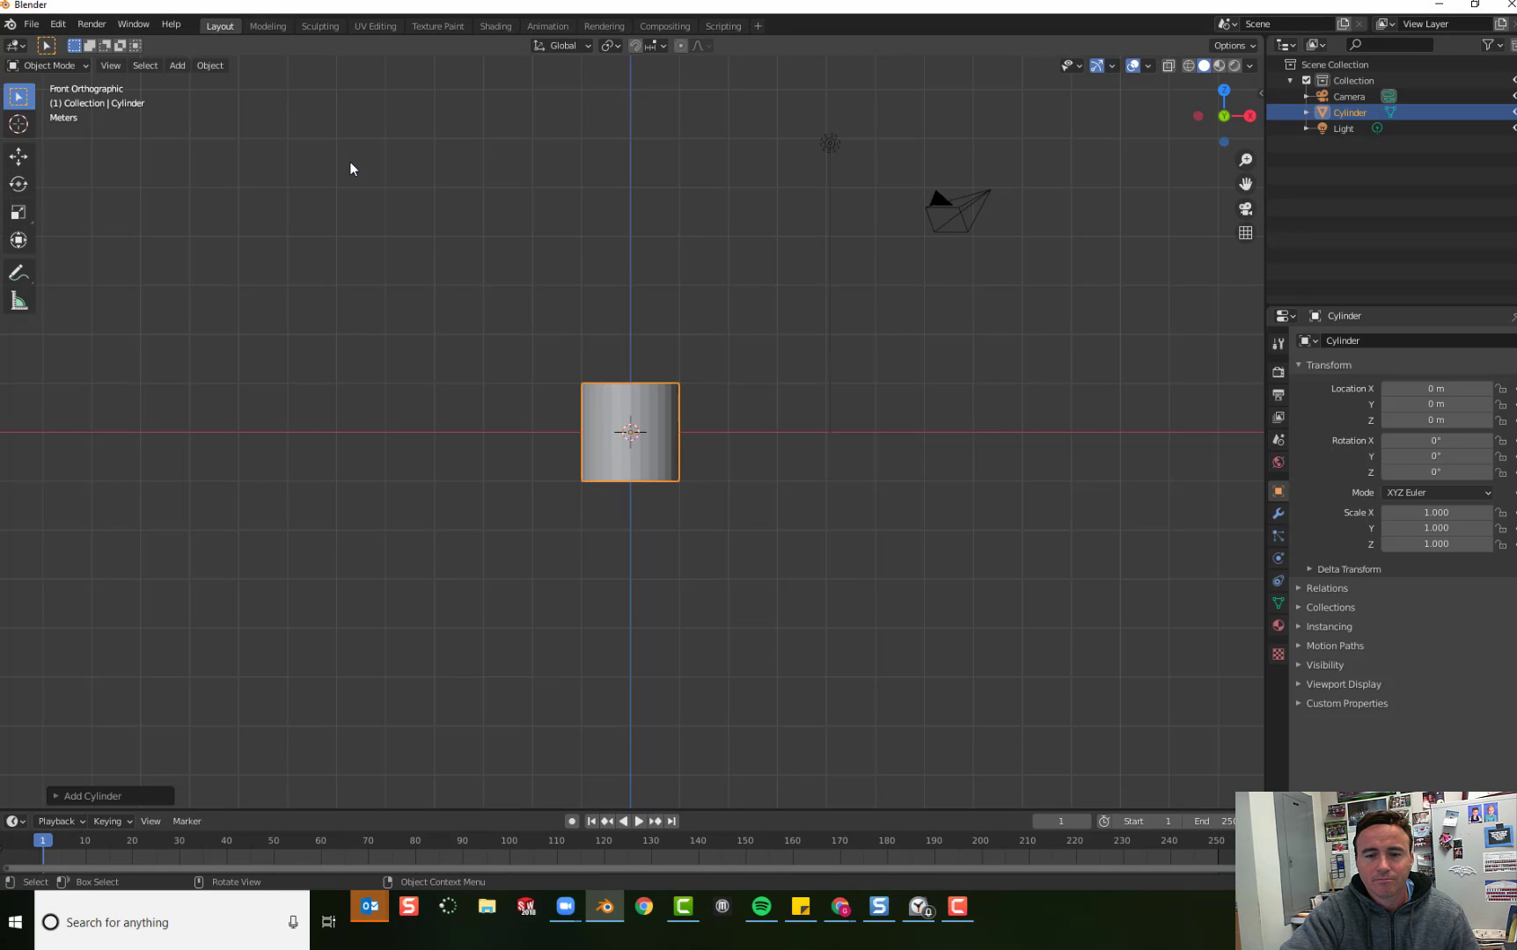
{"action": "mouse_move", "coordinate": [162, 771]}
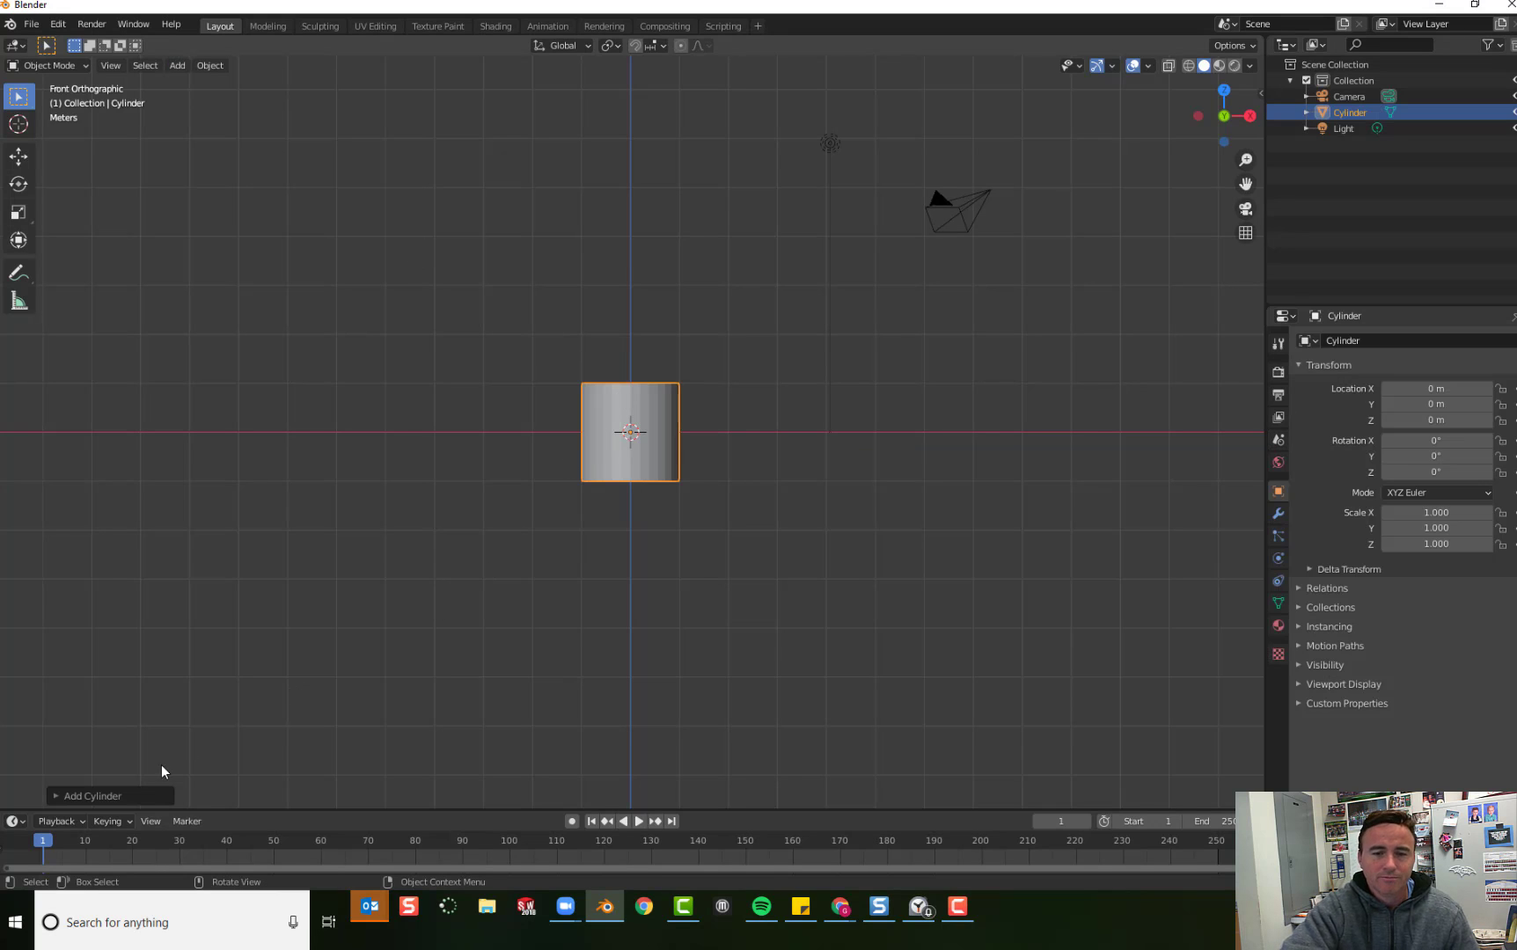
{"action": "left_click", "coordinate": [91, 795]}
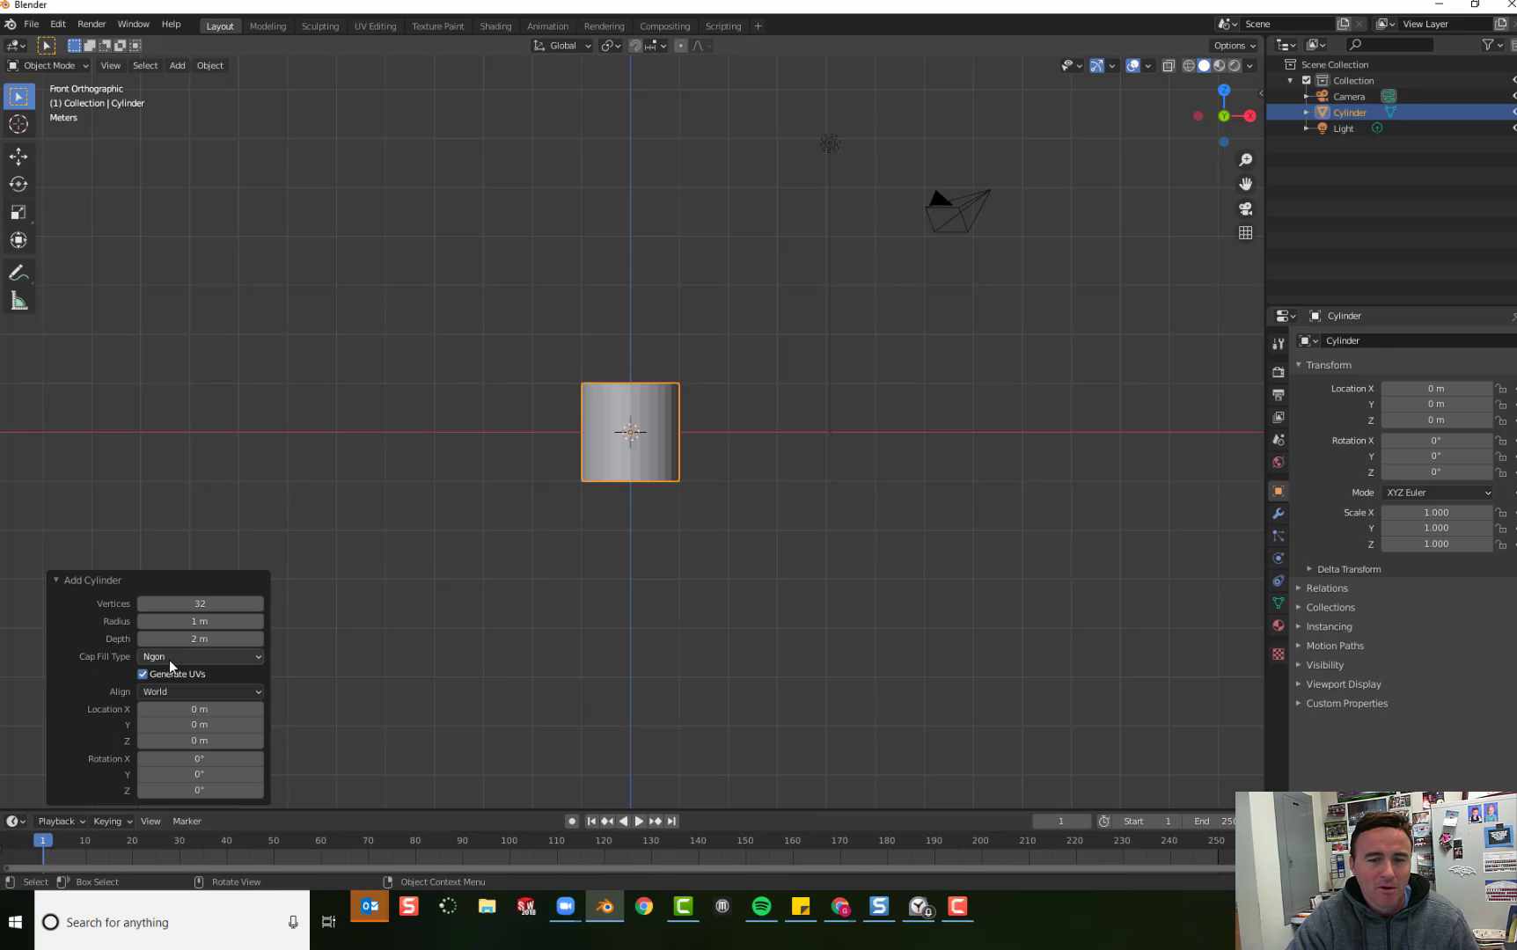
{"action": "left_click", "coordinate": [199, 656]}
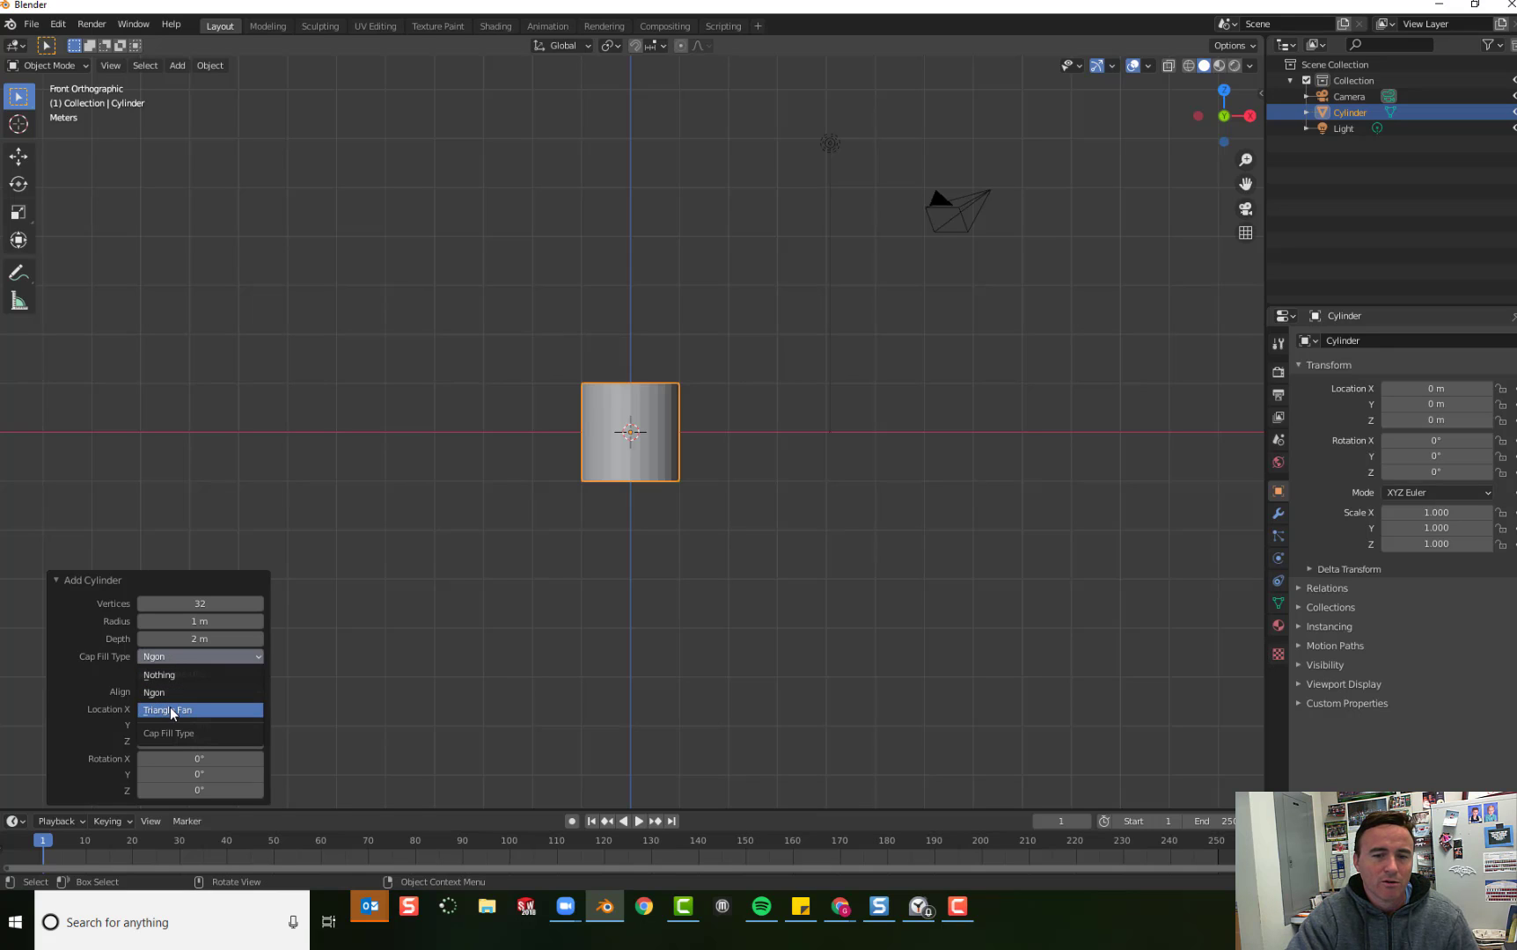
{"action": "left_click", "coordinate": [169, 709]}
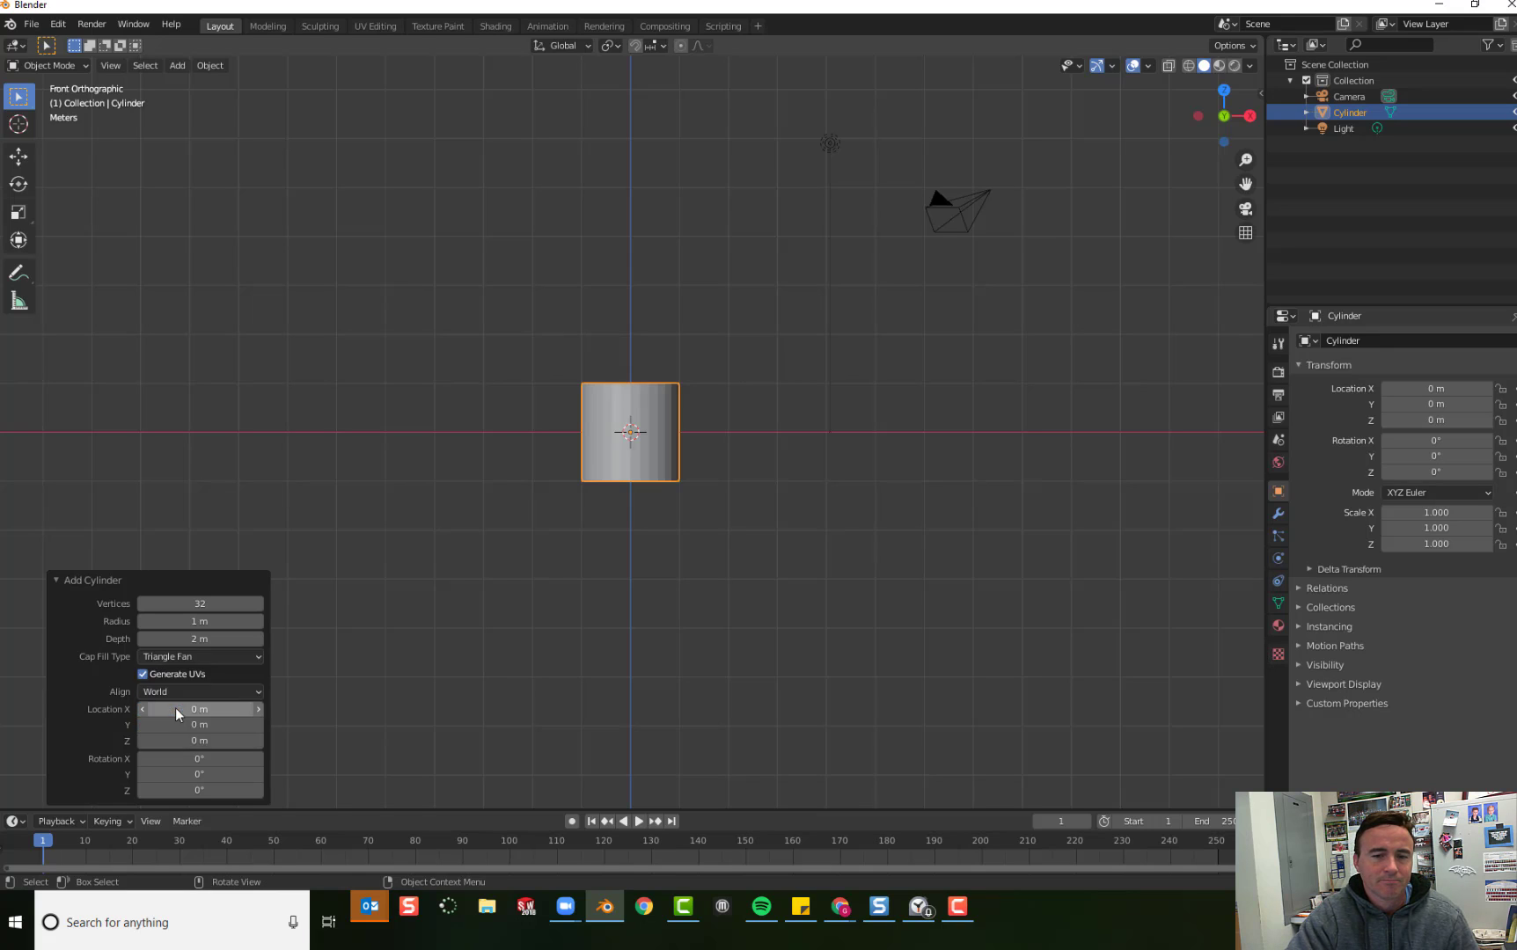
{"action": "mouse_move", "coordinate": [201, 667]}
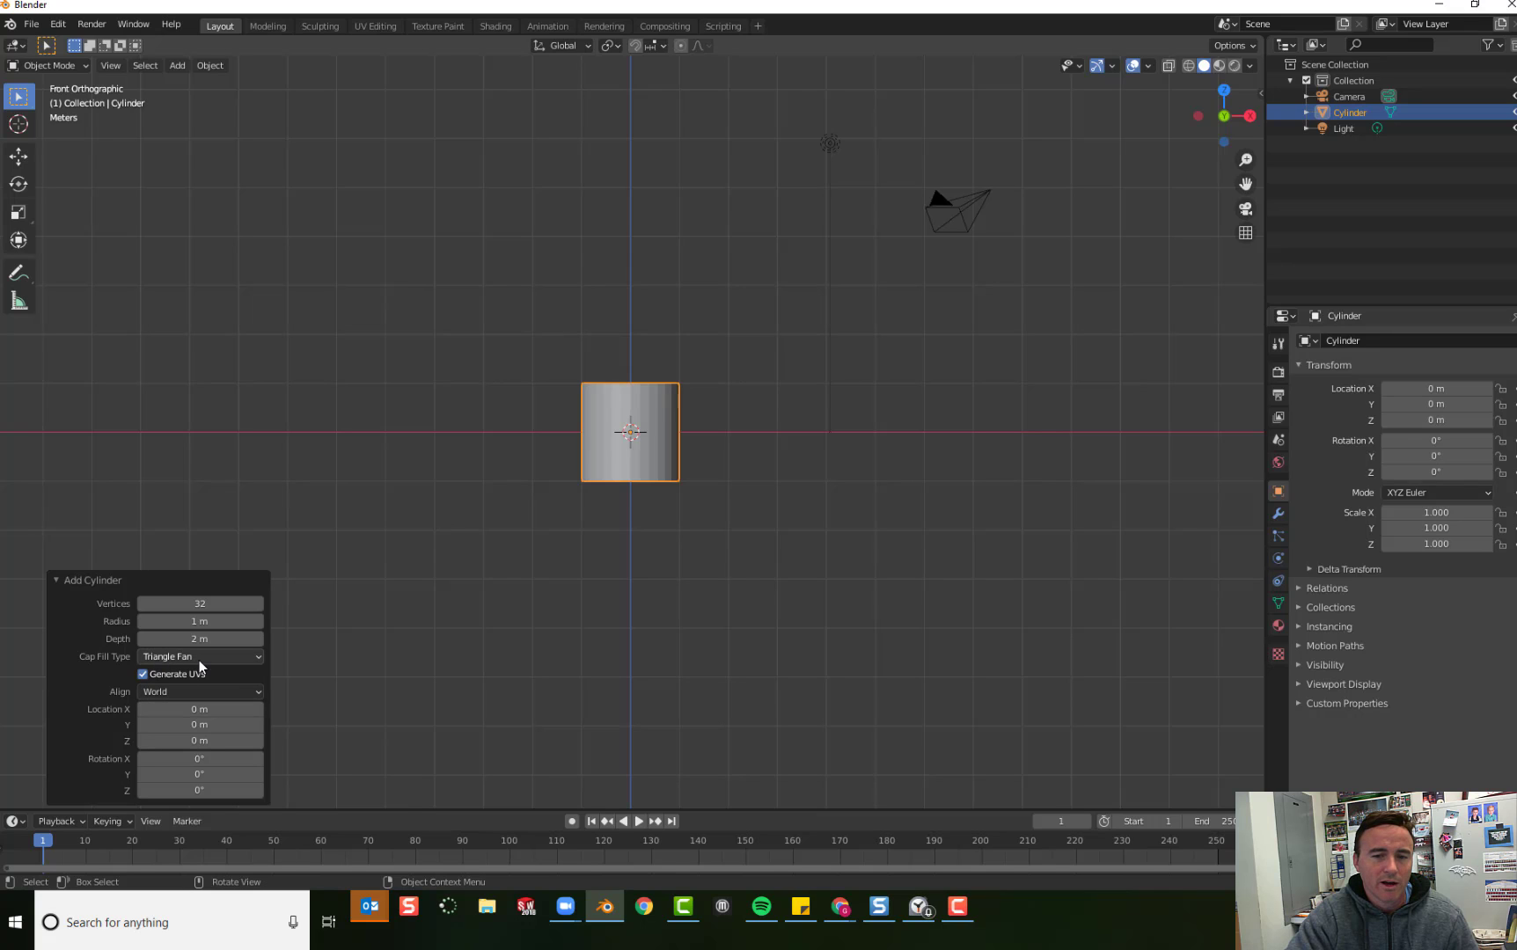
{"action": "left_click", "coordinate": [523, 537]}
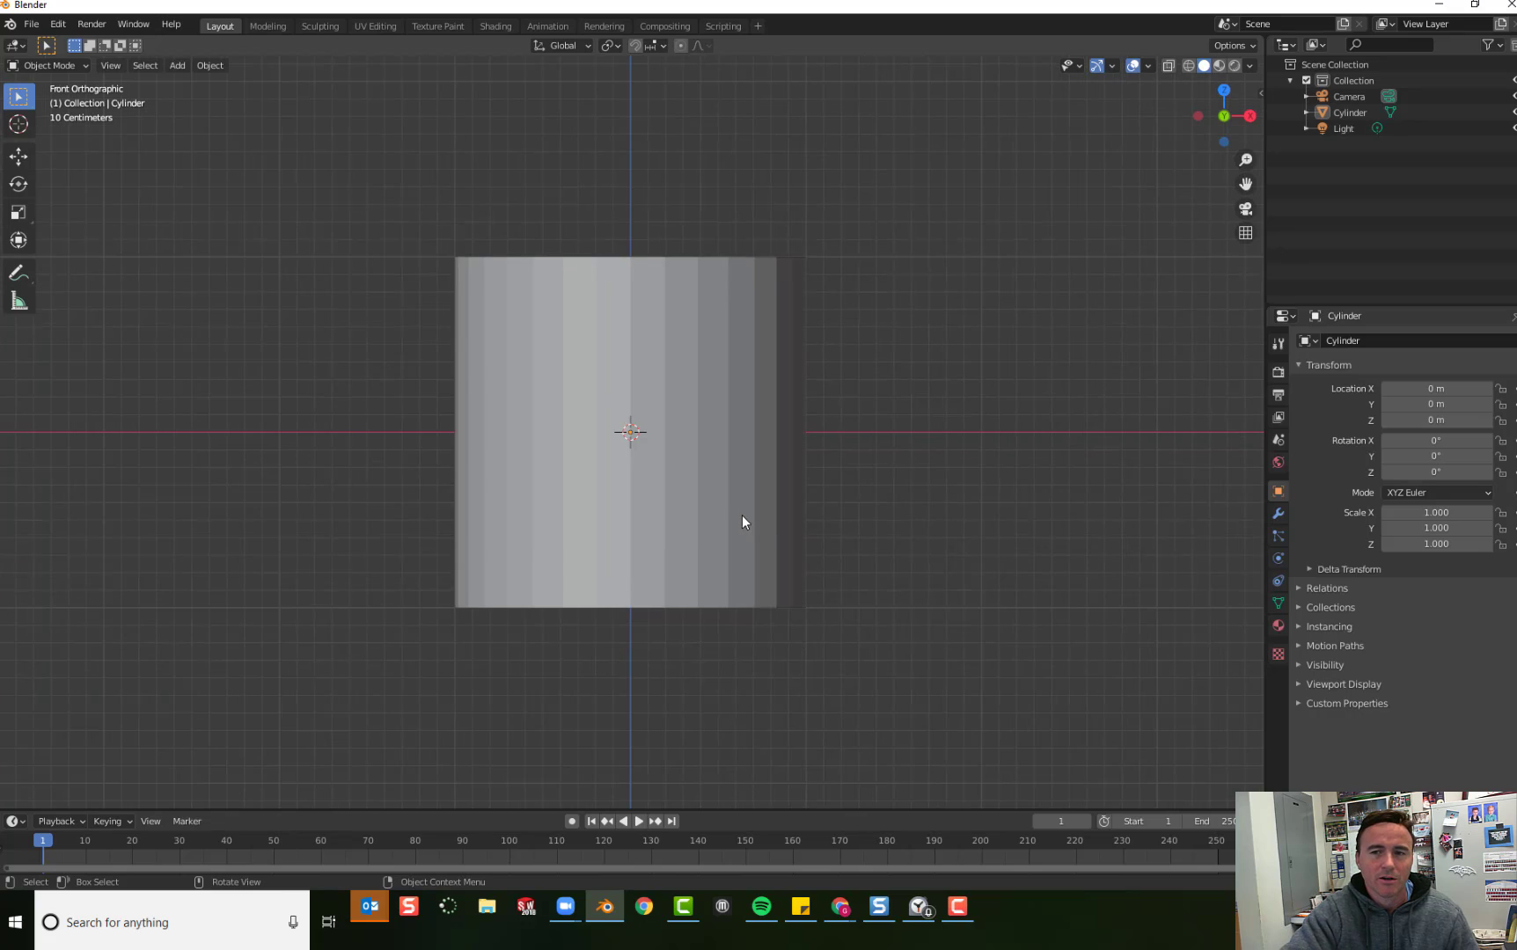
{"action": "mouse_move", "coordinate": [528, 426]}
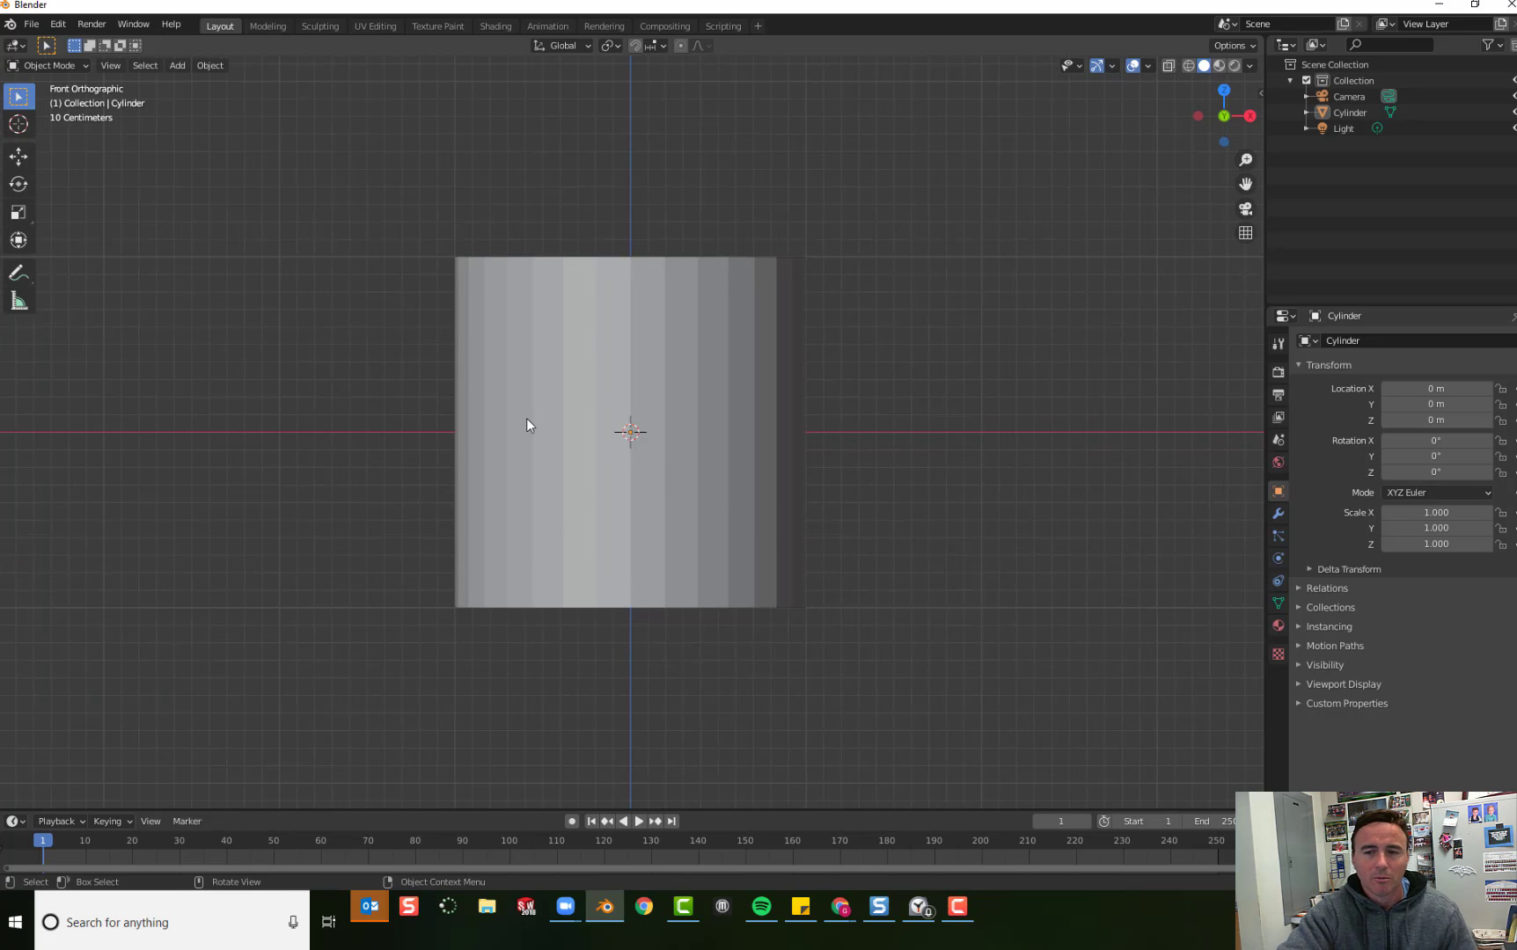
Step: Select the cylinder and enter edit mode to show its vertices and edges
{"action": "left_click", "coordinate": [588, 355]}
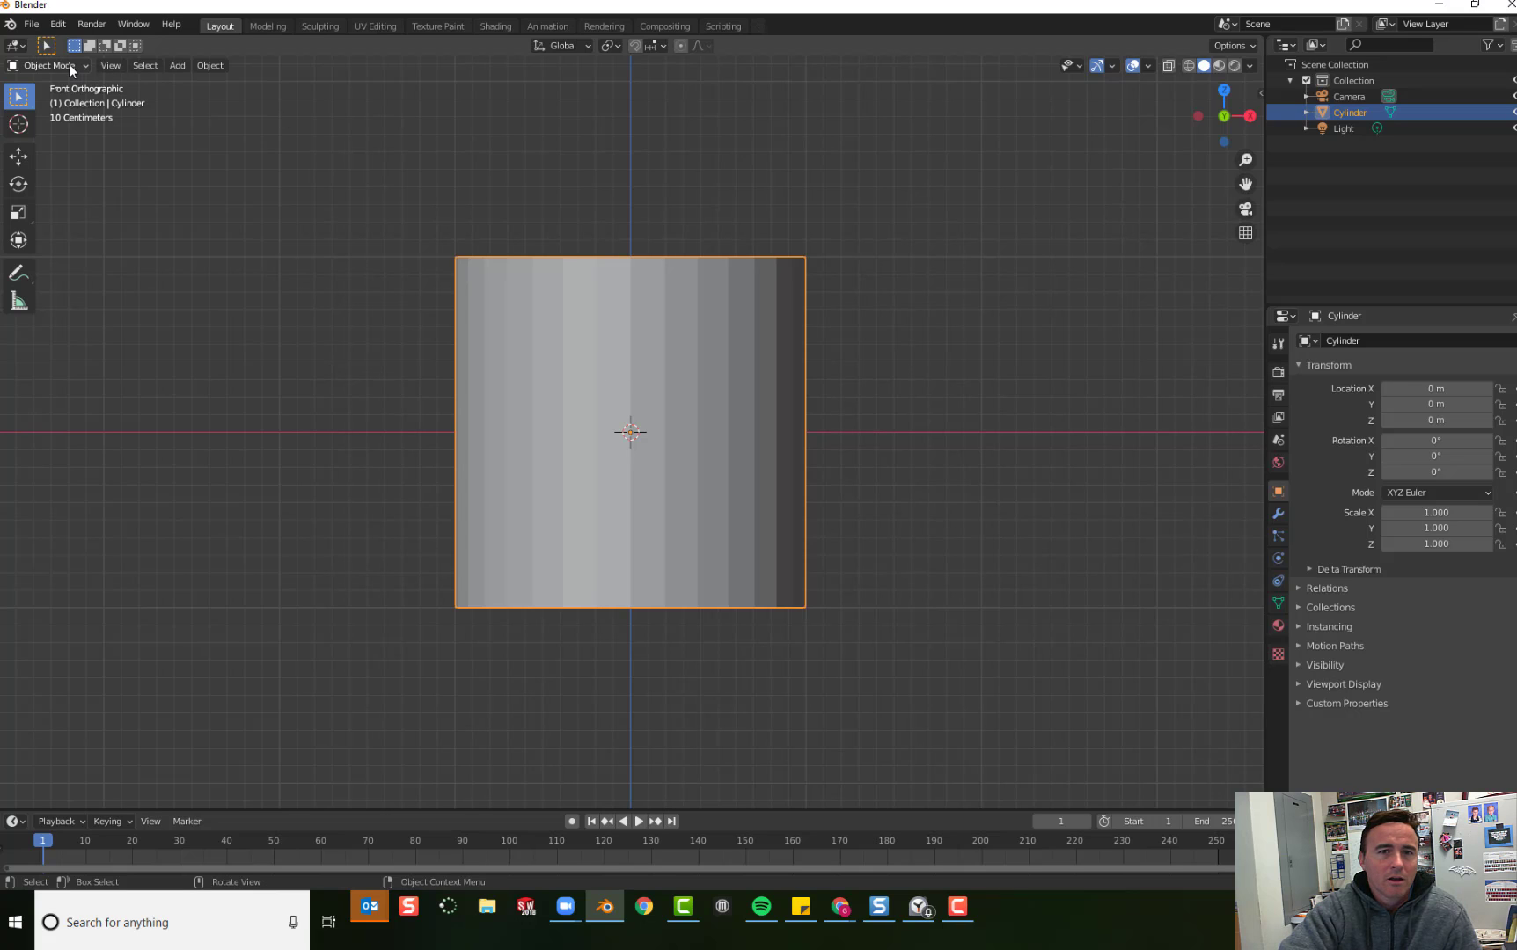
{"action": "key", "text": "Tab"}
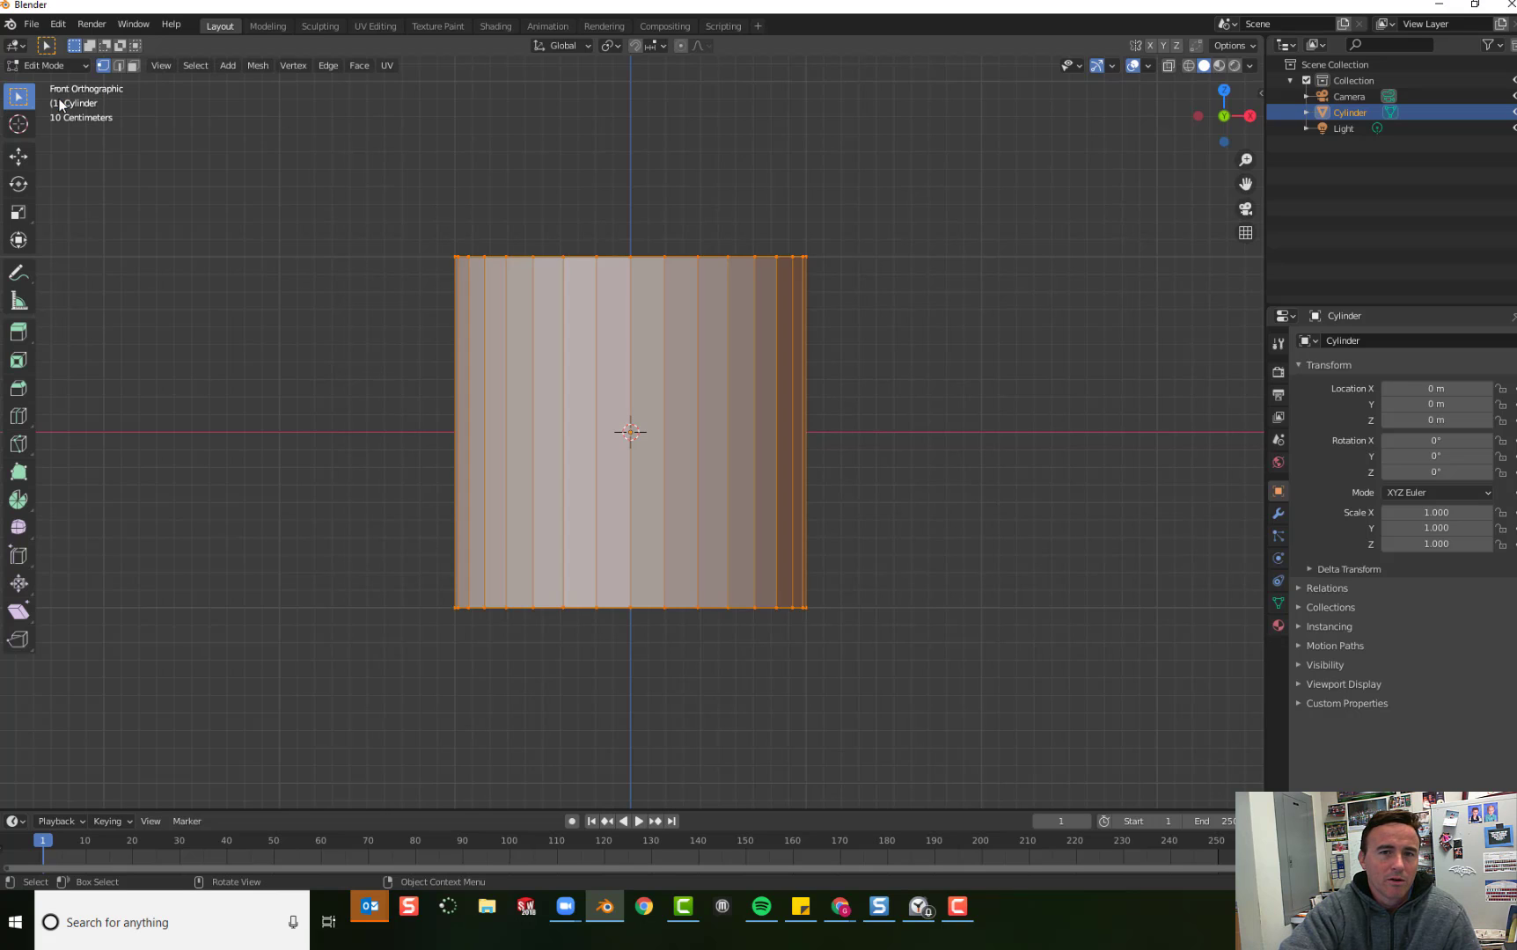
{"action": "mouse_move", "coordinate": [878, 294]}
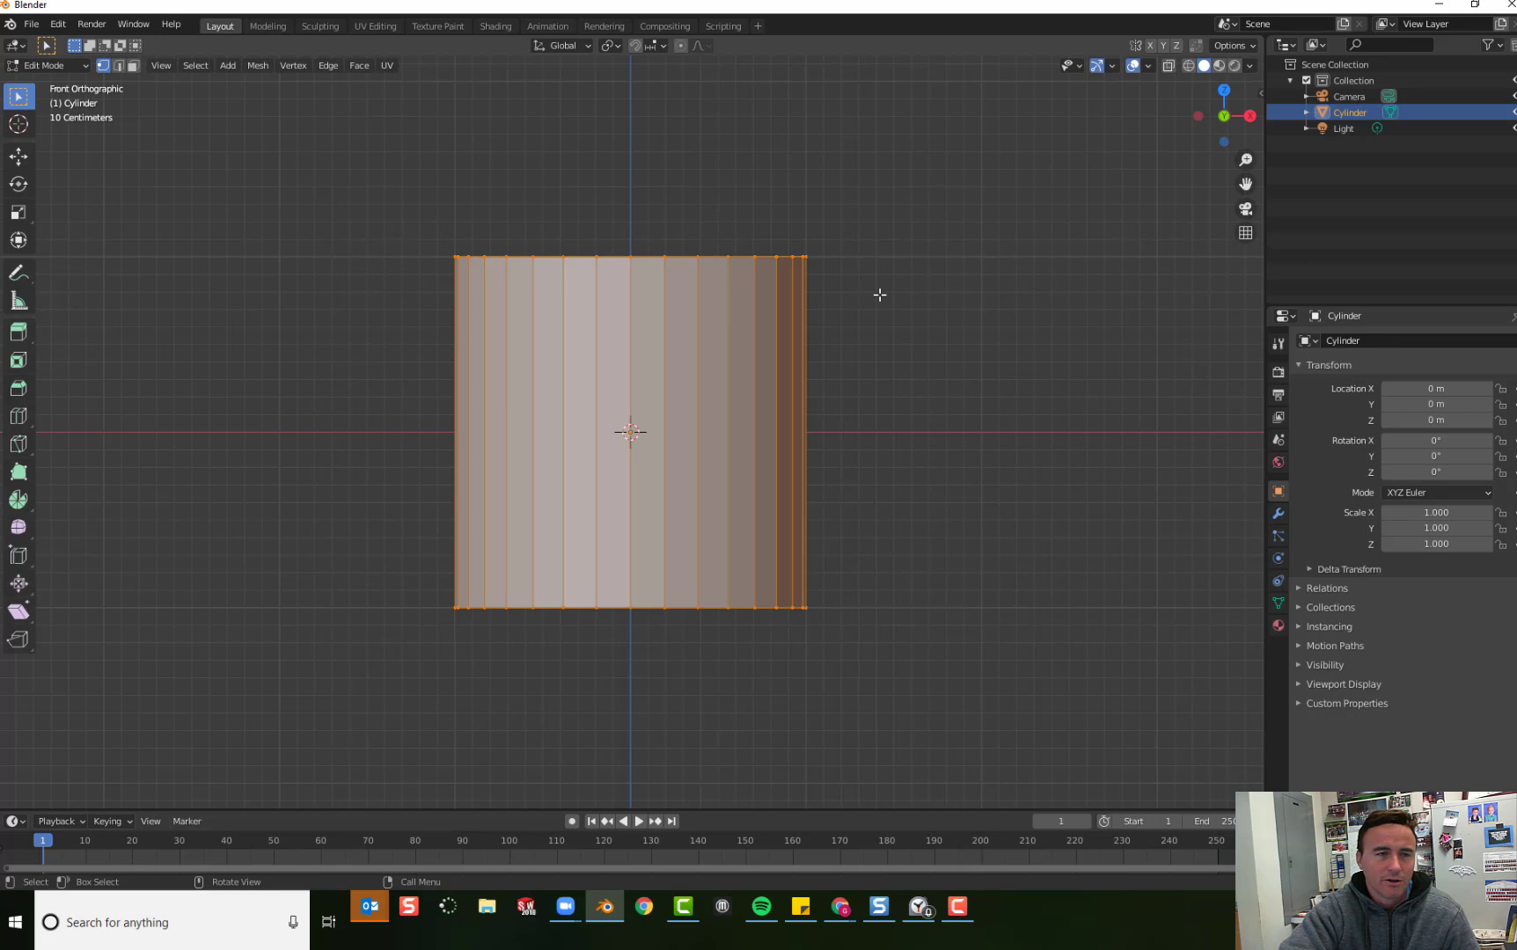
{"action": "mouse_move", "coordinate": [901, 261]}
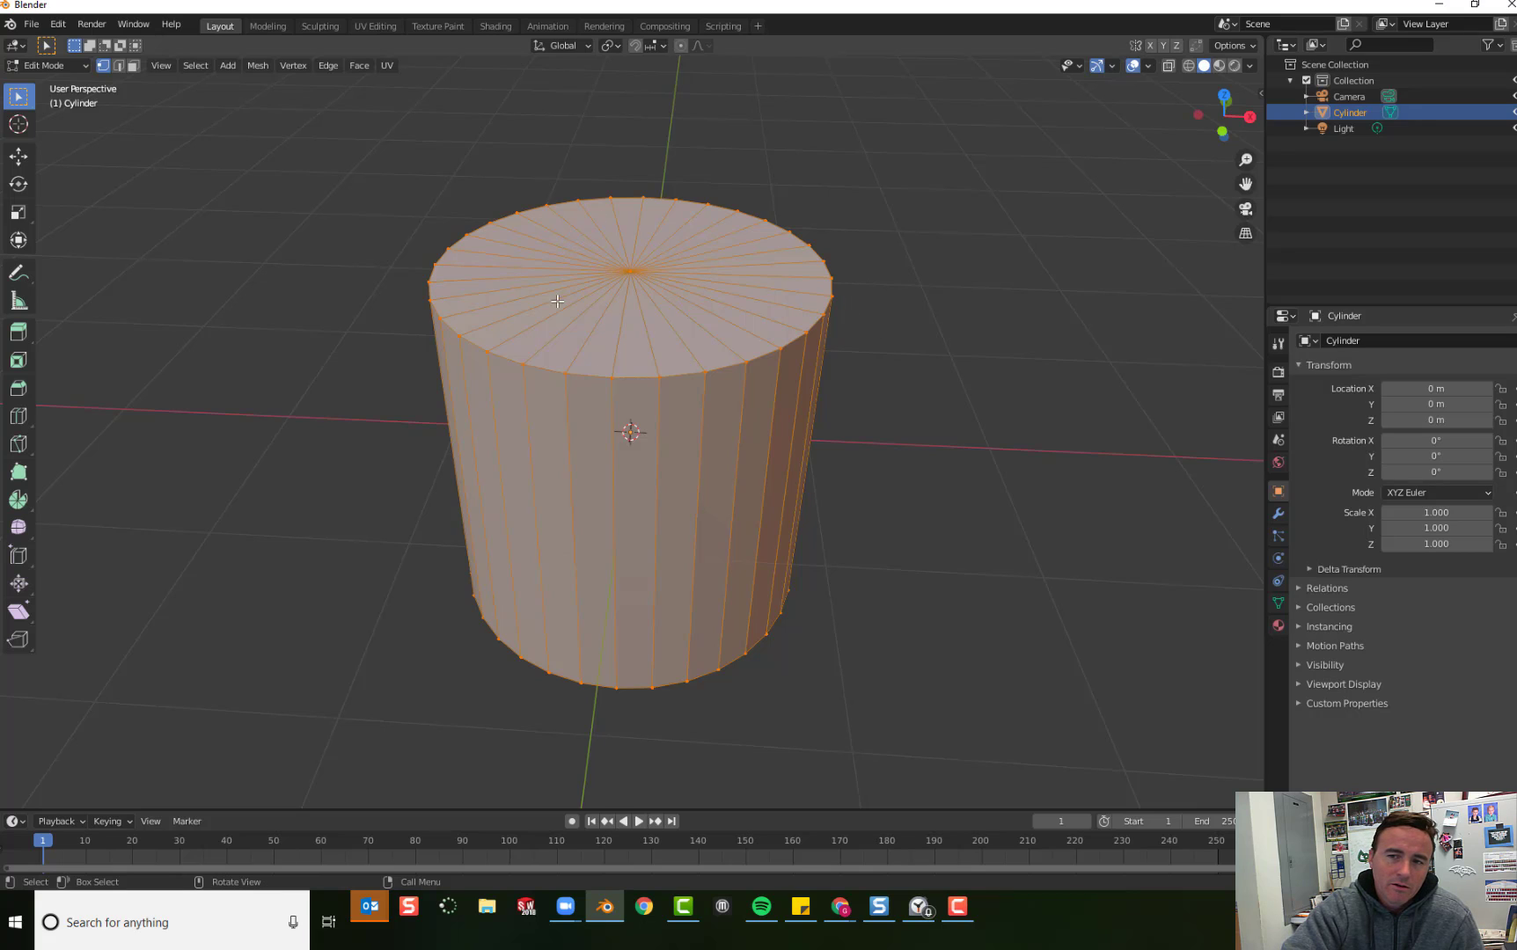
{"action": "mouse_move", "coordinate": [686, 301]}
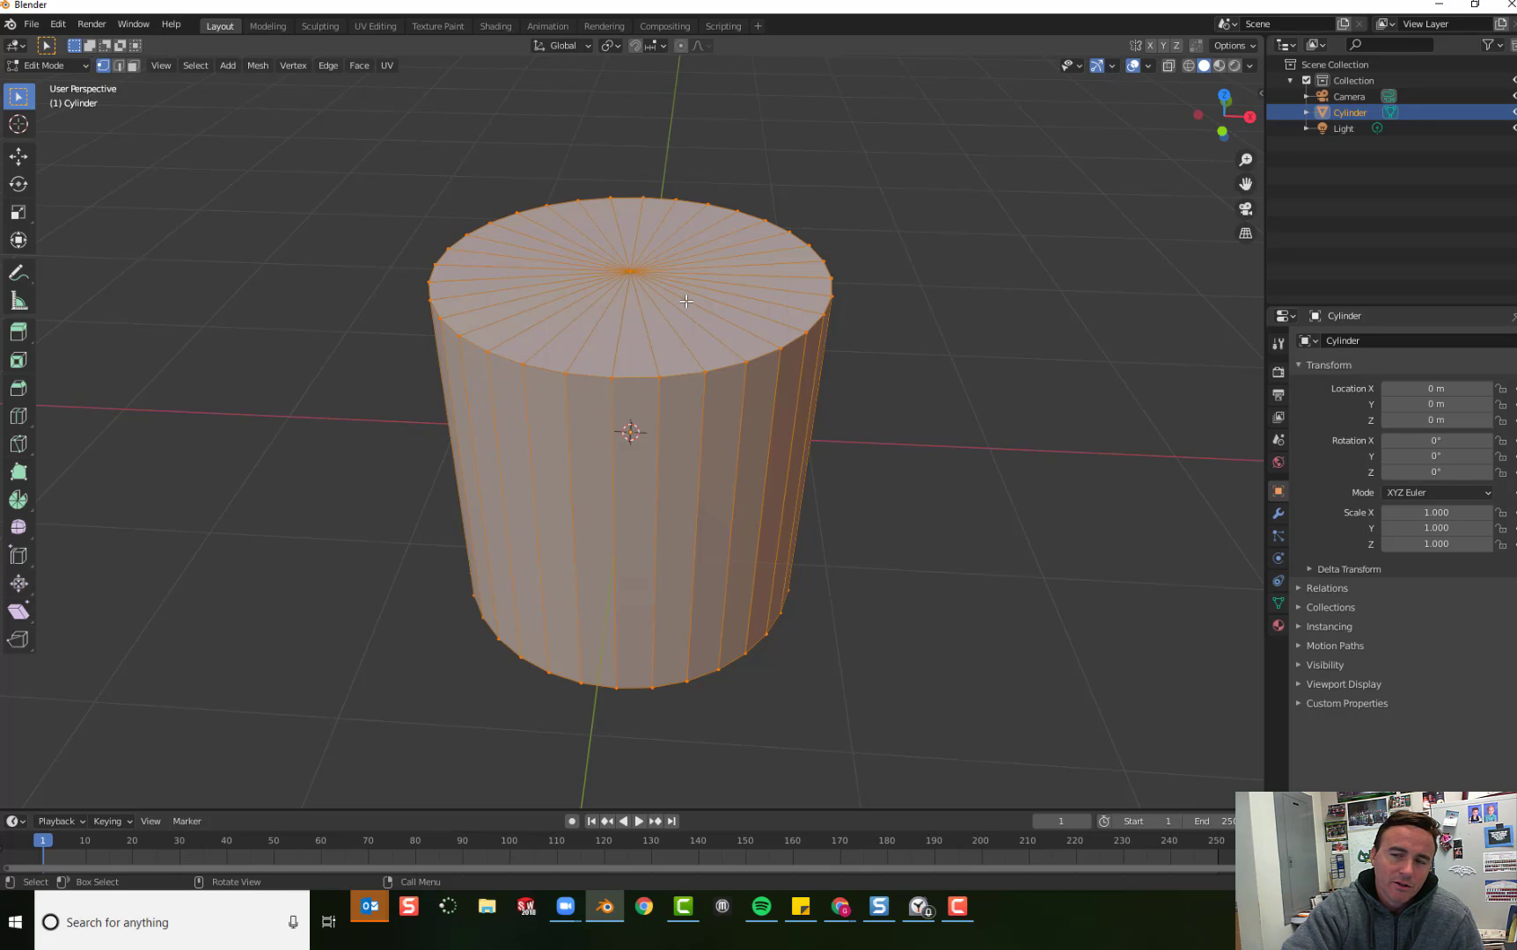
{"action": "mouse_move", "coordinate": [644, 248]}
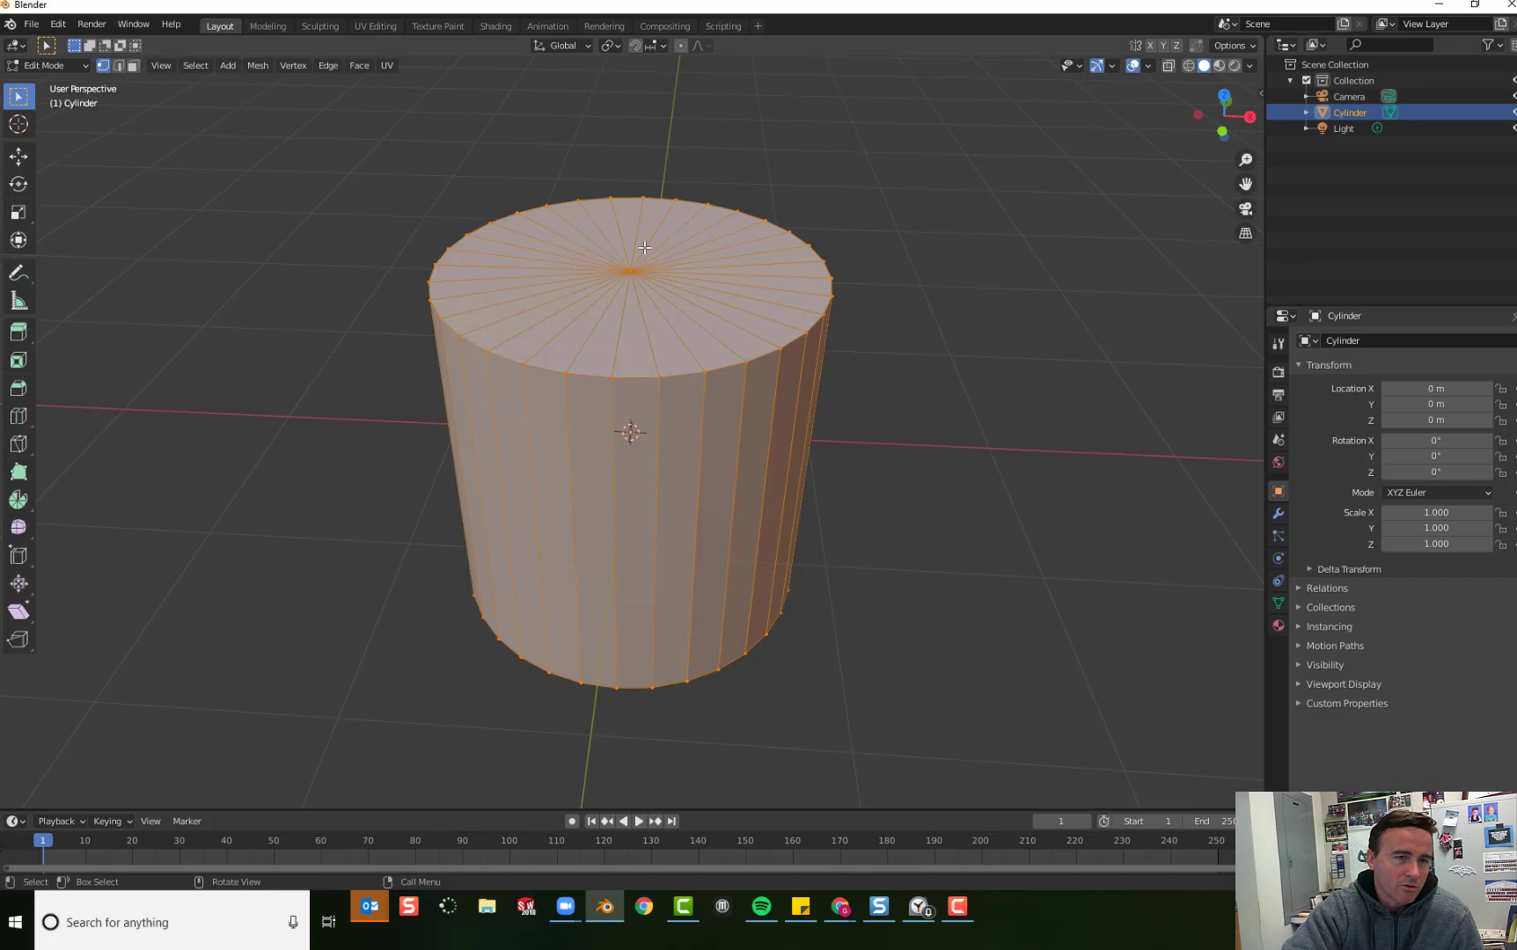
{"action": "mouse_move", "coordinate": [648, 288]}
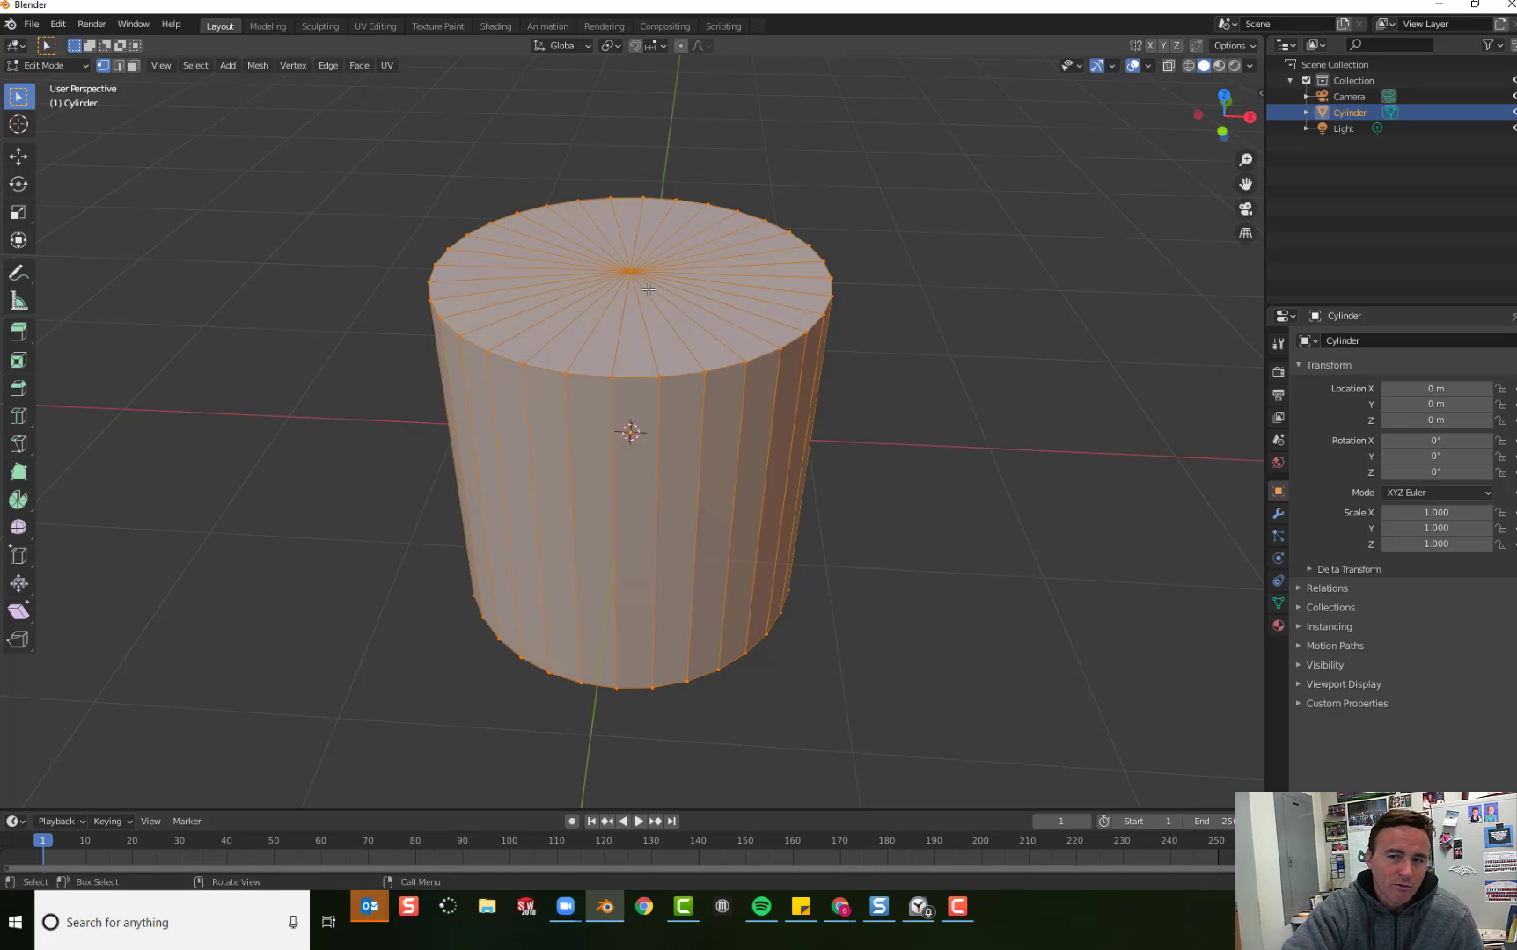
{"action": "mouse_move", "coordinate": [681, 269]}
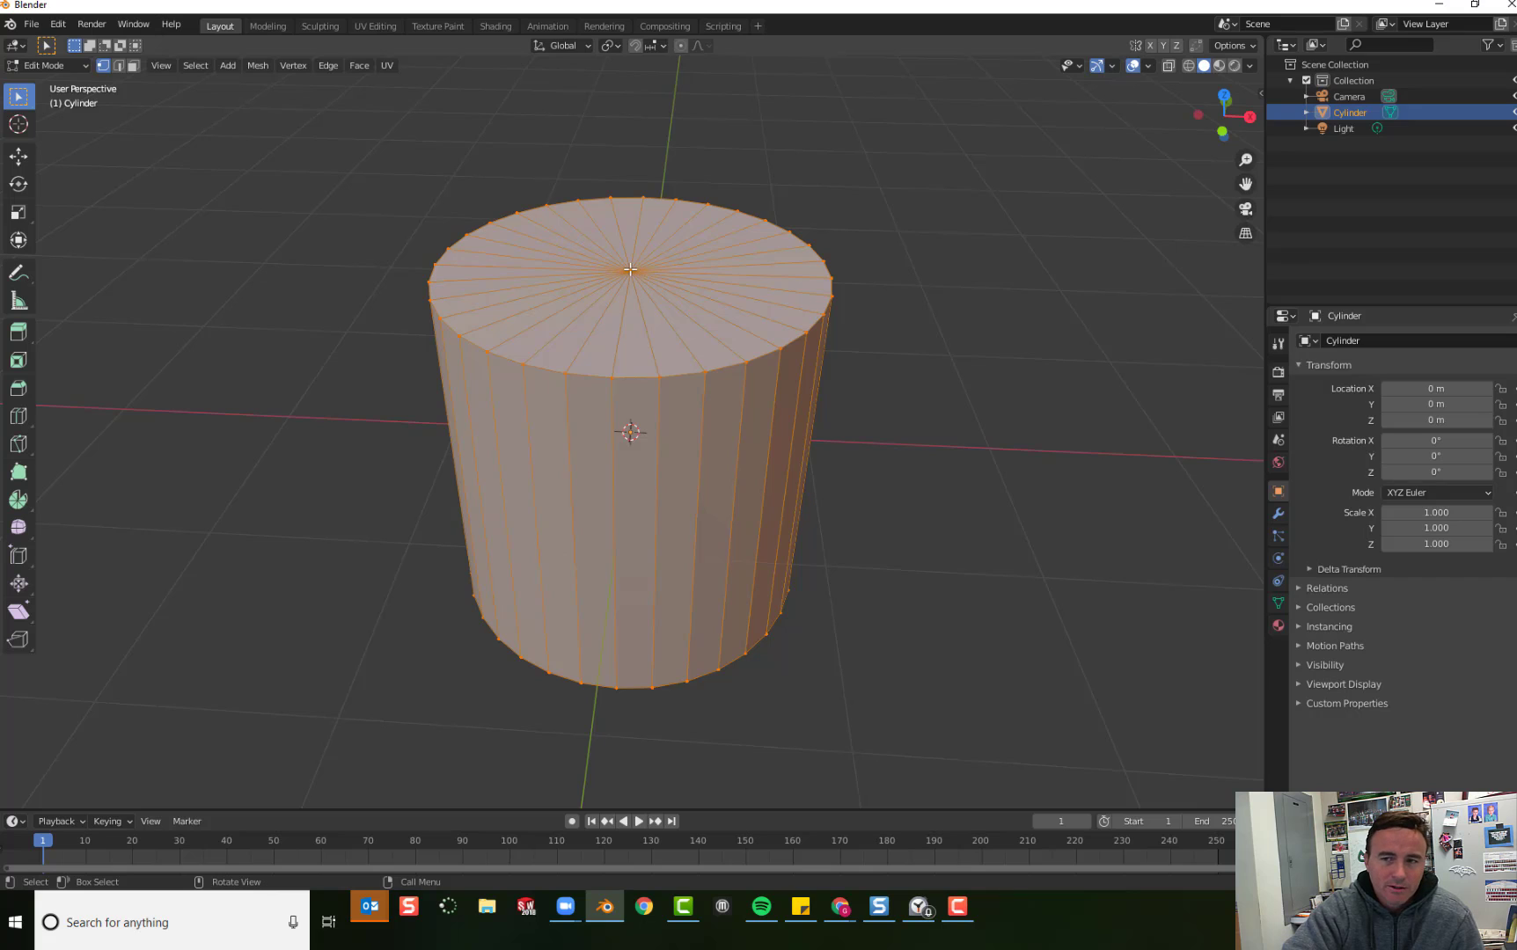
Step: Select the top cap's centre vertex and bring up the delete choices
{"action": "left_click", "coordinate": [630, 269]}
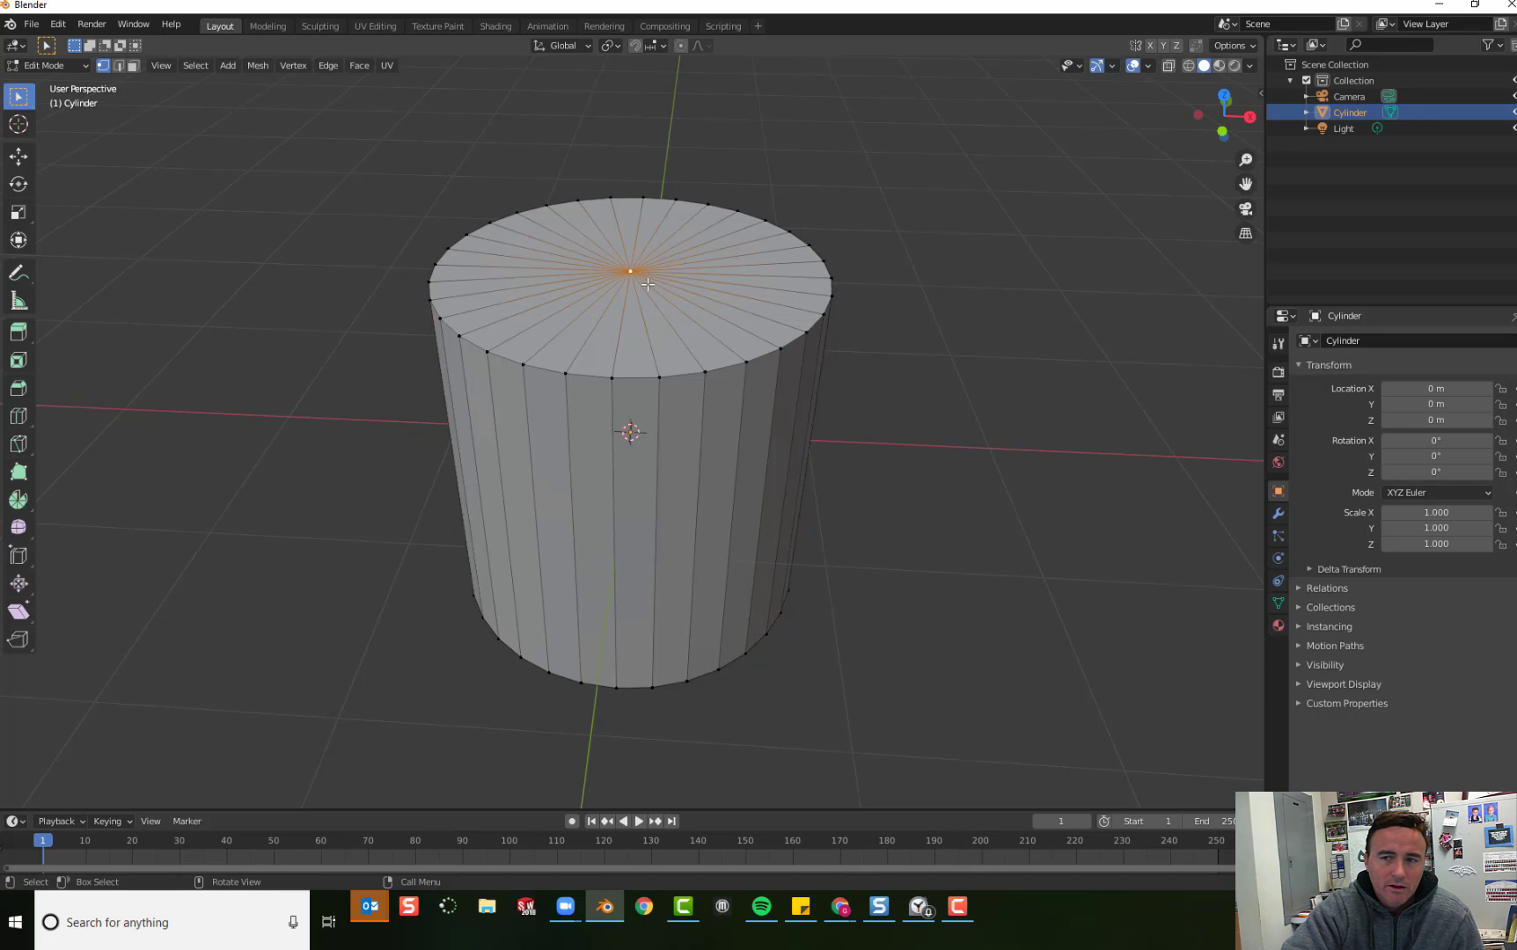
{"action": "mouse_move", "coordinate": [627, 270]}
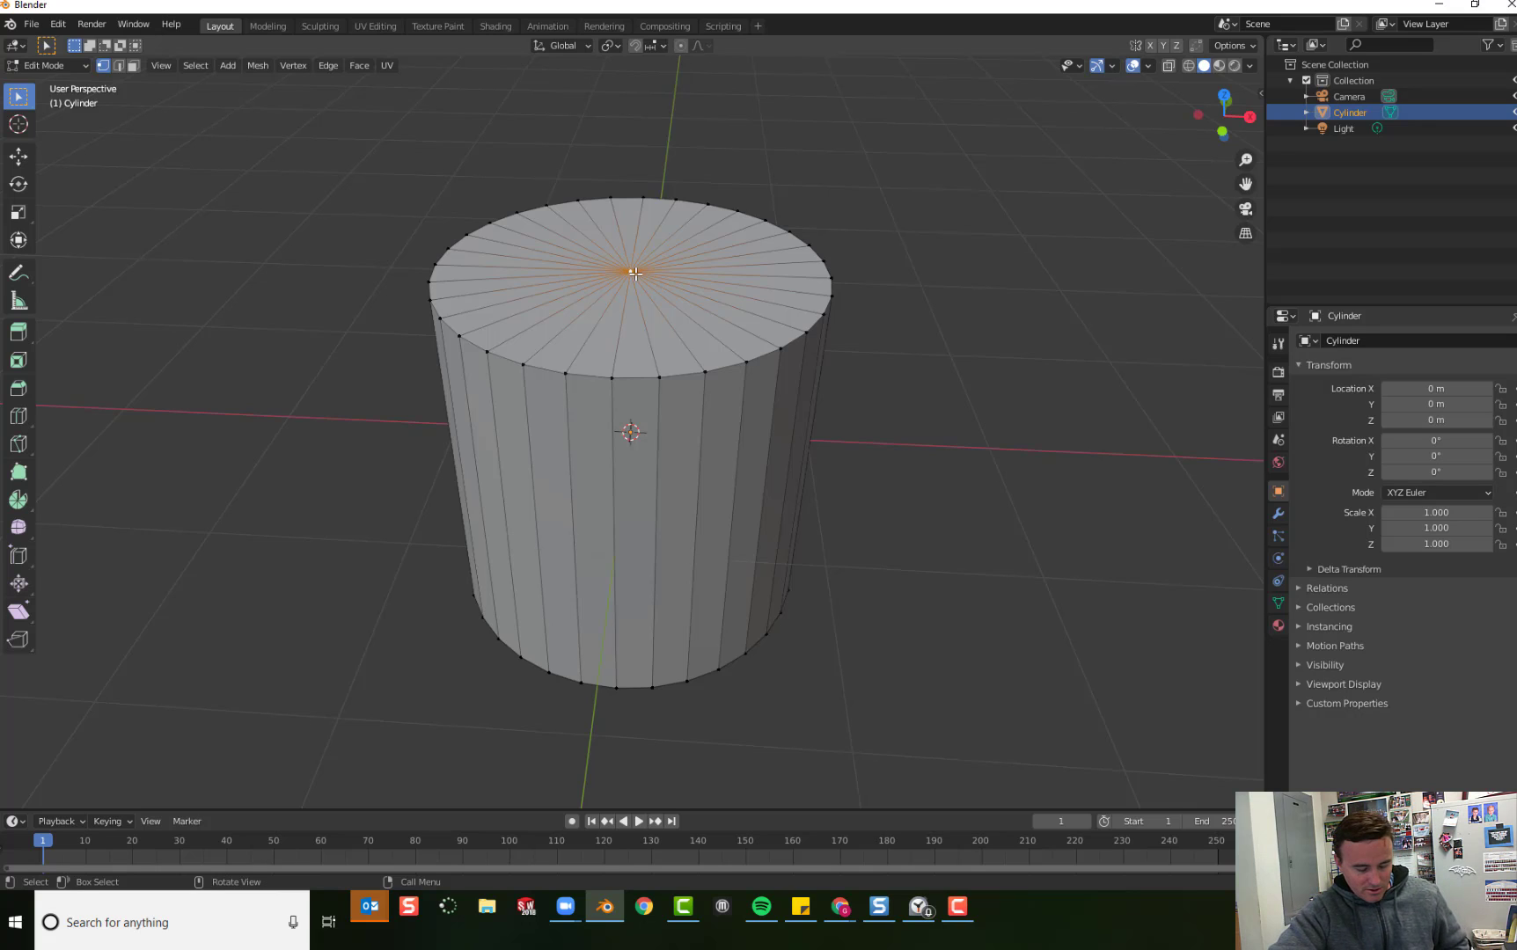
{"action": "key", "text": "x"}
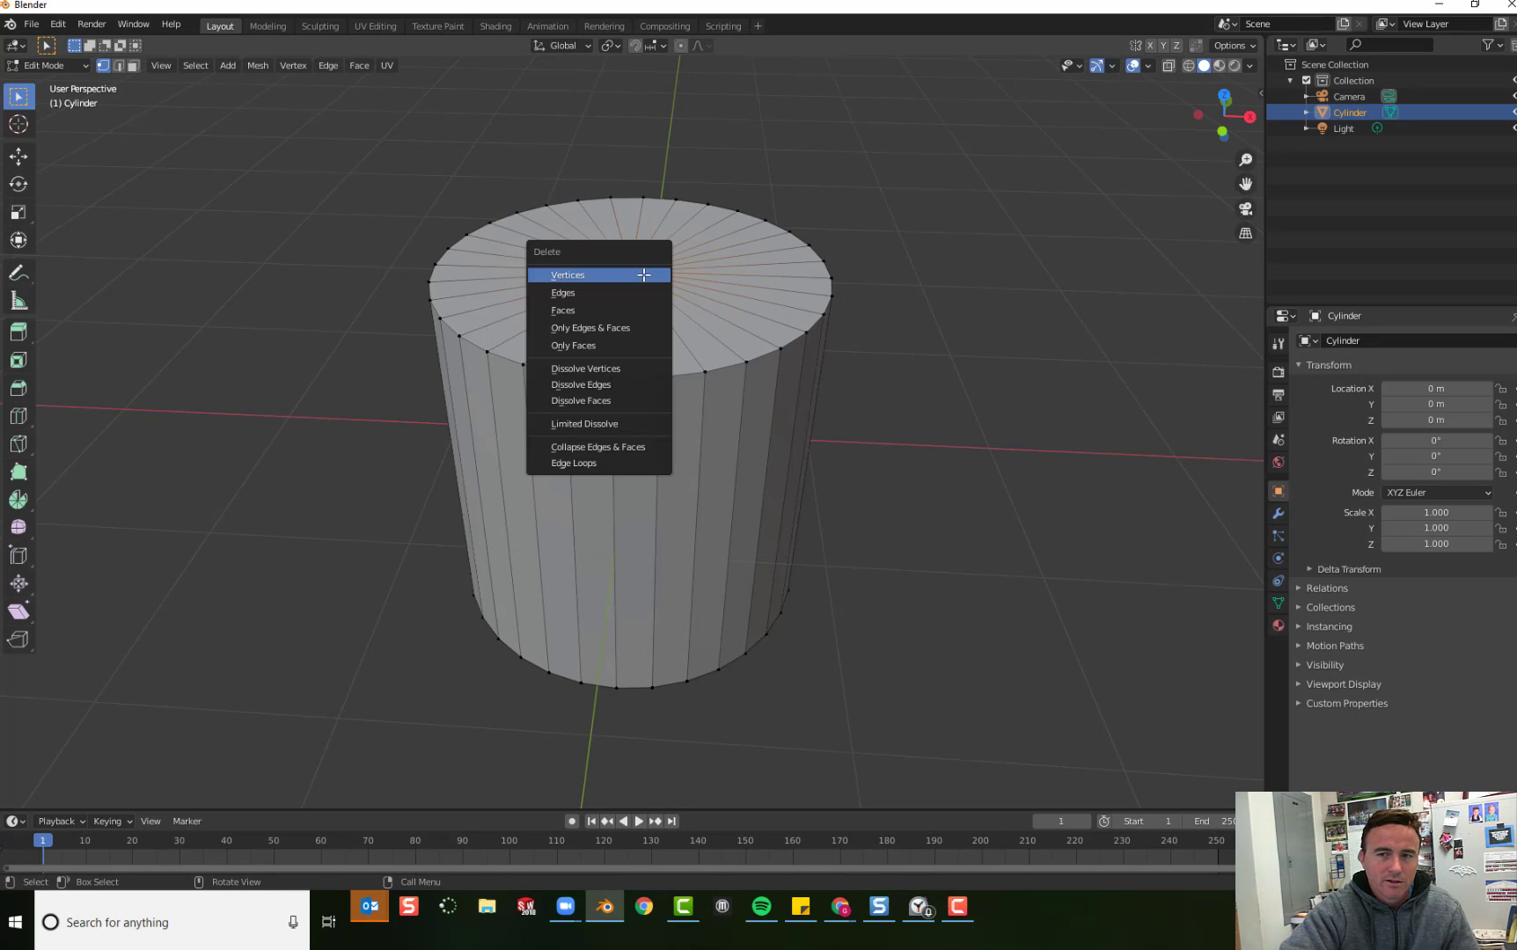
{"action": "mouse_move", "coordinate": [634, 276]}
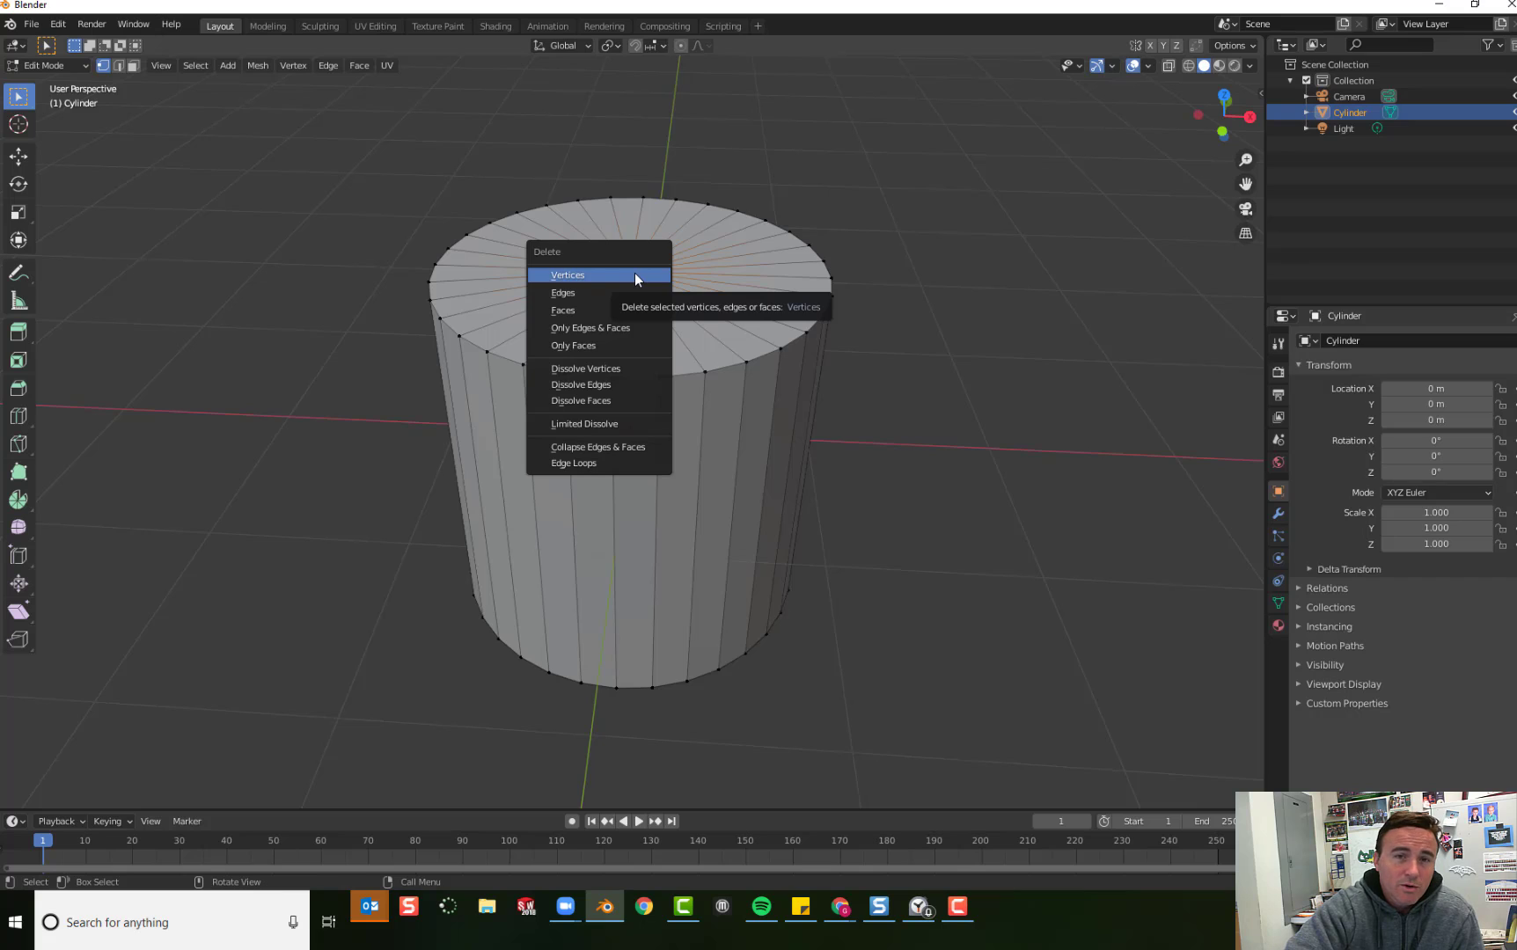
{"action": "mouse_move", "coordinate": [611, 278]}
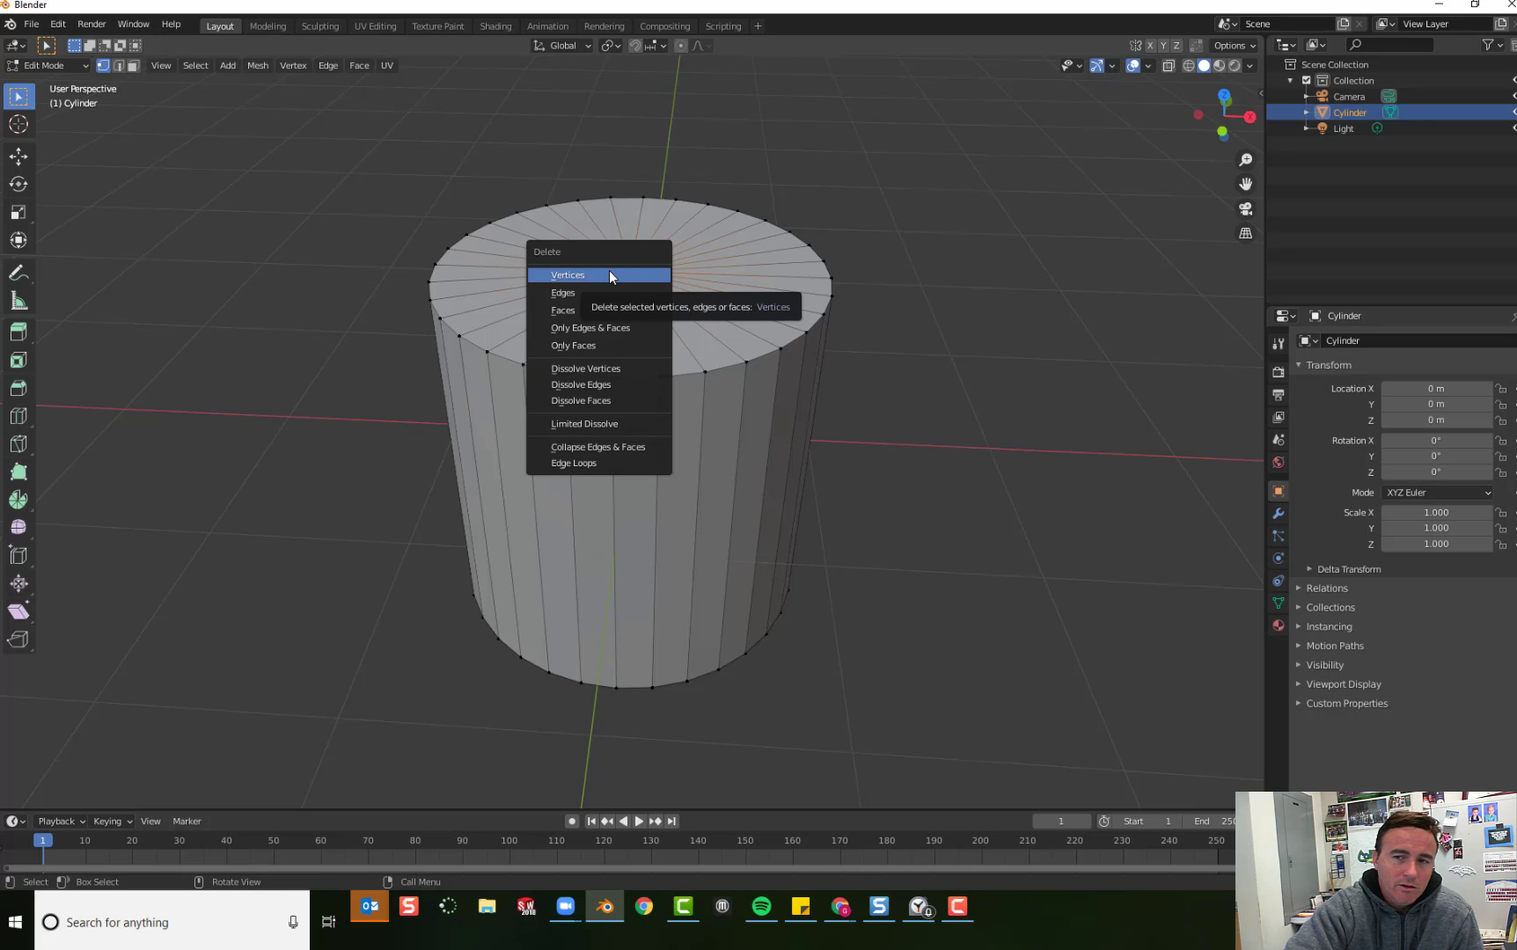
{"action": "mouse_move", "coordinate": [583, 280]}
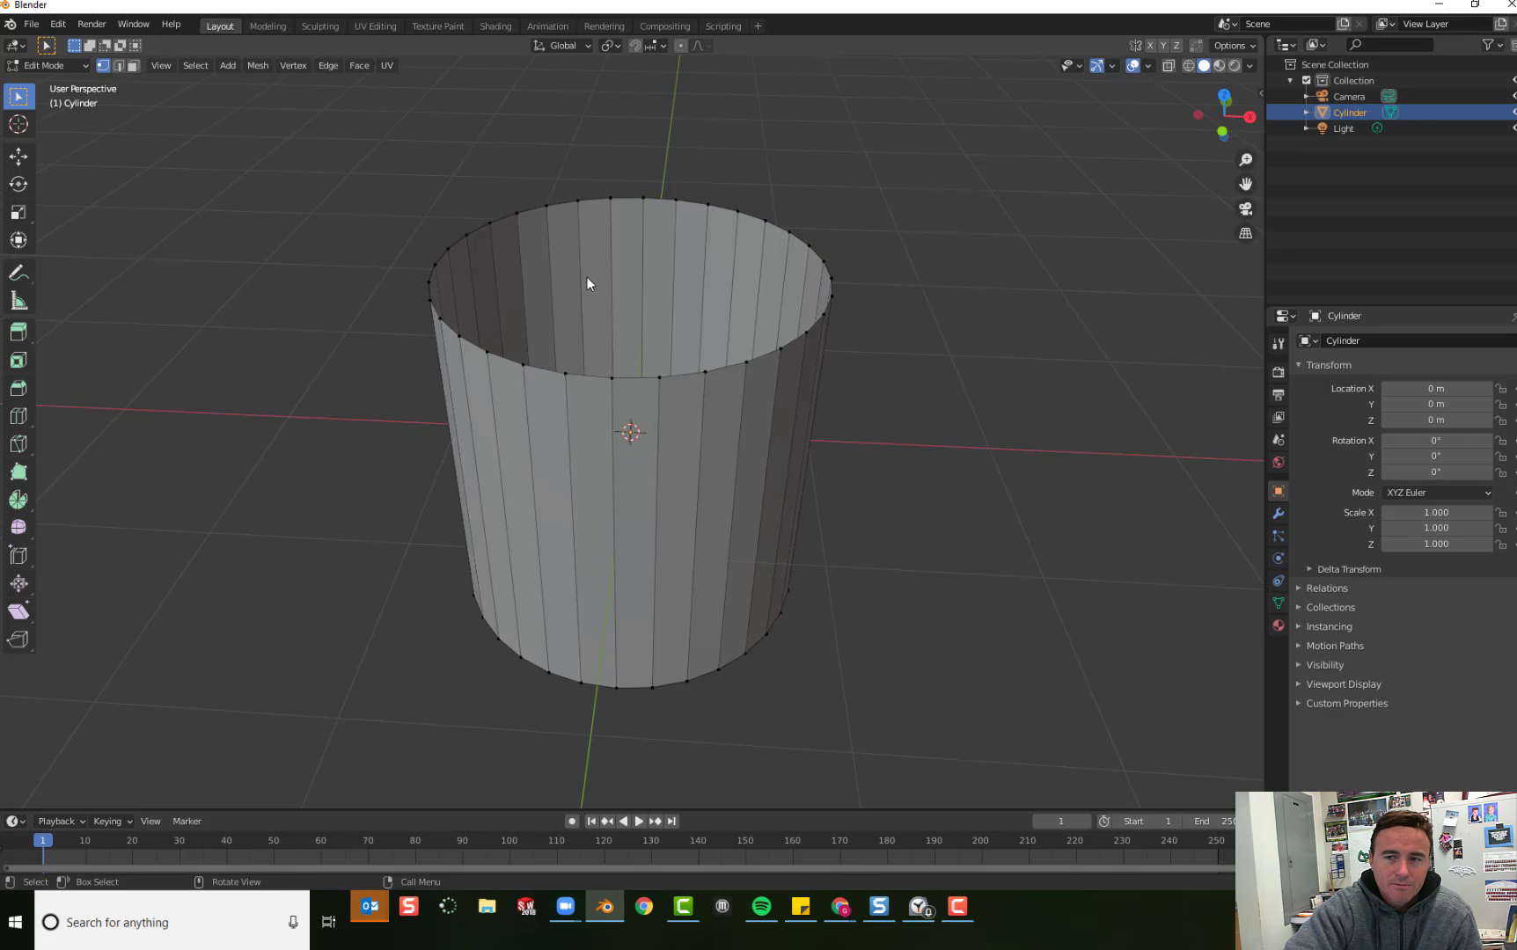
{"action": "mouse_move", "coordinate": [583, 346]}
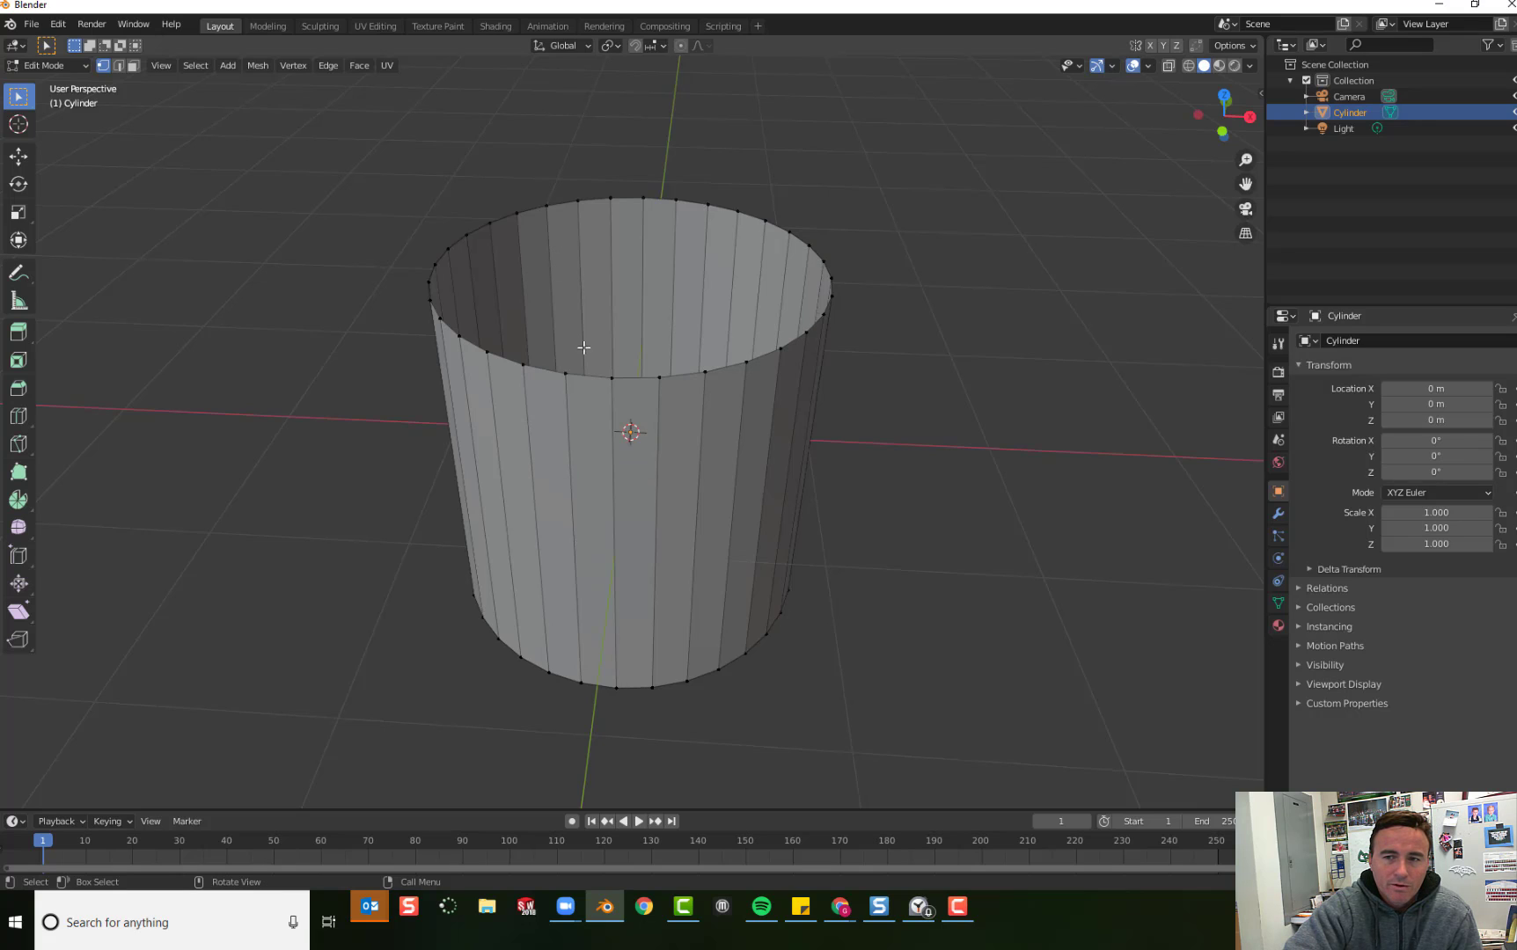
{"action": "mouse_move", "coordinate": [850, 494]}
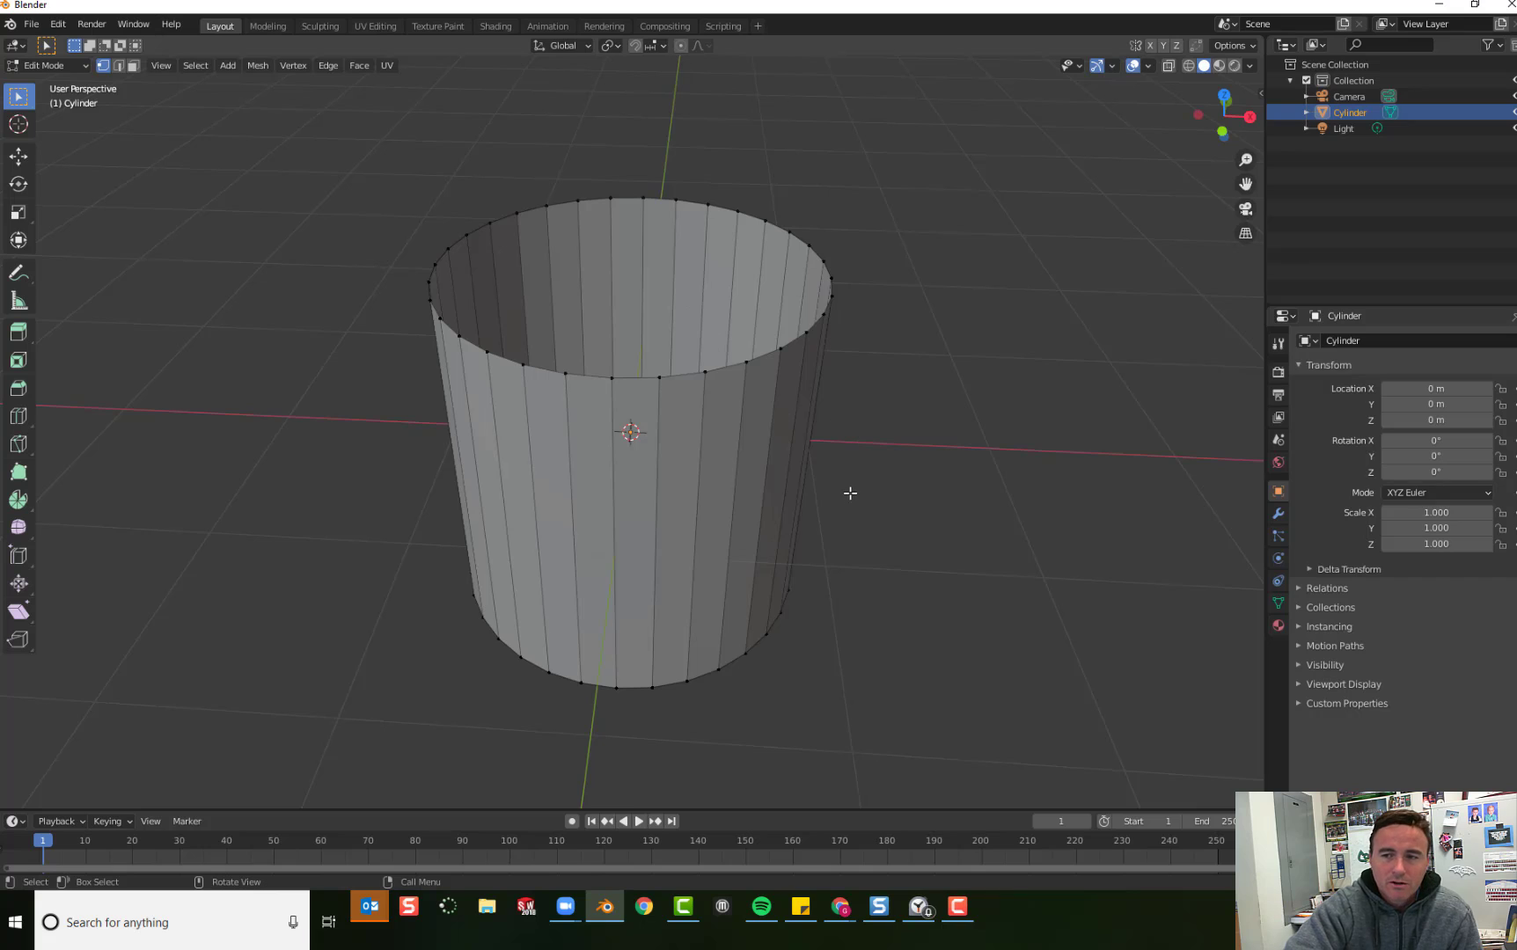
{"action": "mouse_move", "coordinate": [1068, 375]}
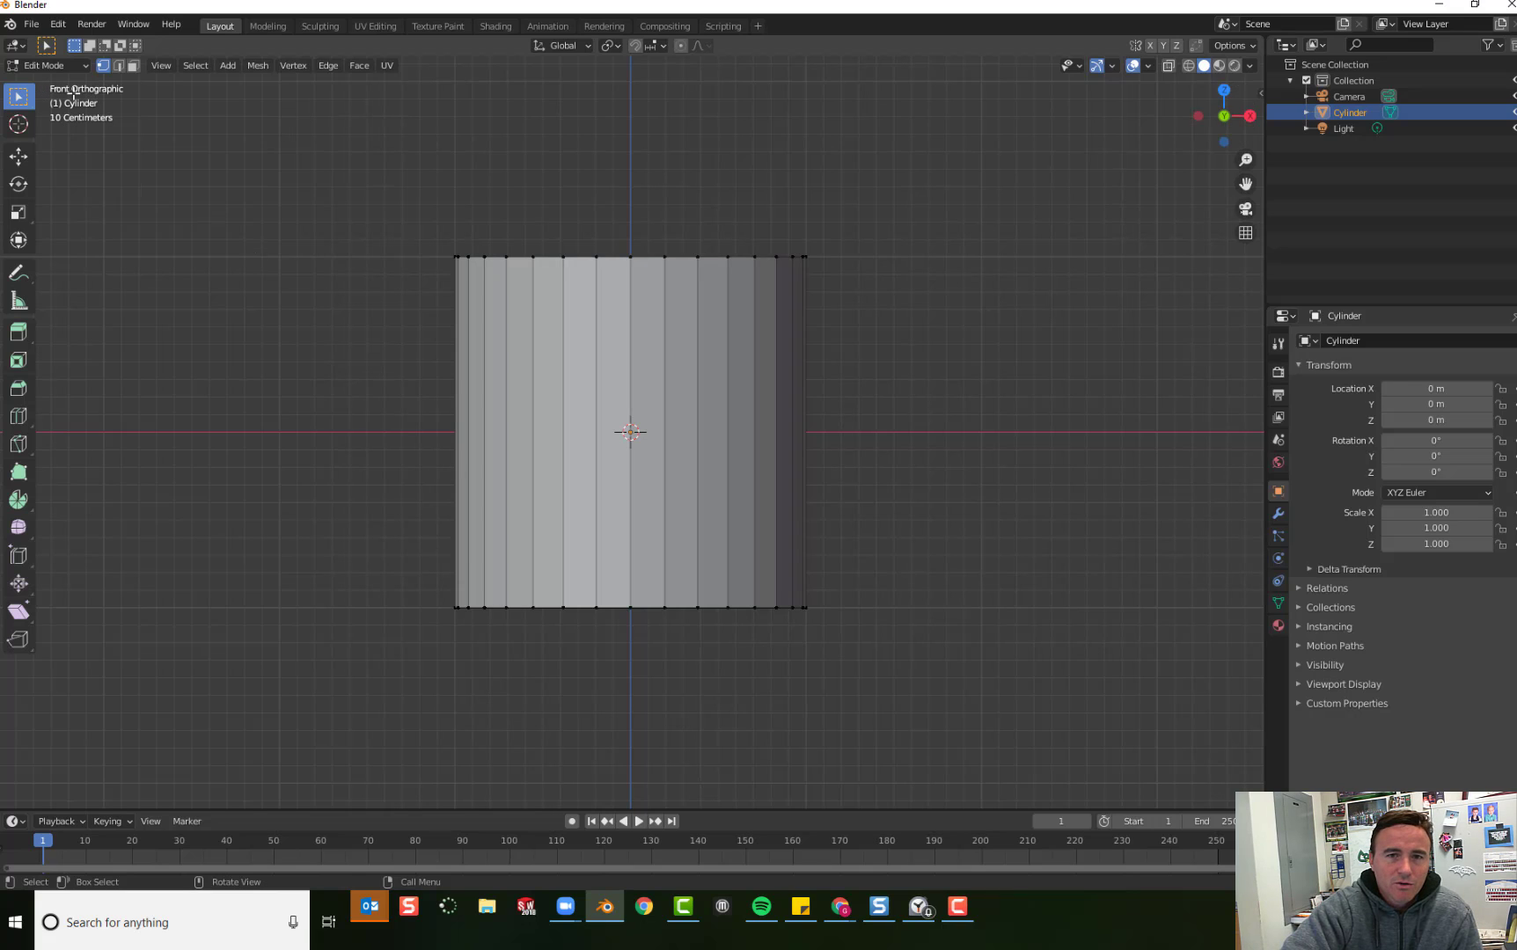
{"action": "mouse_move", "coordinate": [117, 178]}
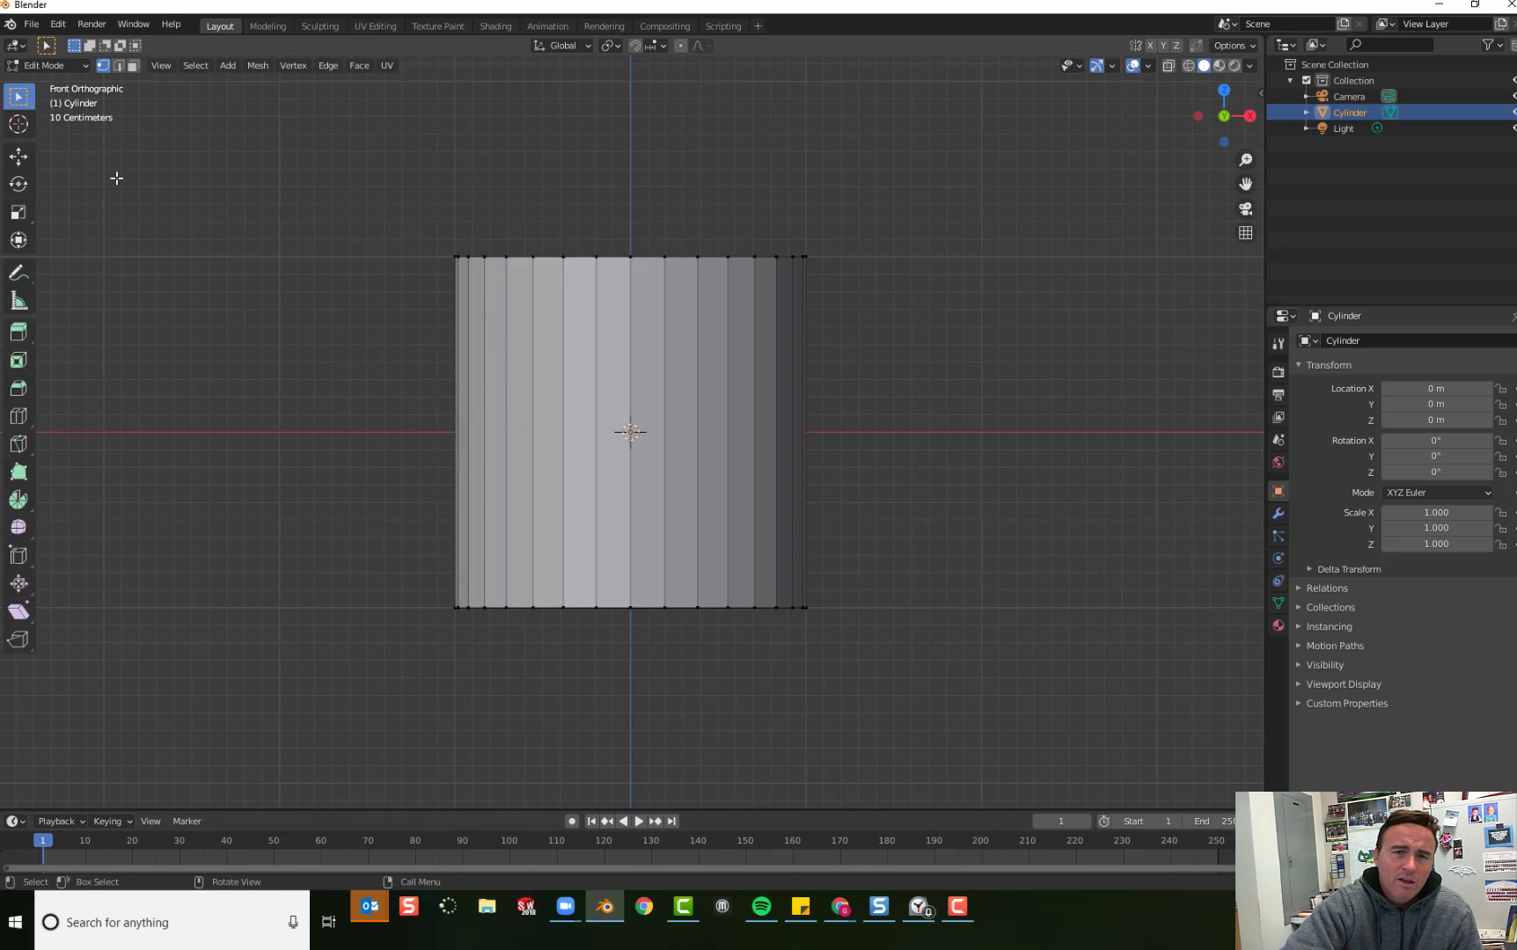
{"action": "mouse_move", "coordinate": [415, 237]}
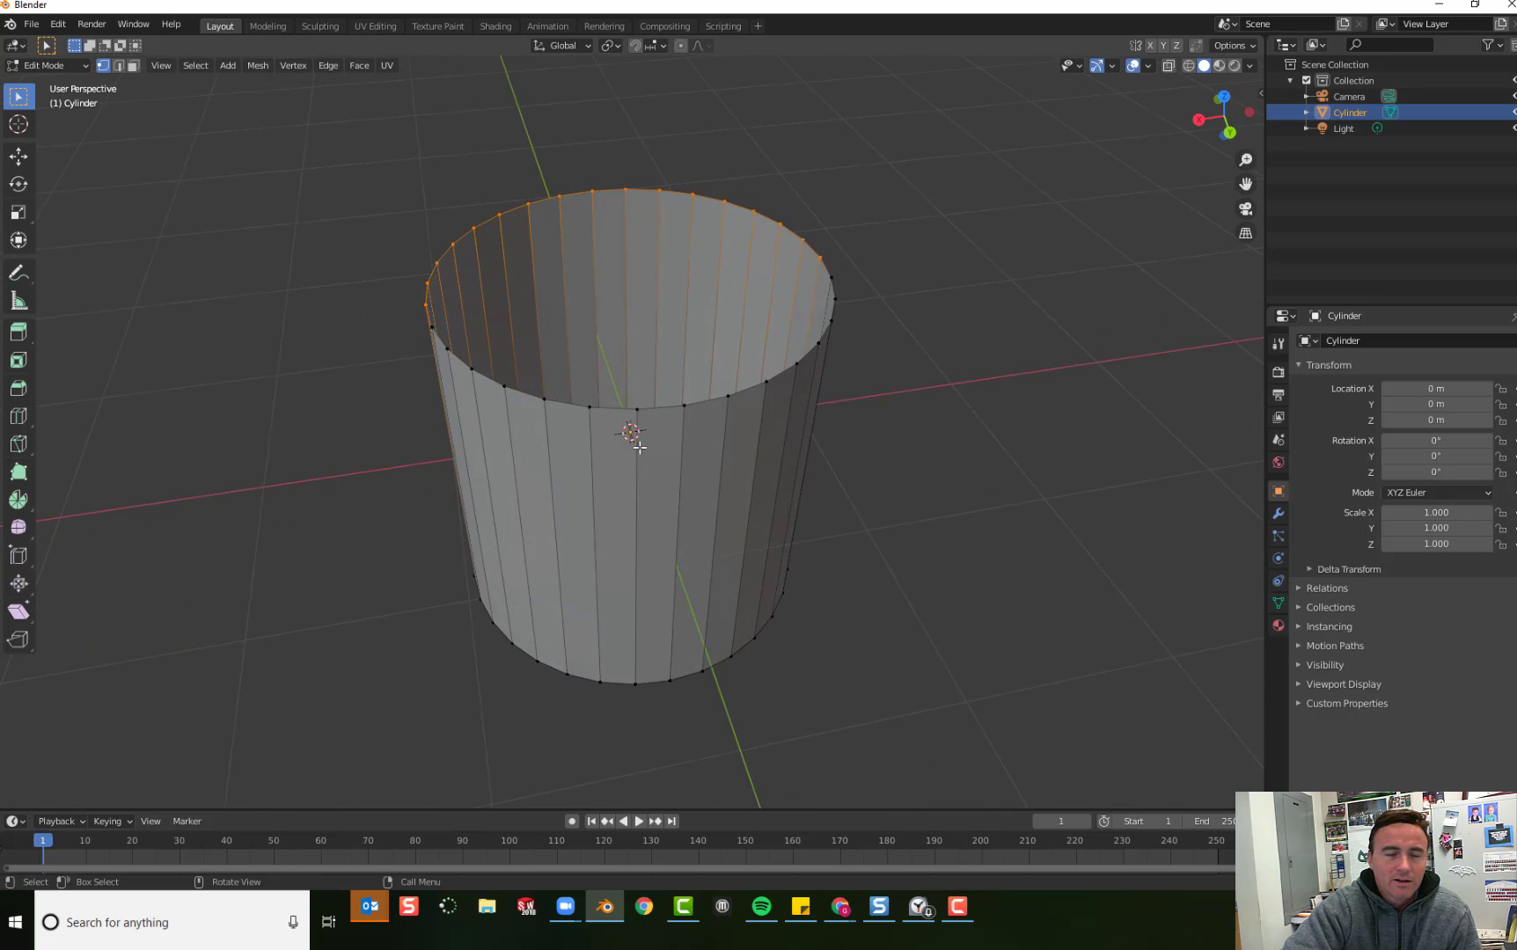
{"action": "mouse_move", "coordinate": [577, 457]}
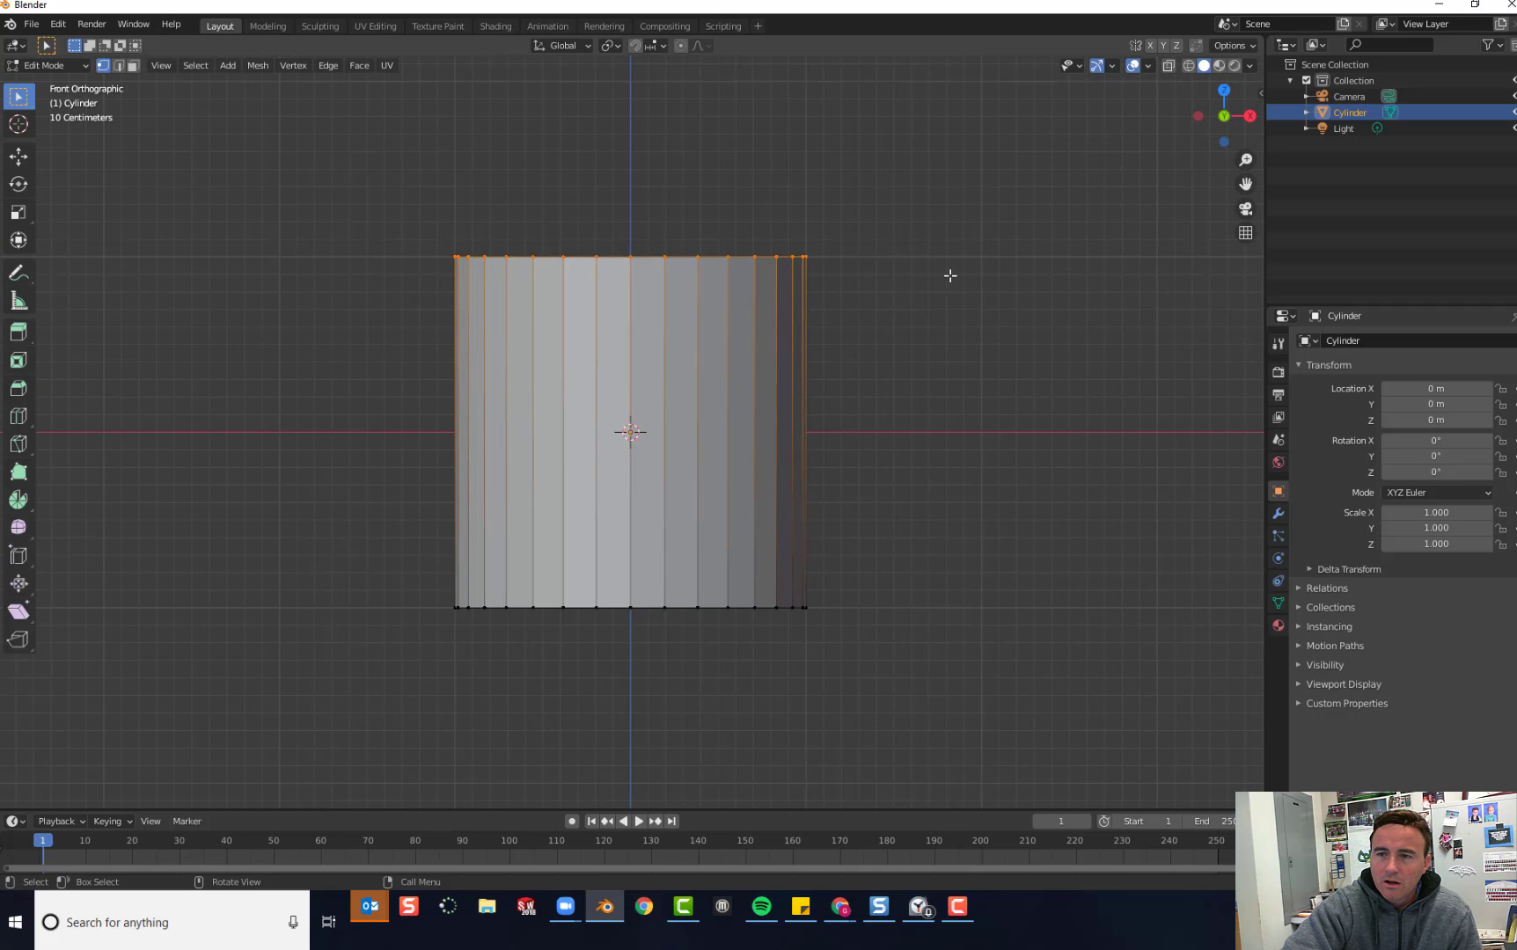
{"action": "mouse_move", "coordinate": [610, 239]}
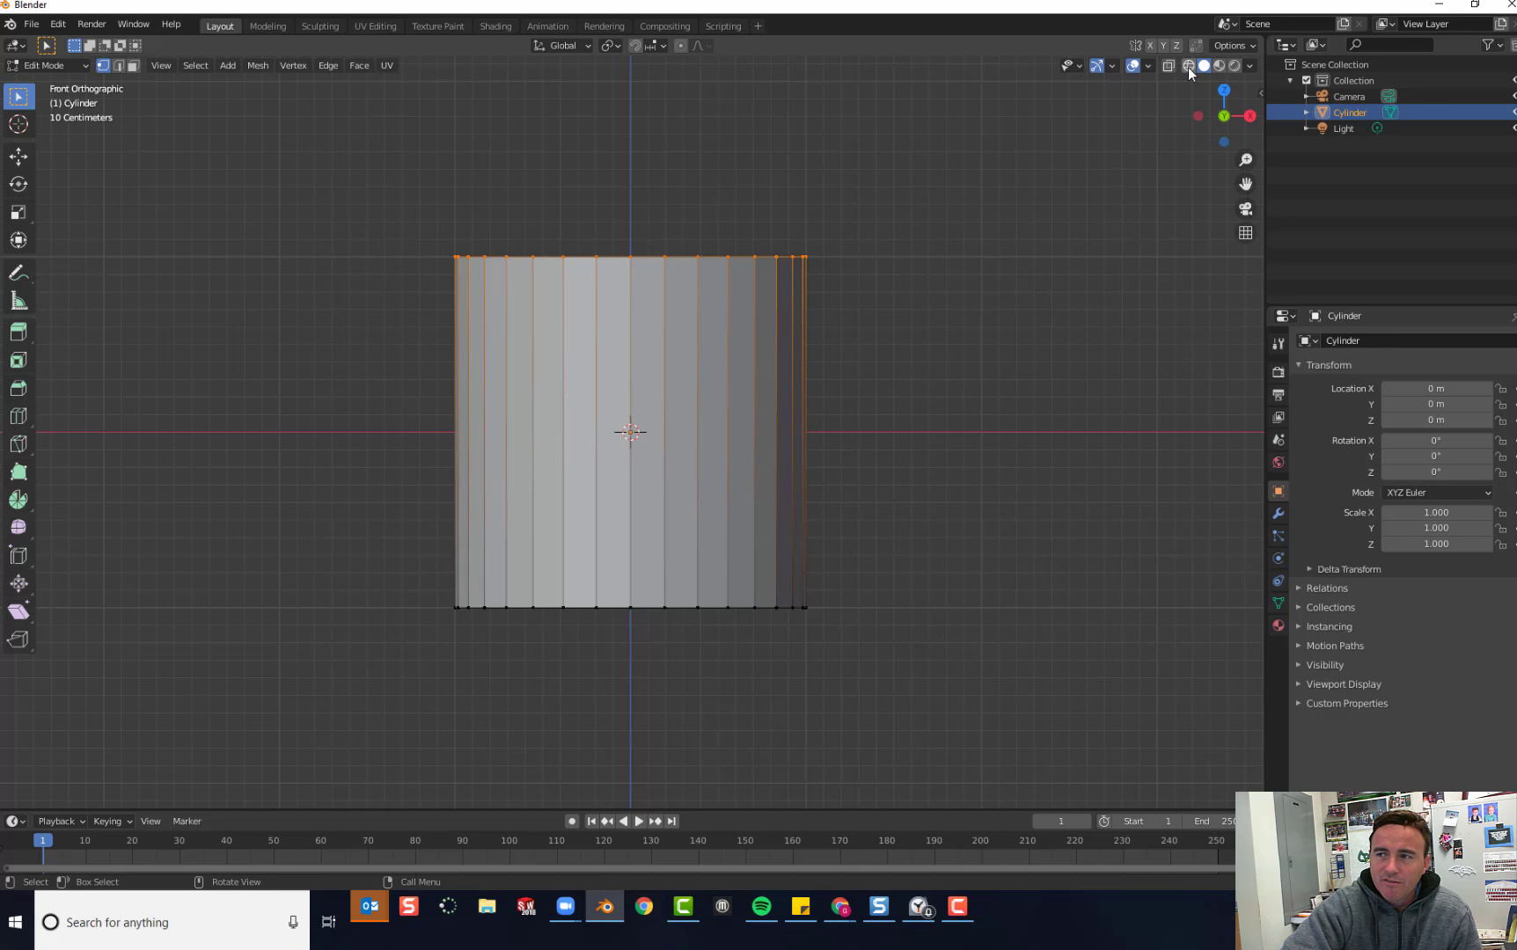
{"action": "mouse_move", "coordinate": [1204, 66]}
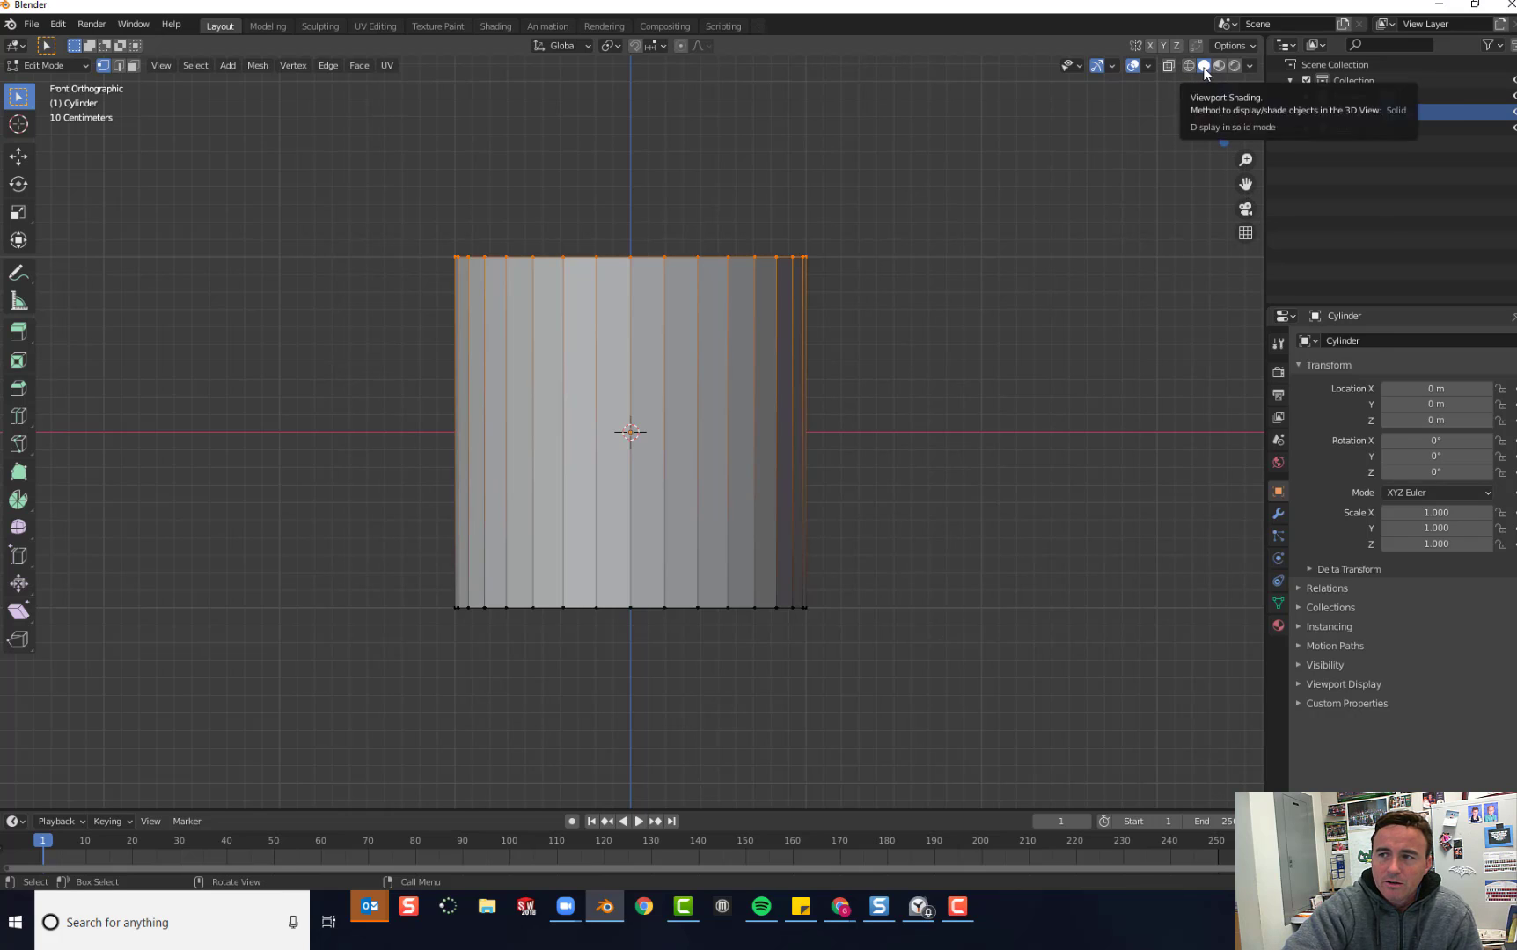
Step: Toggle X-Ray shading so the cup's hidden back edges show through
{"action": "left_click", "coordinate": [1188, 65]}
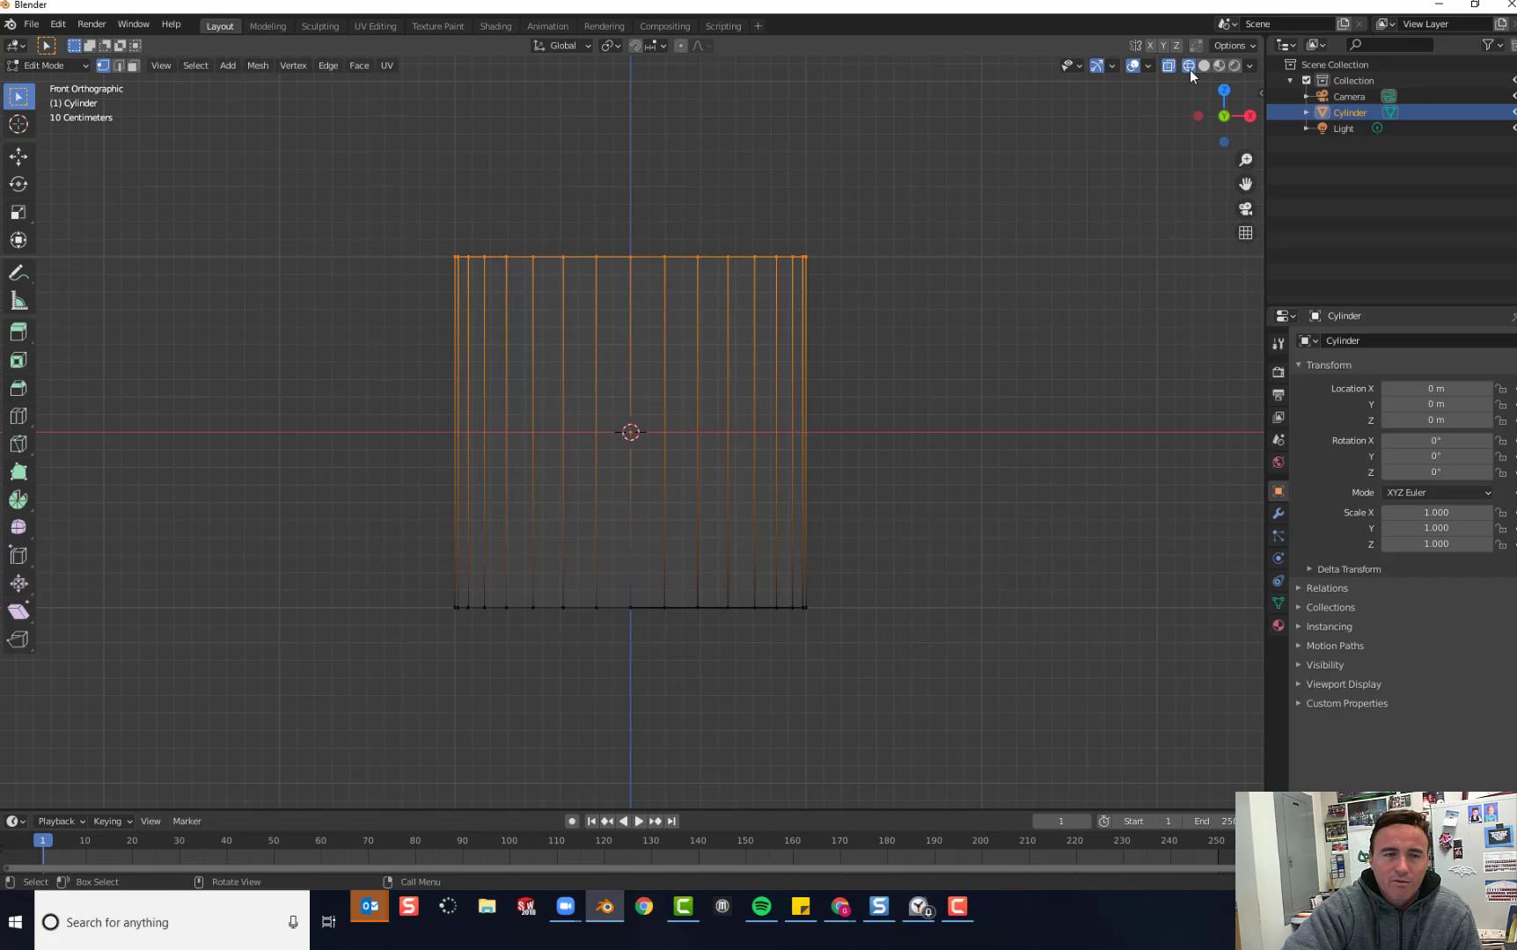
{"action": "mouse_move", "coordinate": [1189, 65]}
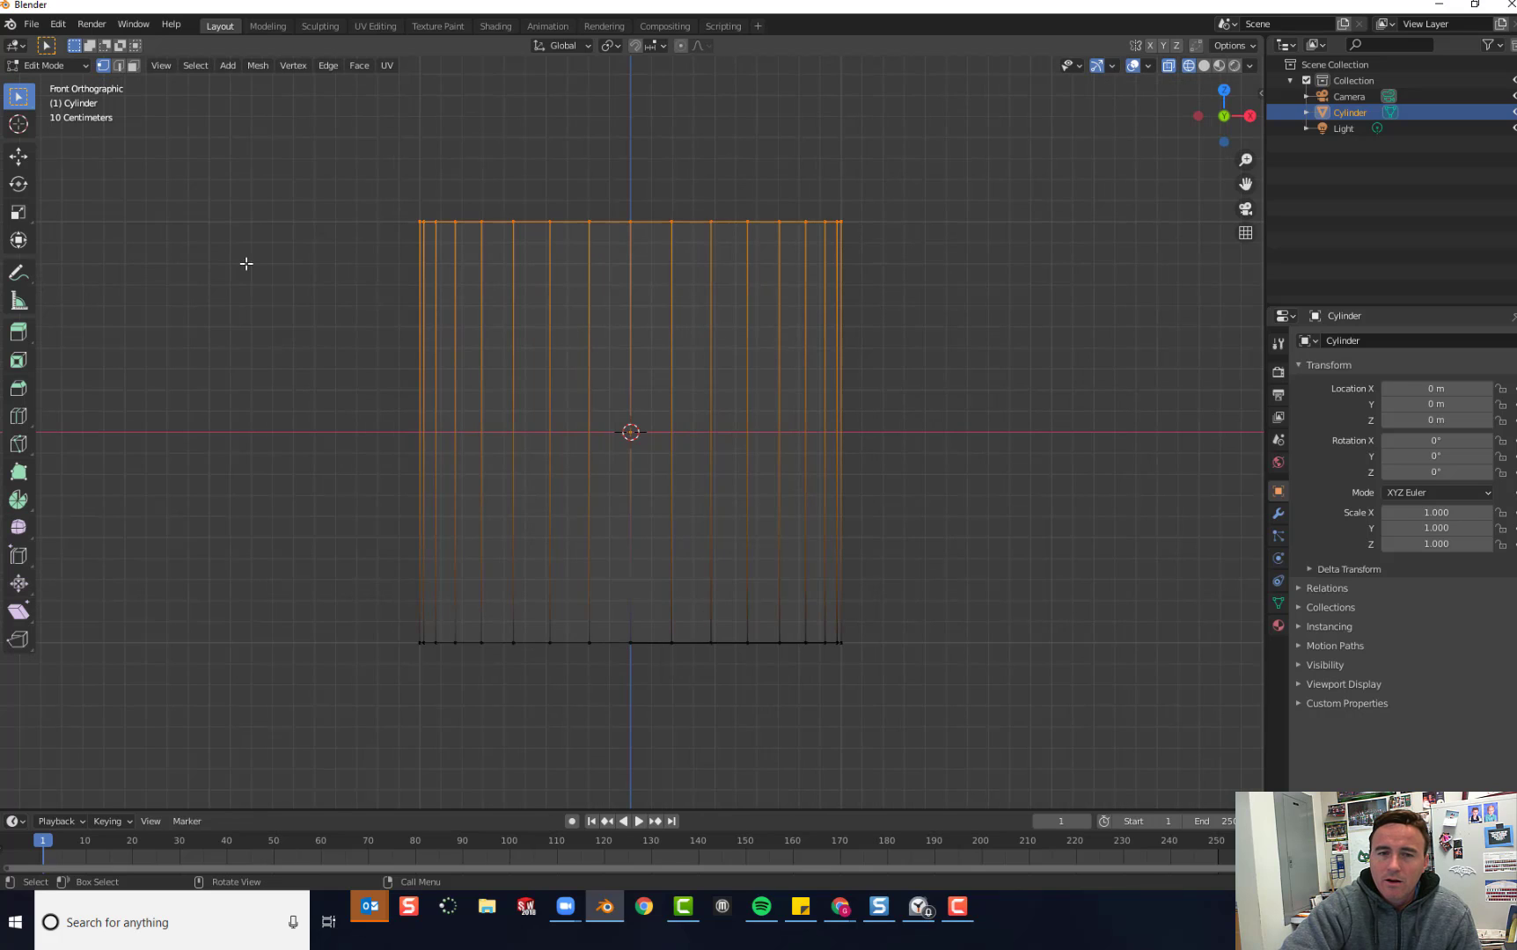
{"action": "mouse_move", "coordinate": [7, 416]}
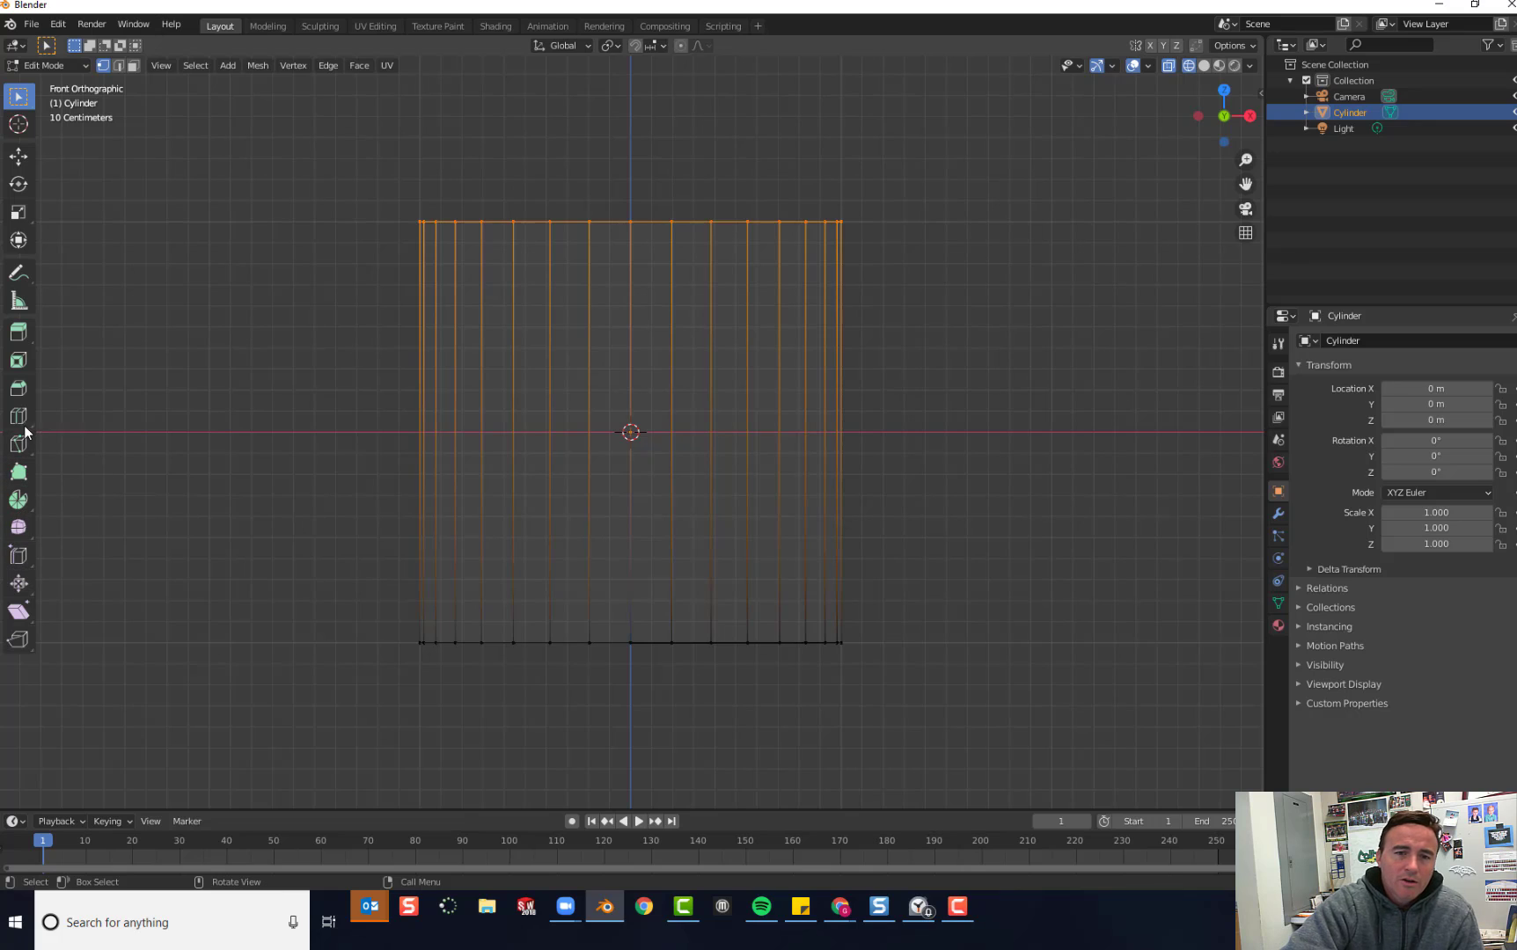
{"action": "mouse_move", "coordinate": [18, 415]}
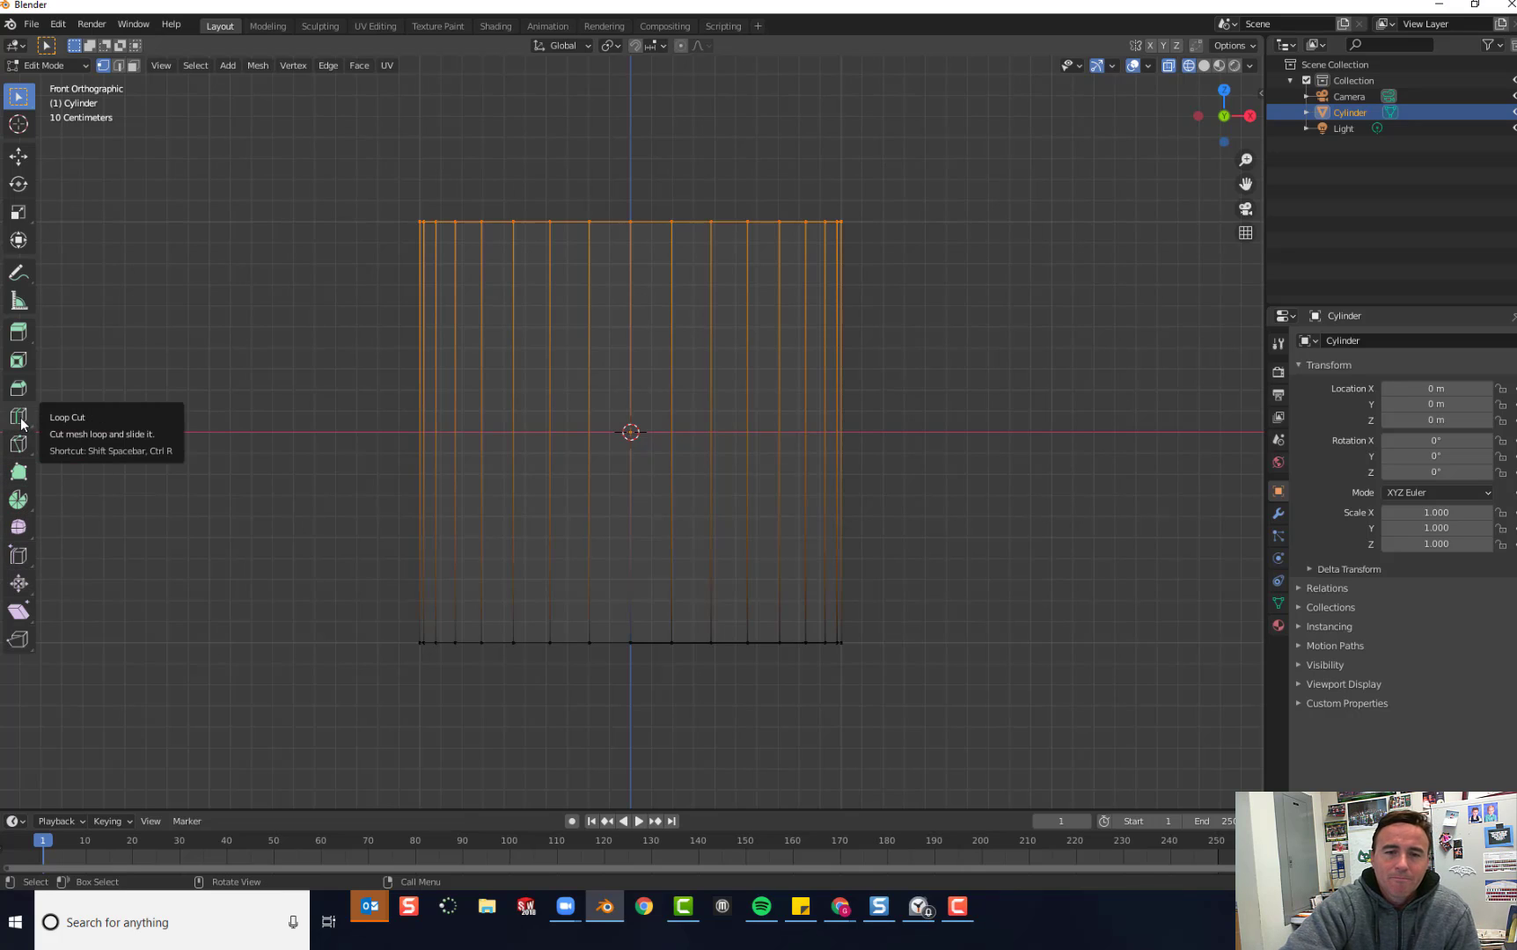
Step: Loop-cut the cylinder horizontally with Number of Cuts set to 4
{"action": "left_click", "coordinate": [17, 417]}
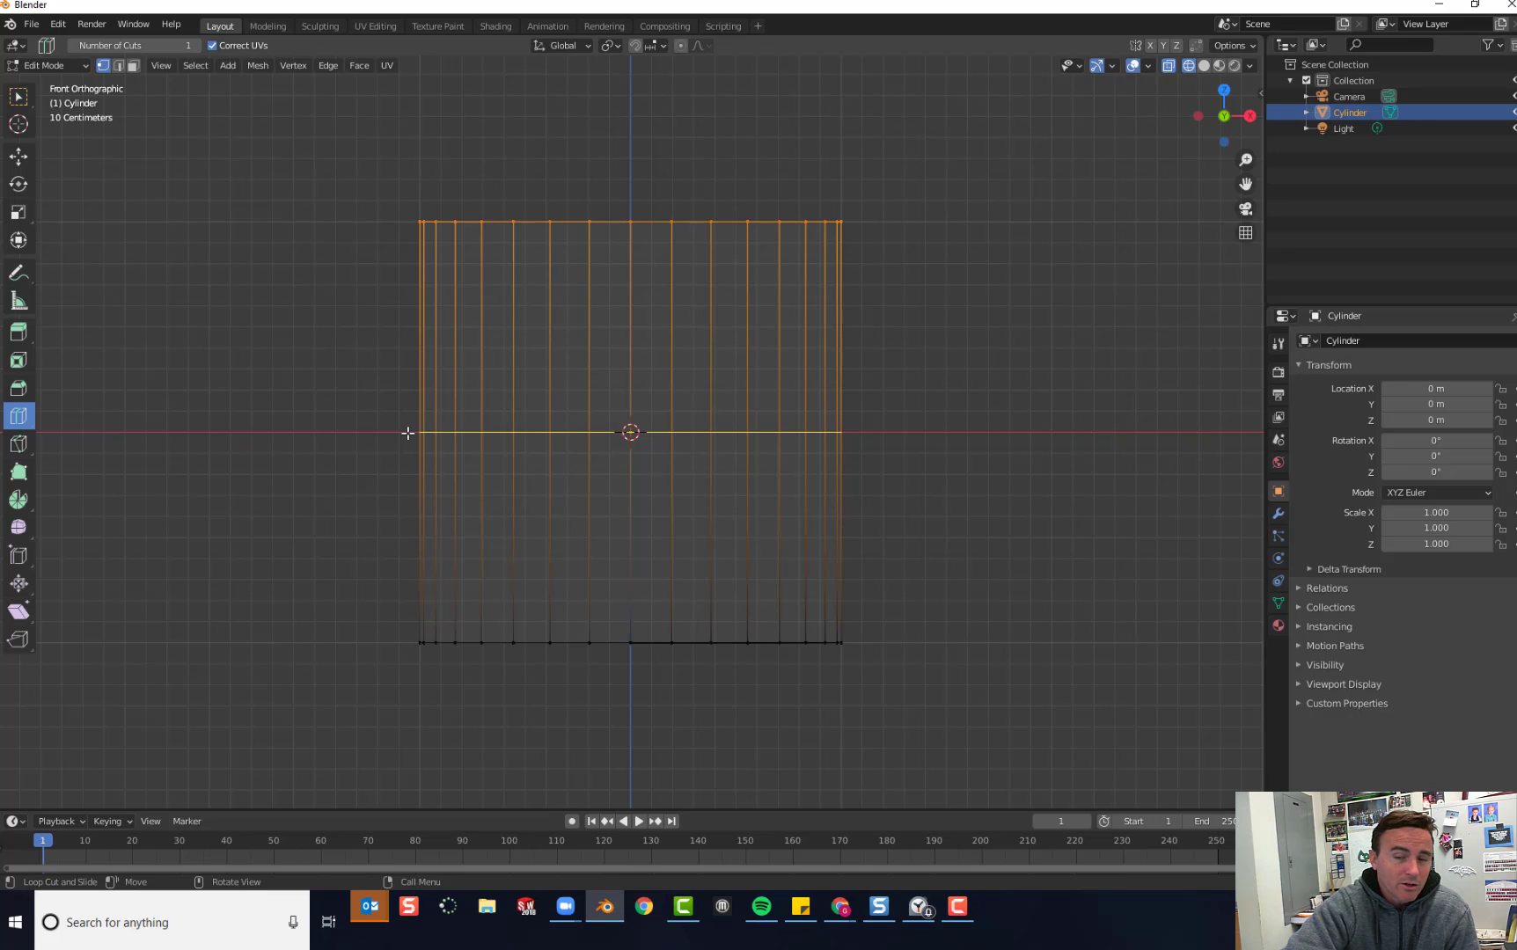
{"action": "mouse_move", "coordinate": [435, 431]}
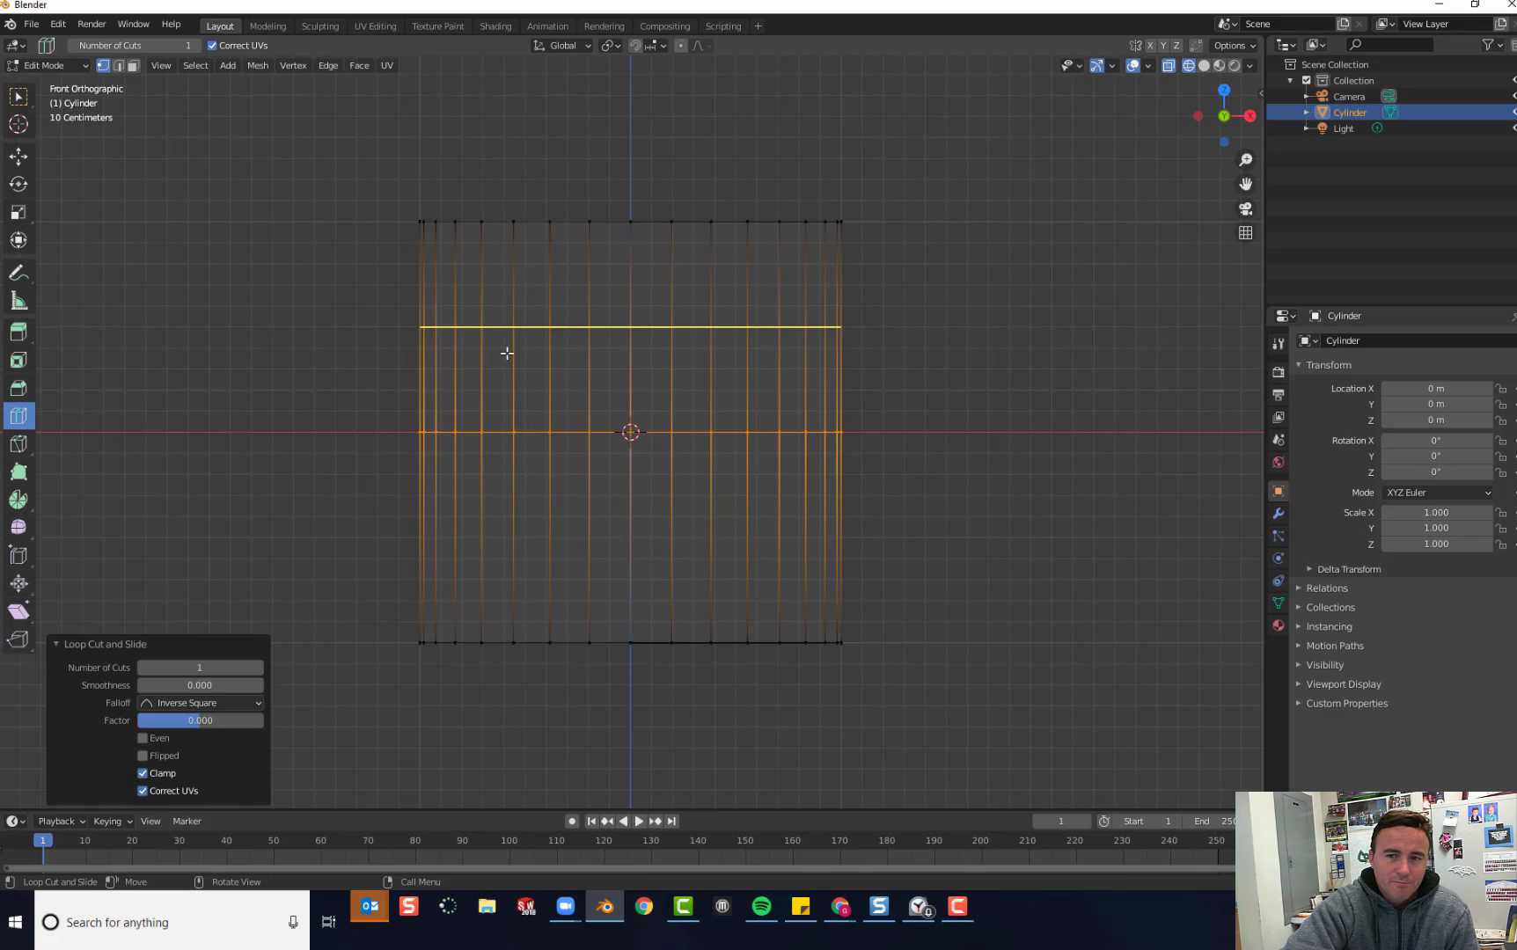
{"action": "mouse_move", "coordinate": [445, 389]}
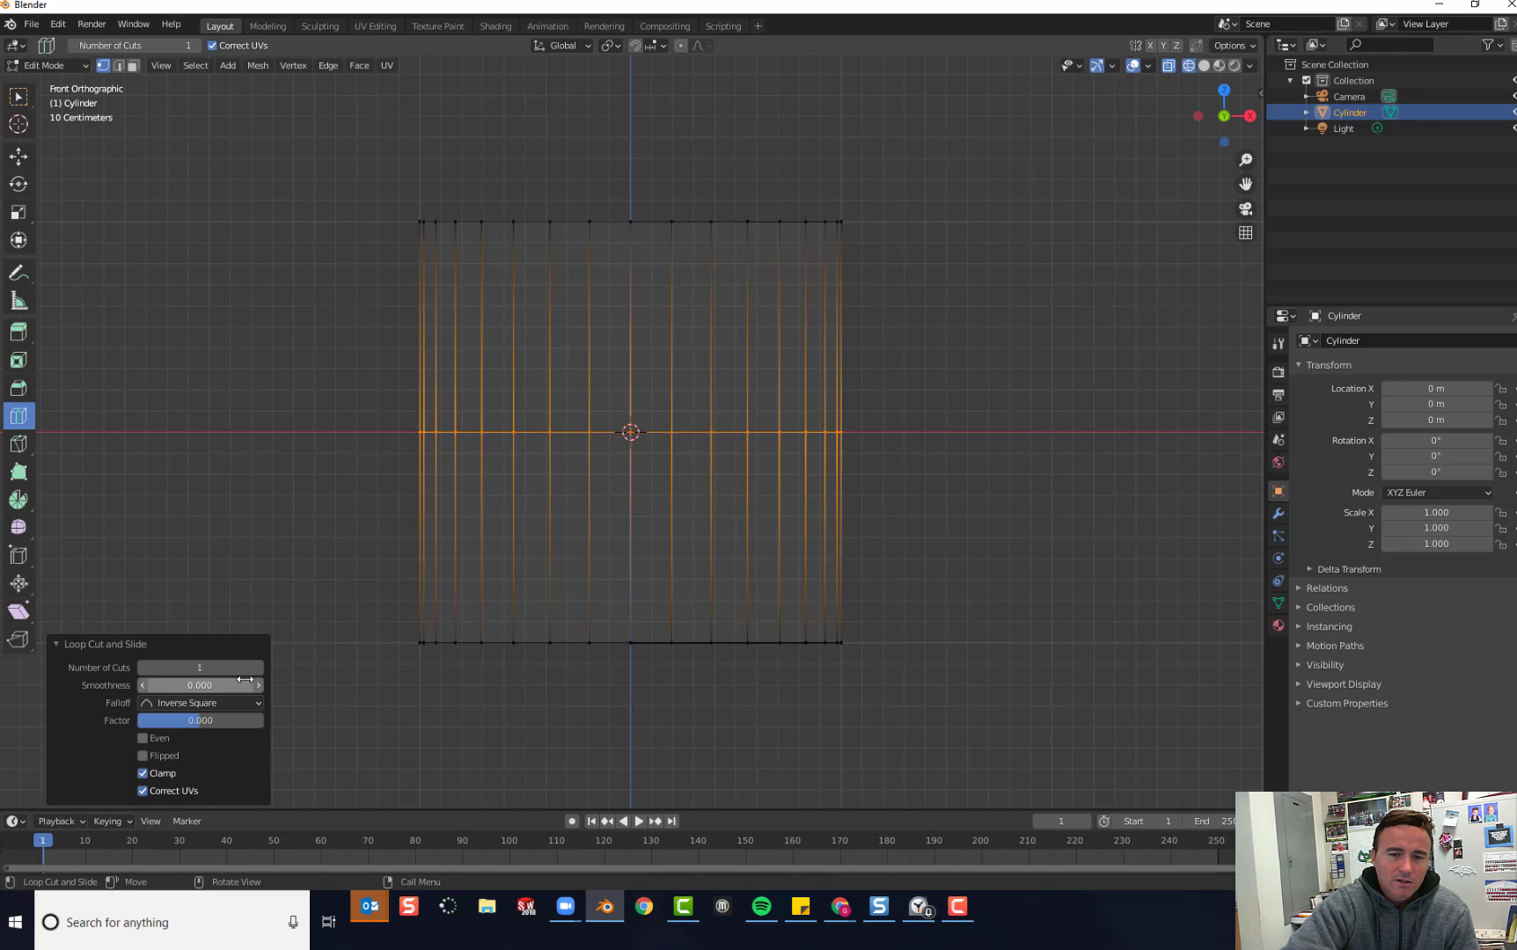
{"action": "left_click", "coordinate": [257, 667]}
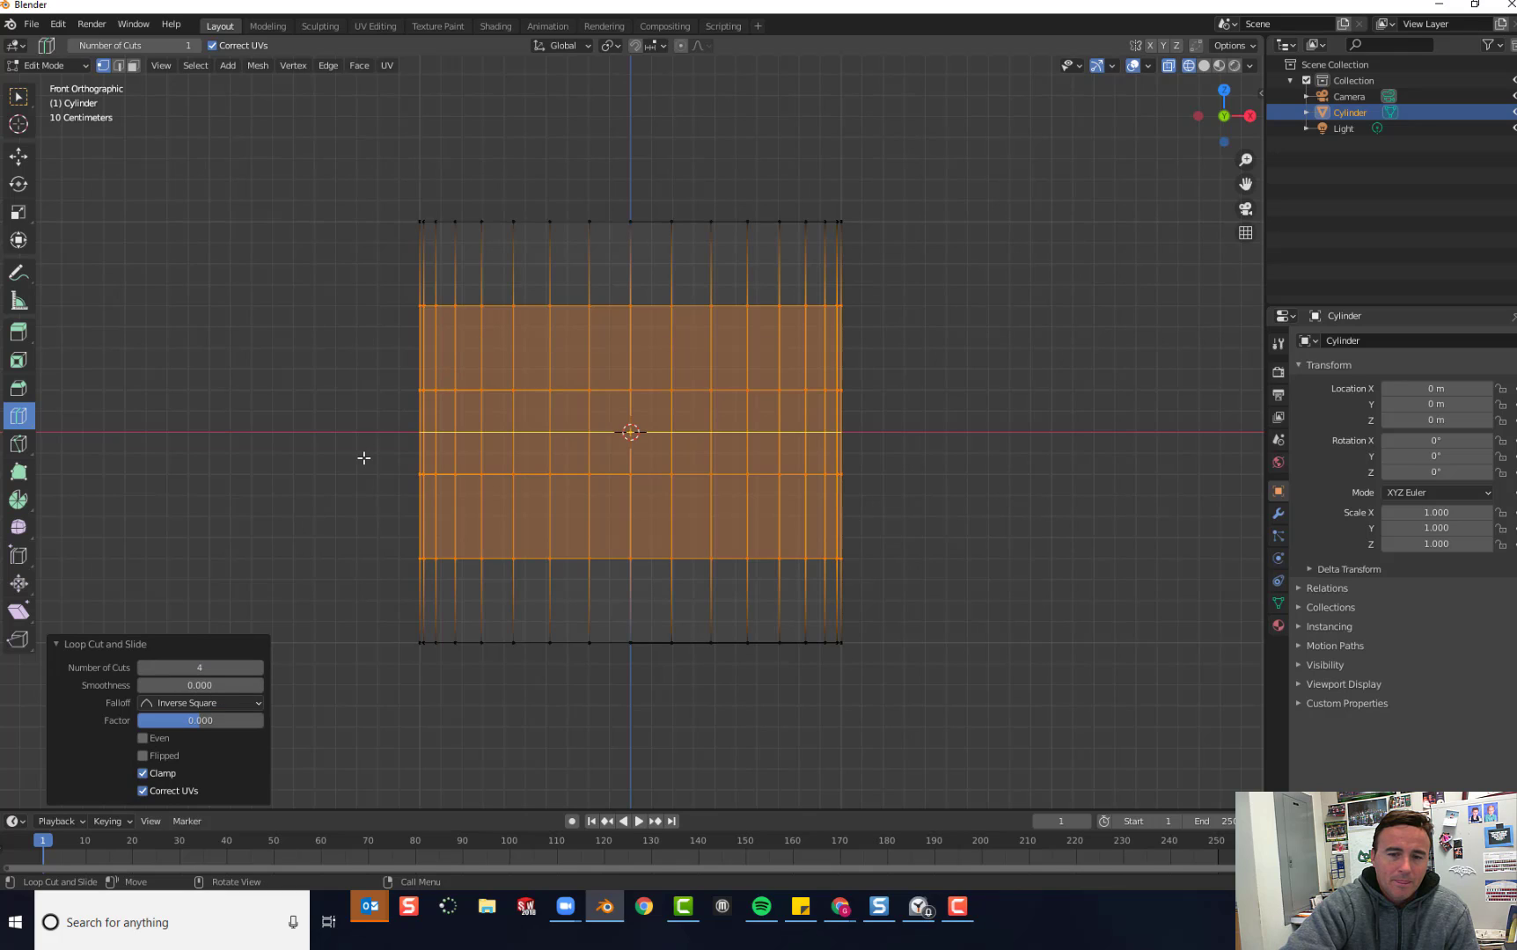
{"action": "mouse_move", "coordinate": [220, 639]}
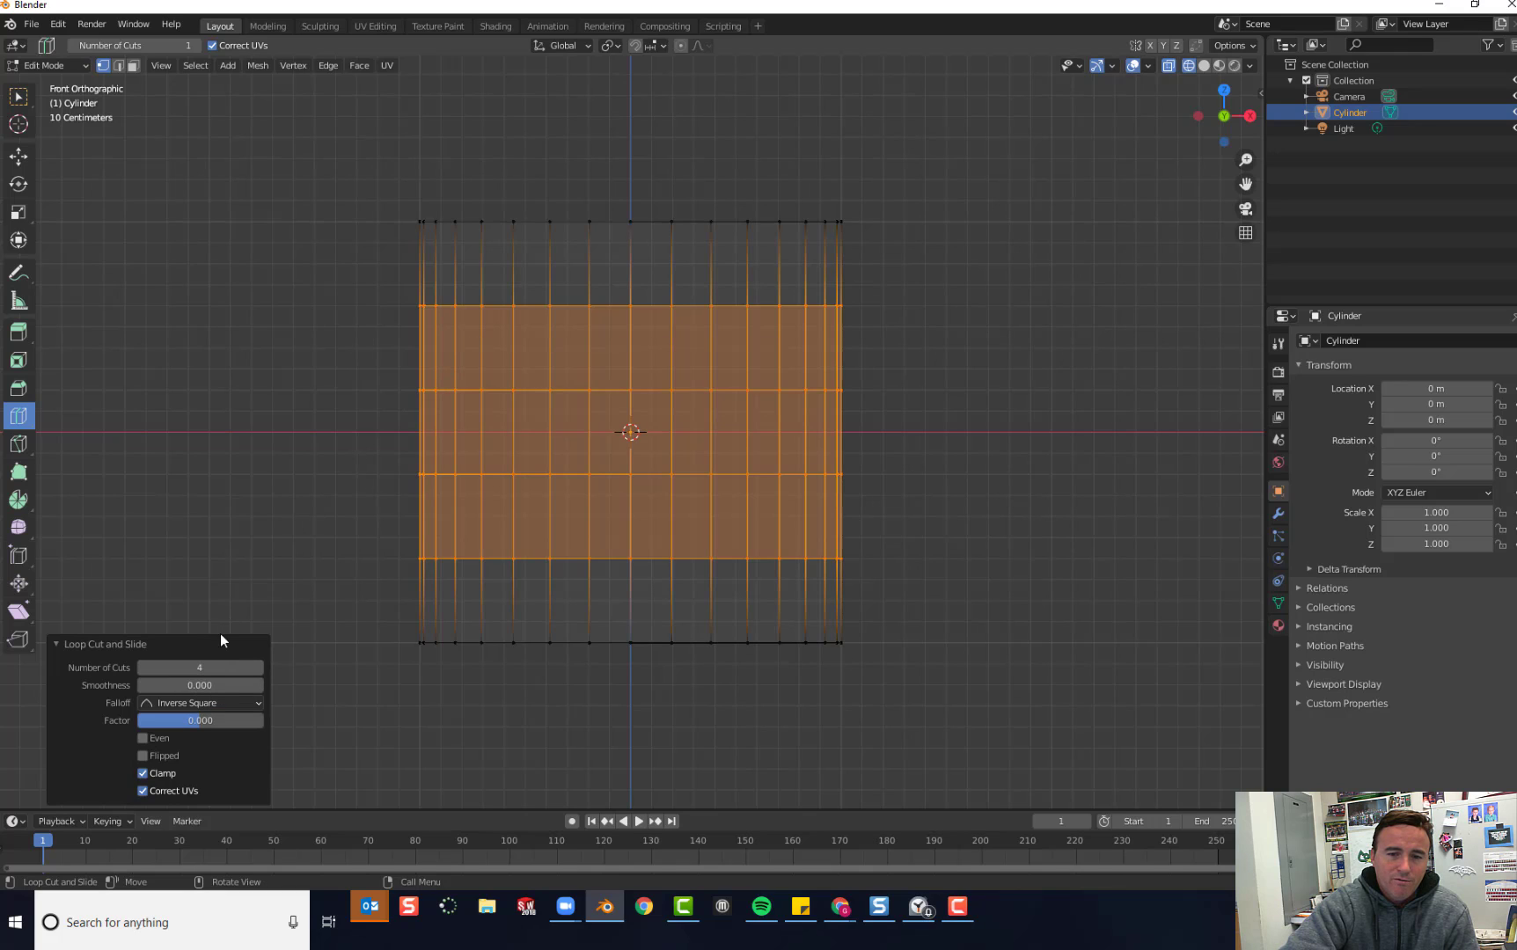
{"action": "mouse_move", "coordinate": [220, 547]}
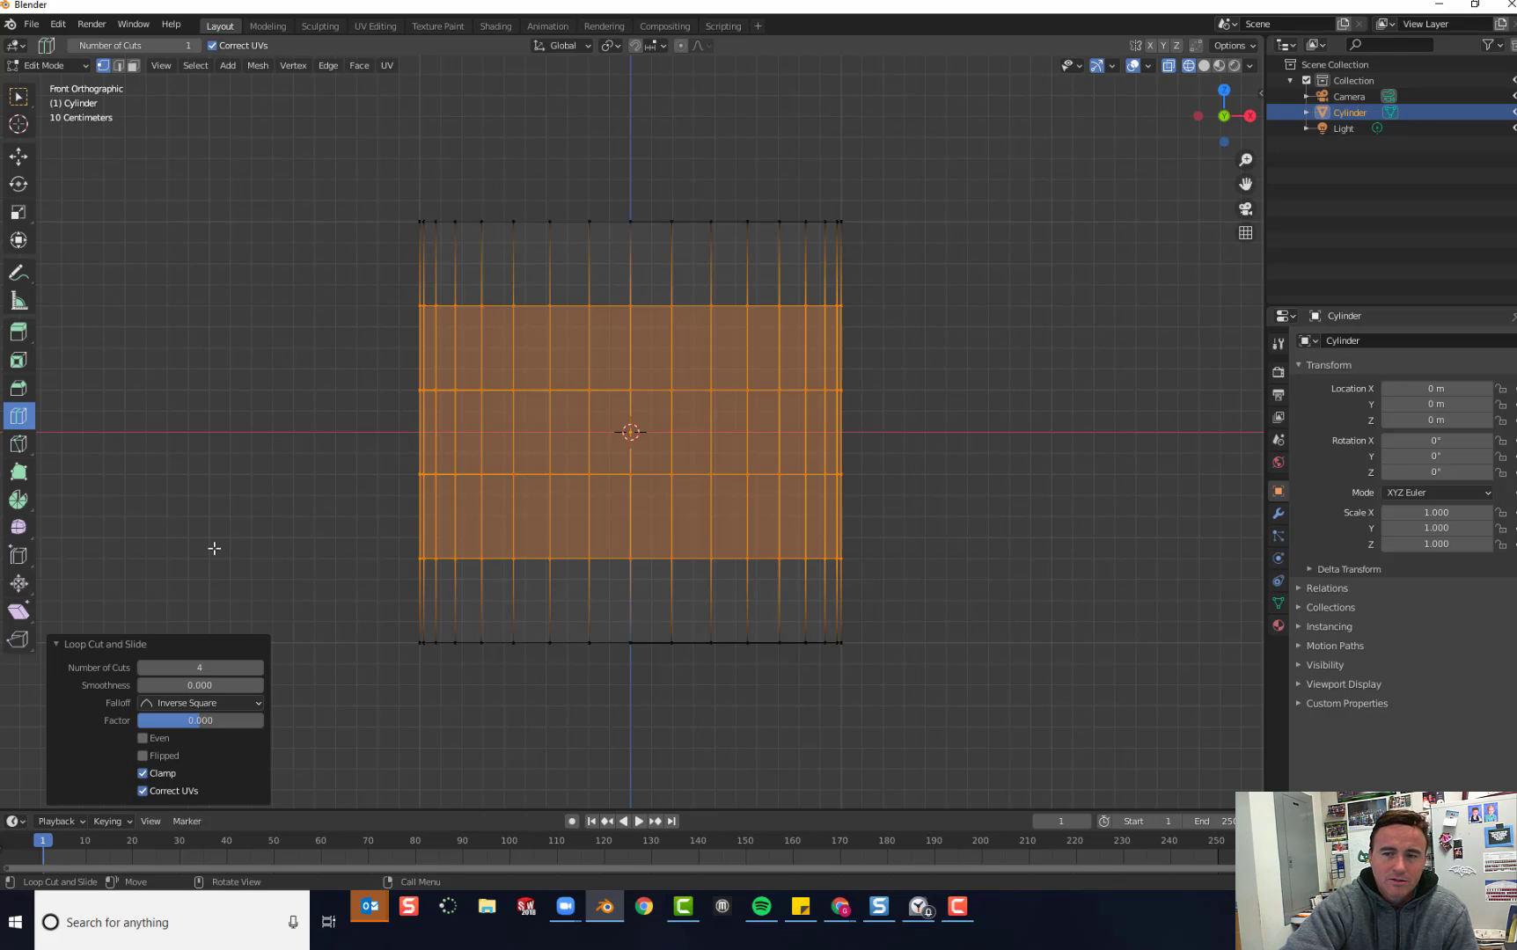
{"action": "mouse_move", "coordinate": [156, 511]}
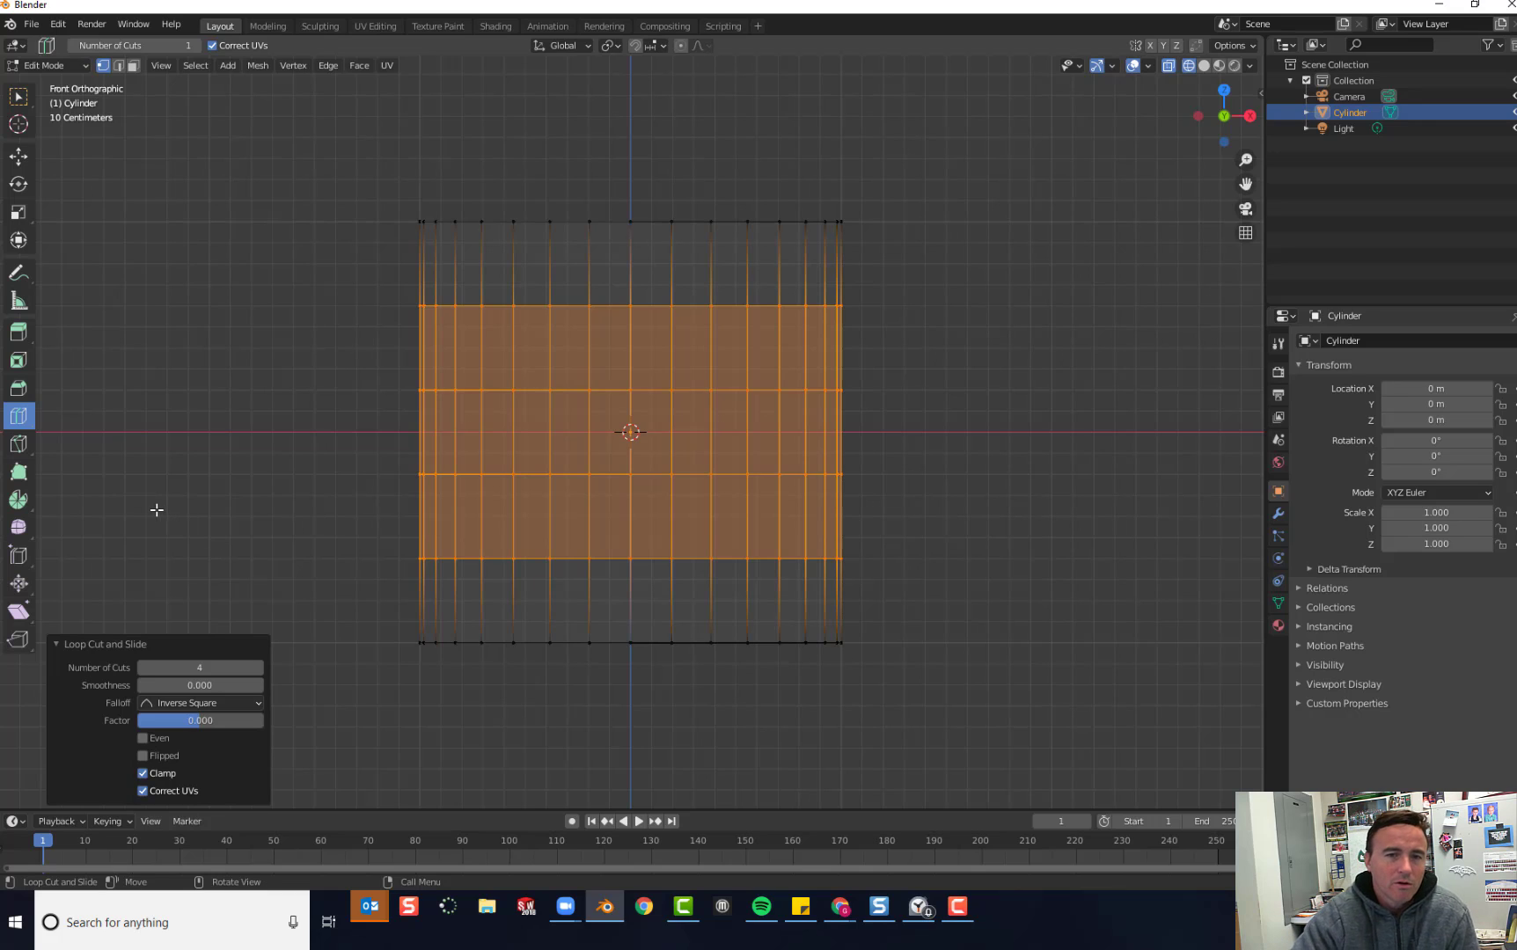
{"action": "mouse_move", "coordinate": [17, 301]}
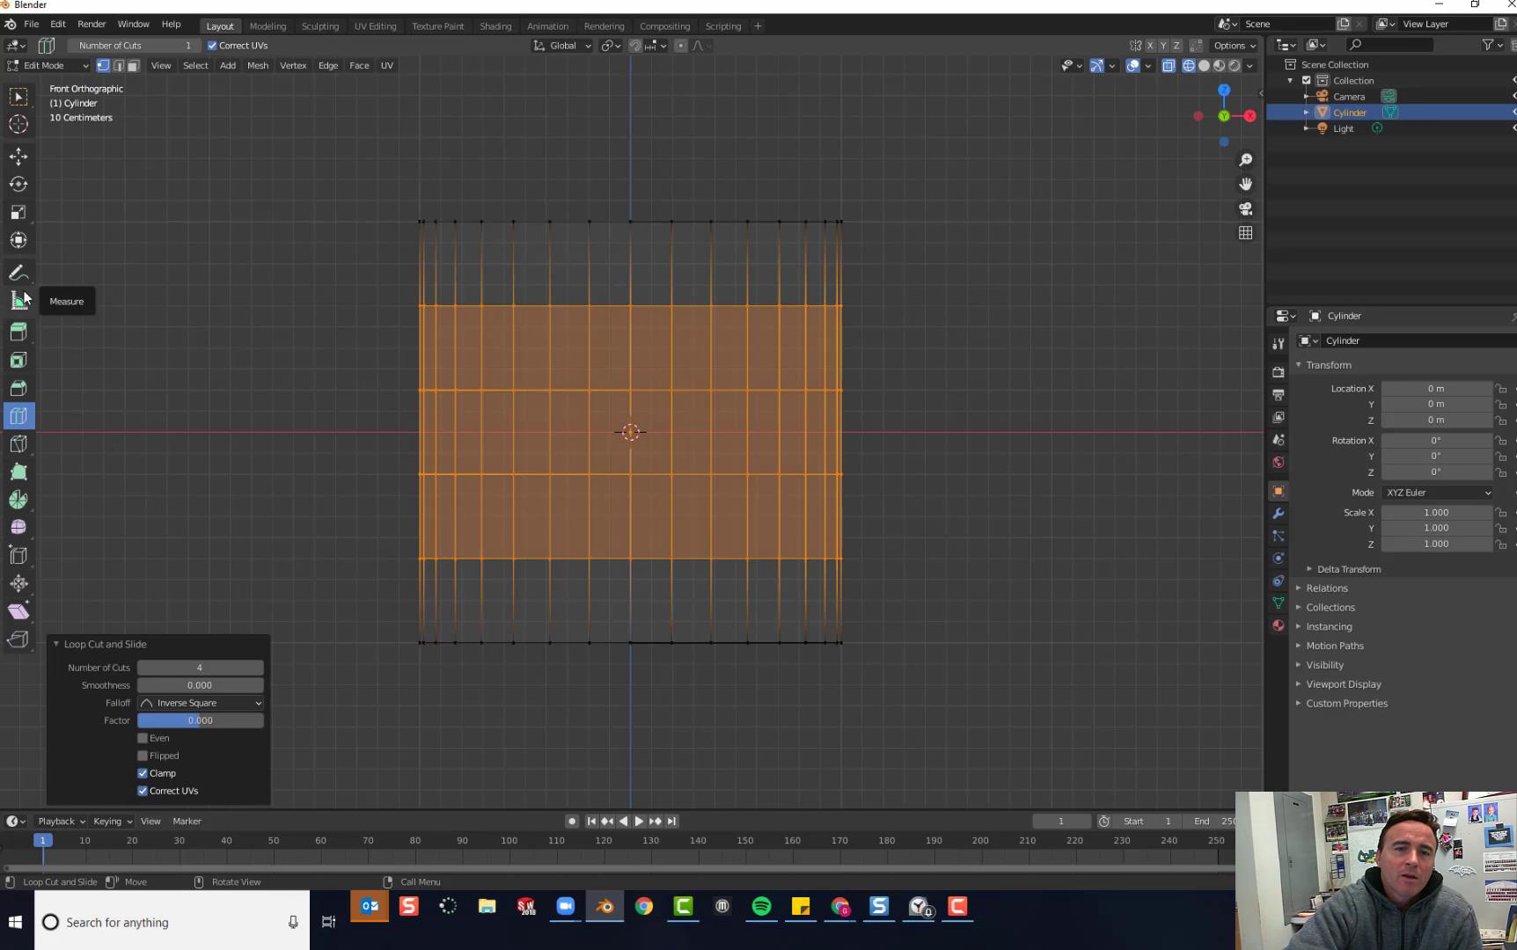
Step: Switch from the Loop Cut tool back to Select Box for picking vertices
{"action": "left_click", "coordinate": [18, 98]}
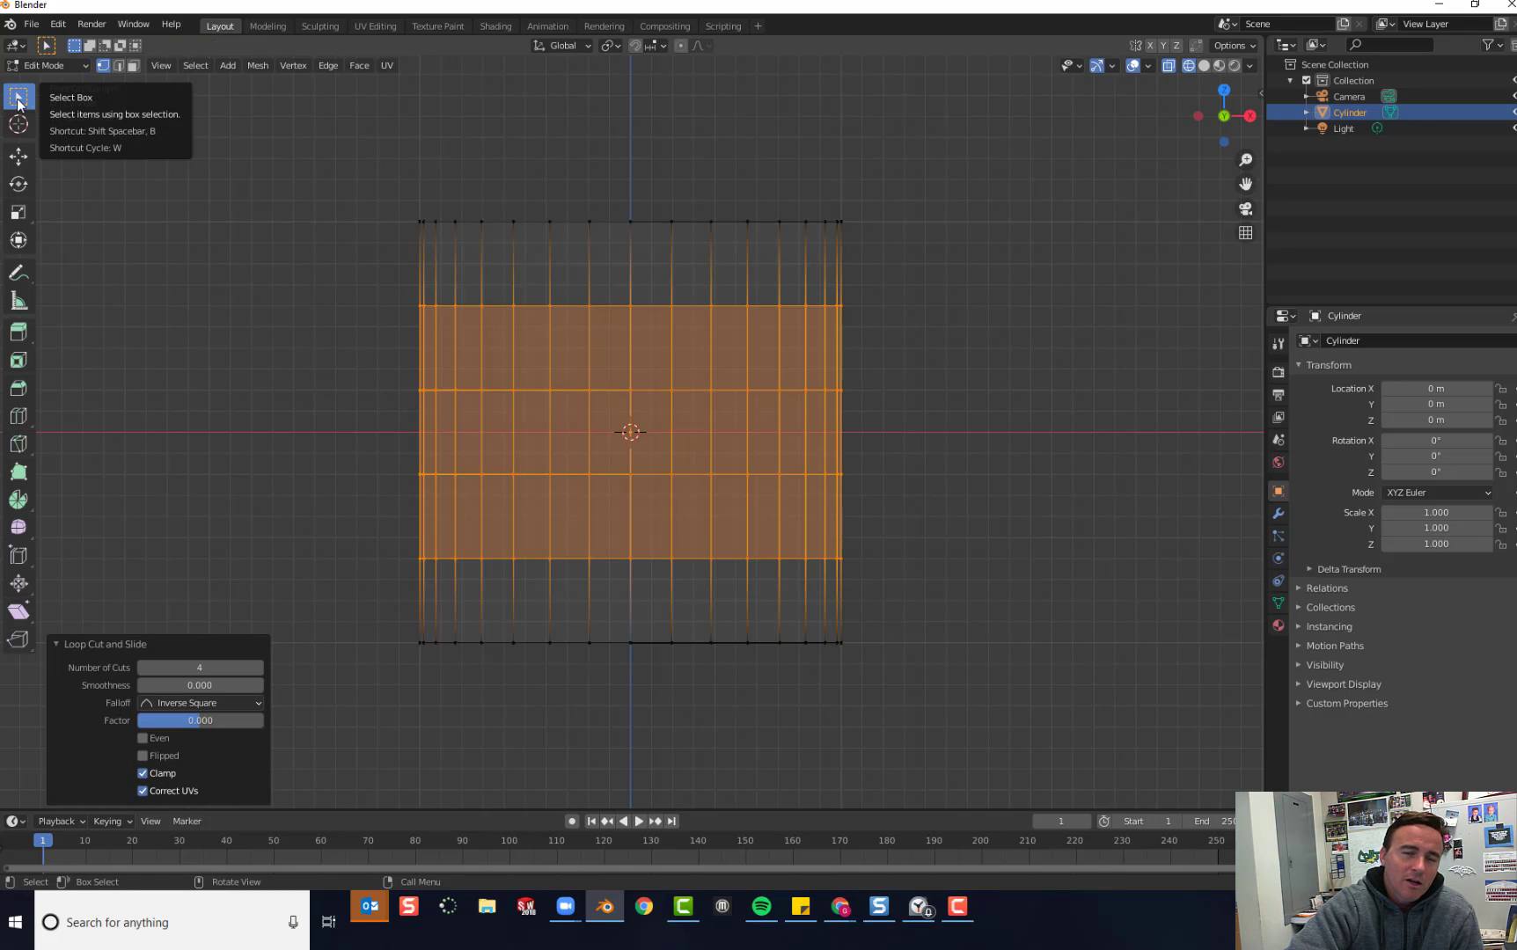
{"action": "mouse_move", "coordinate": [153, 207]}
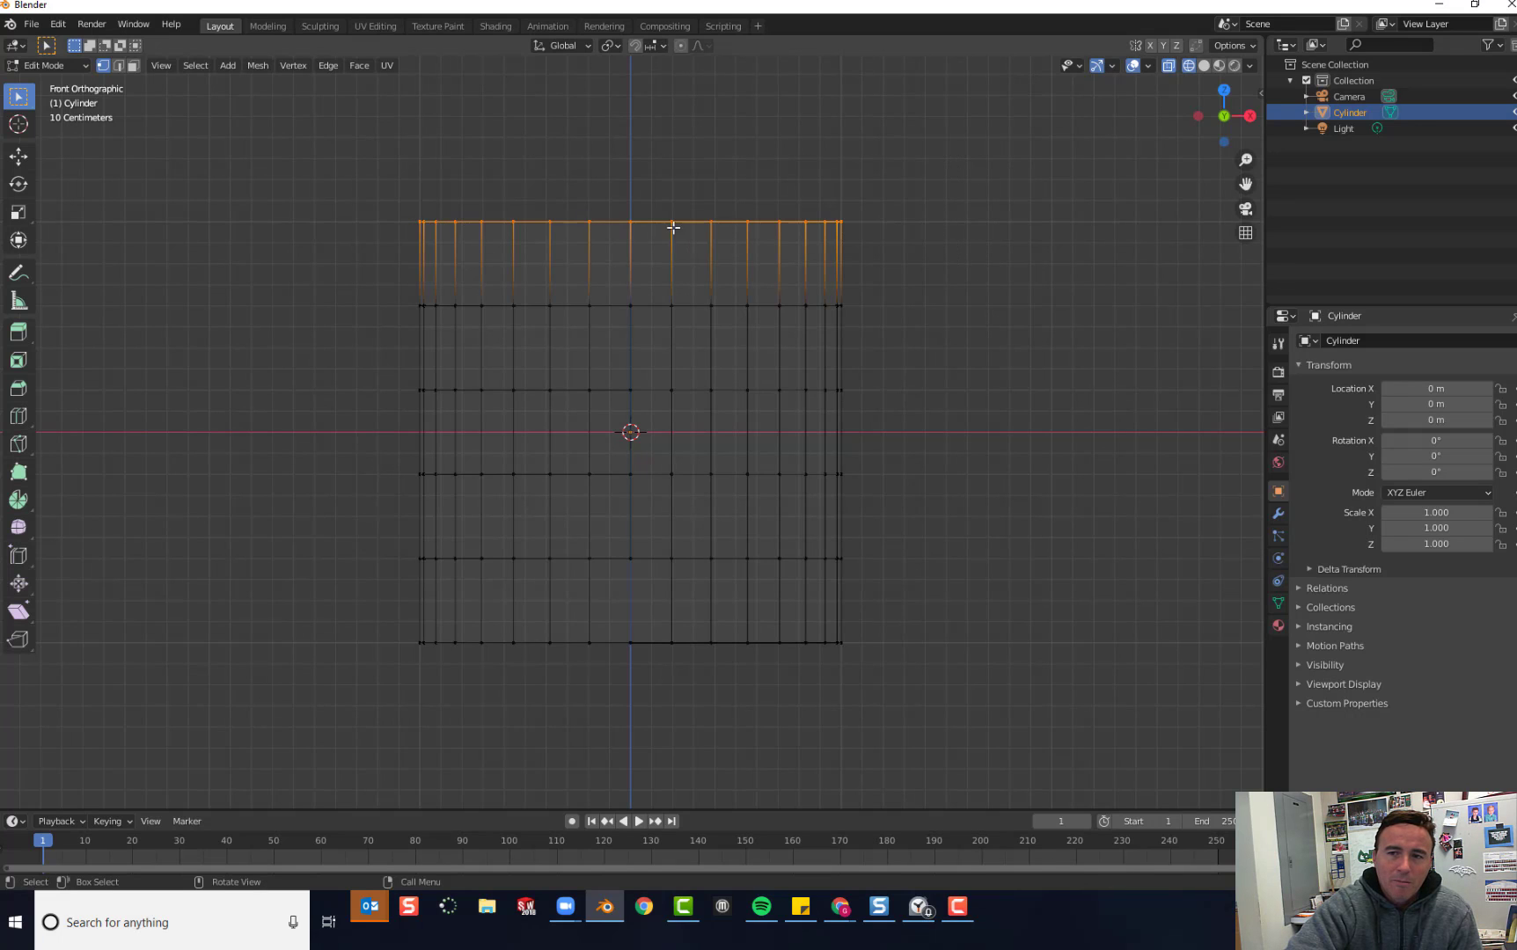
{"action": "mouse_move", "coordinate": [734, 227]}
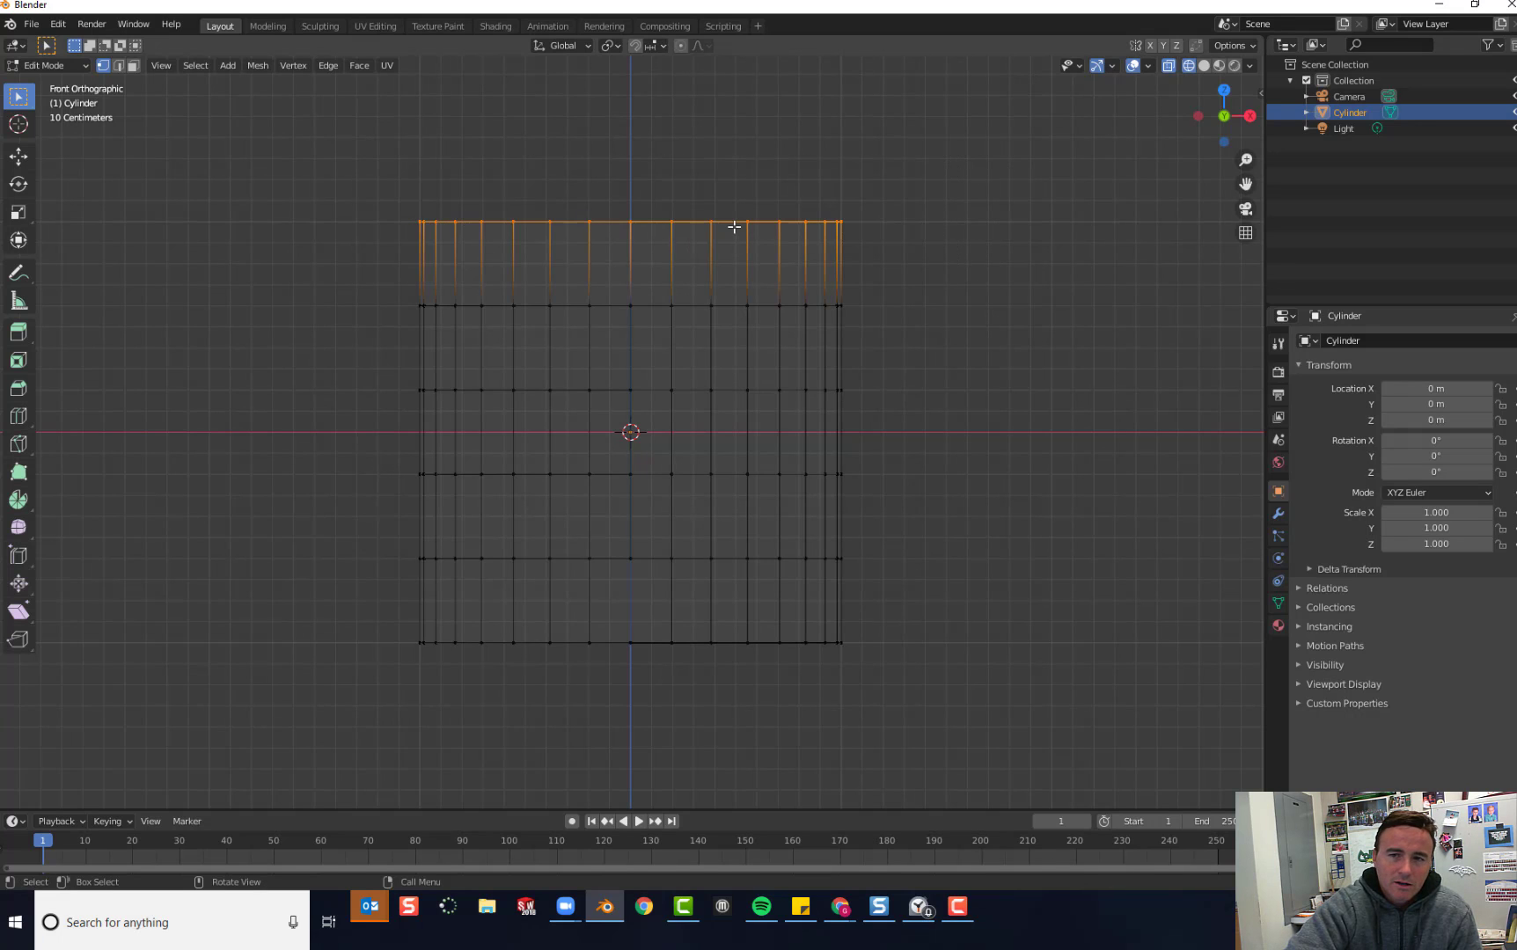
{"action": "mouse_move", "coordinate": [674, 222]}
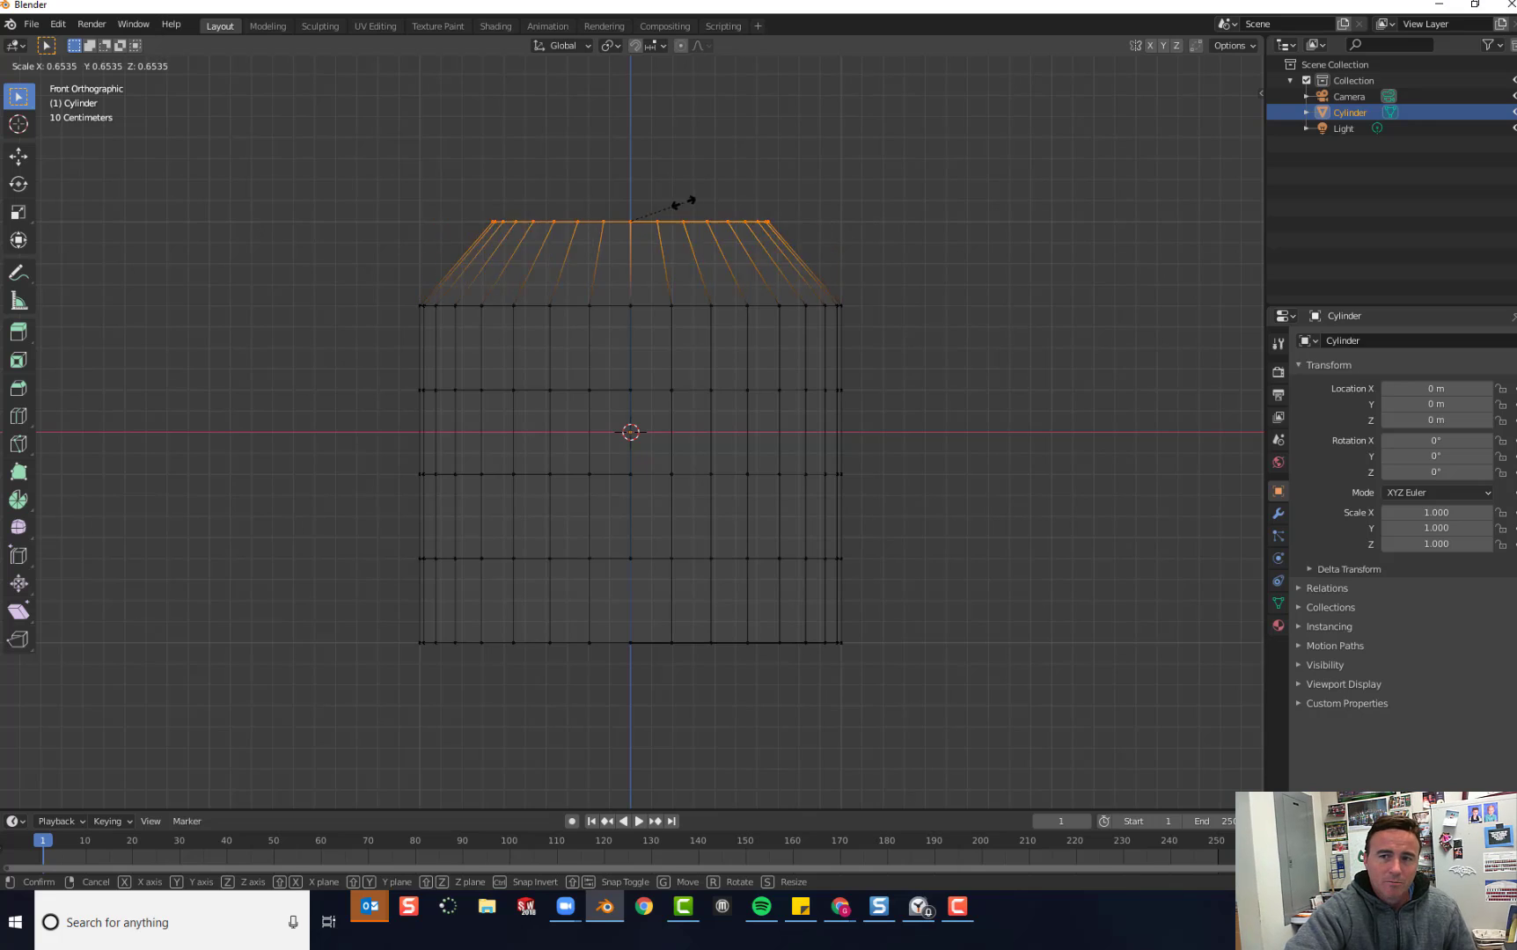
{"action": "mouse_move", "coordinate": [722, 188]}
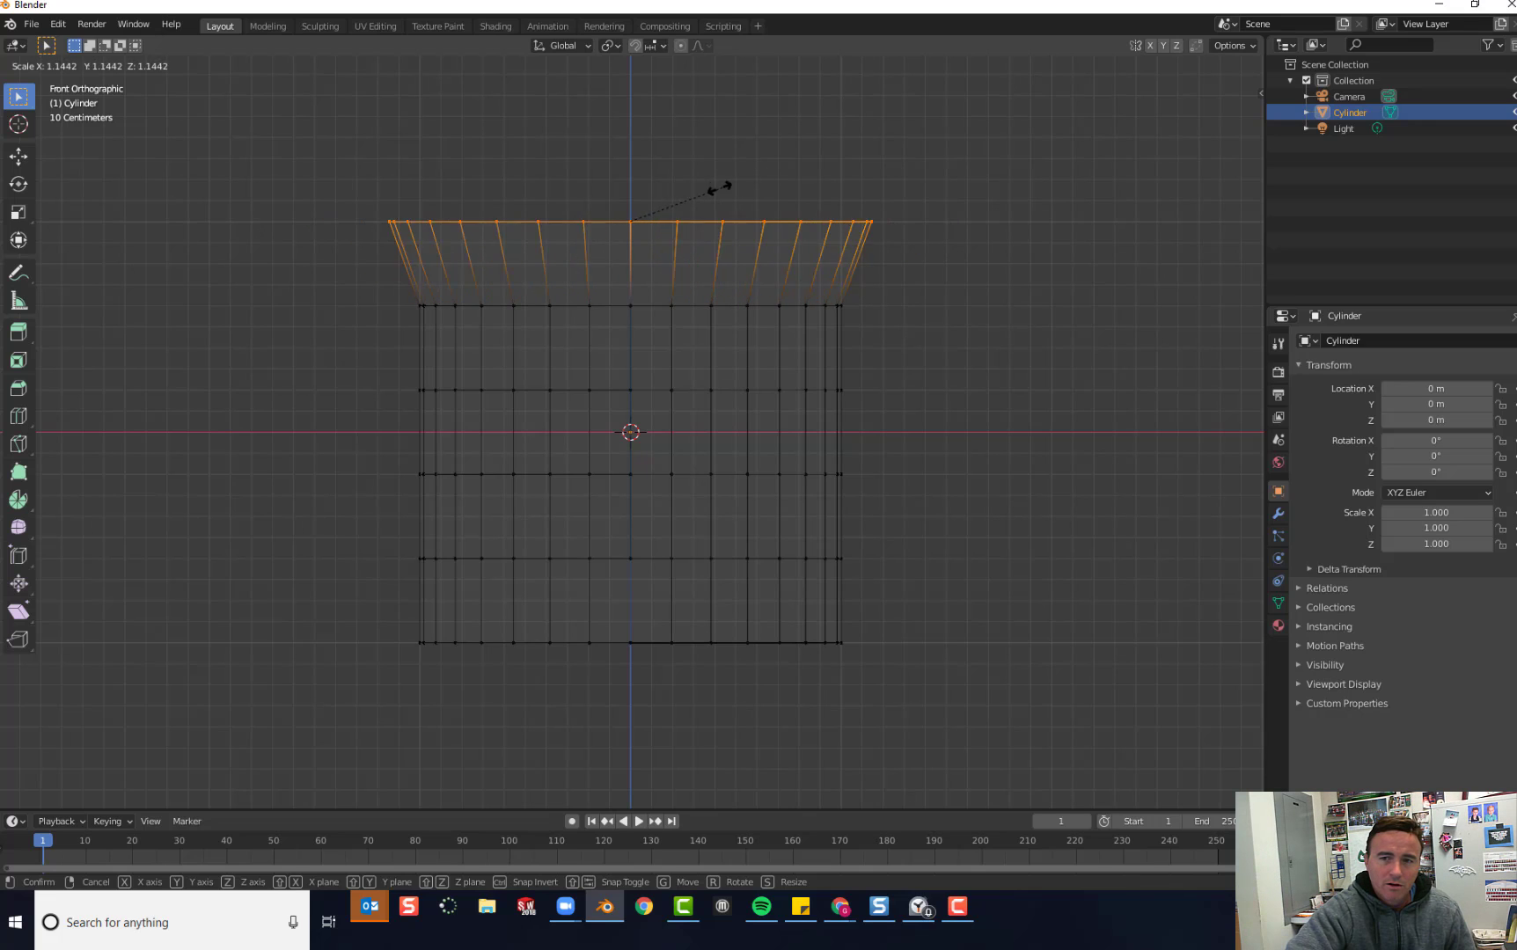
{"action": "mouse_move", "coordinate": [706, 195]}
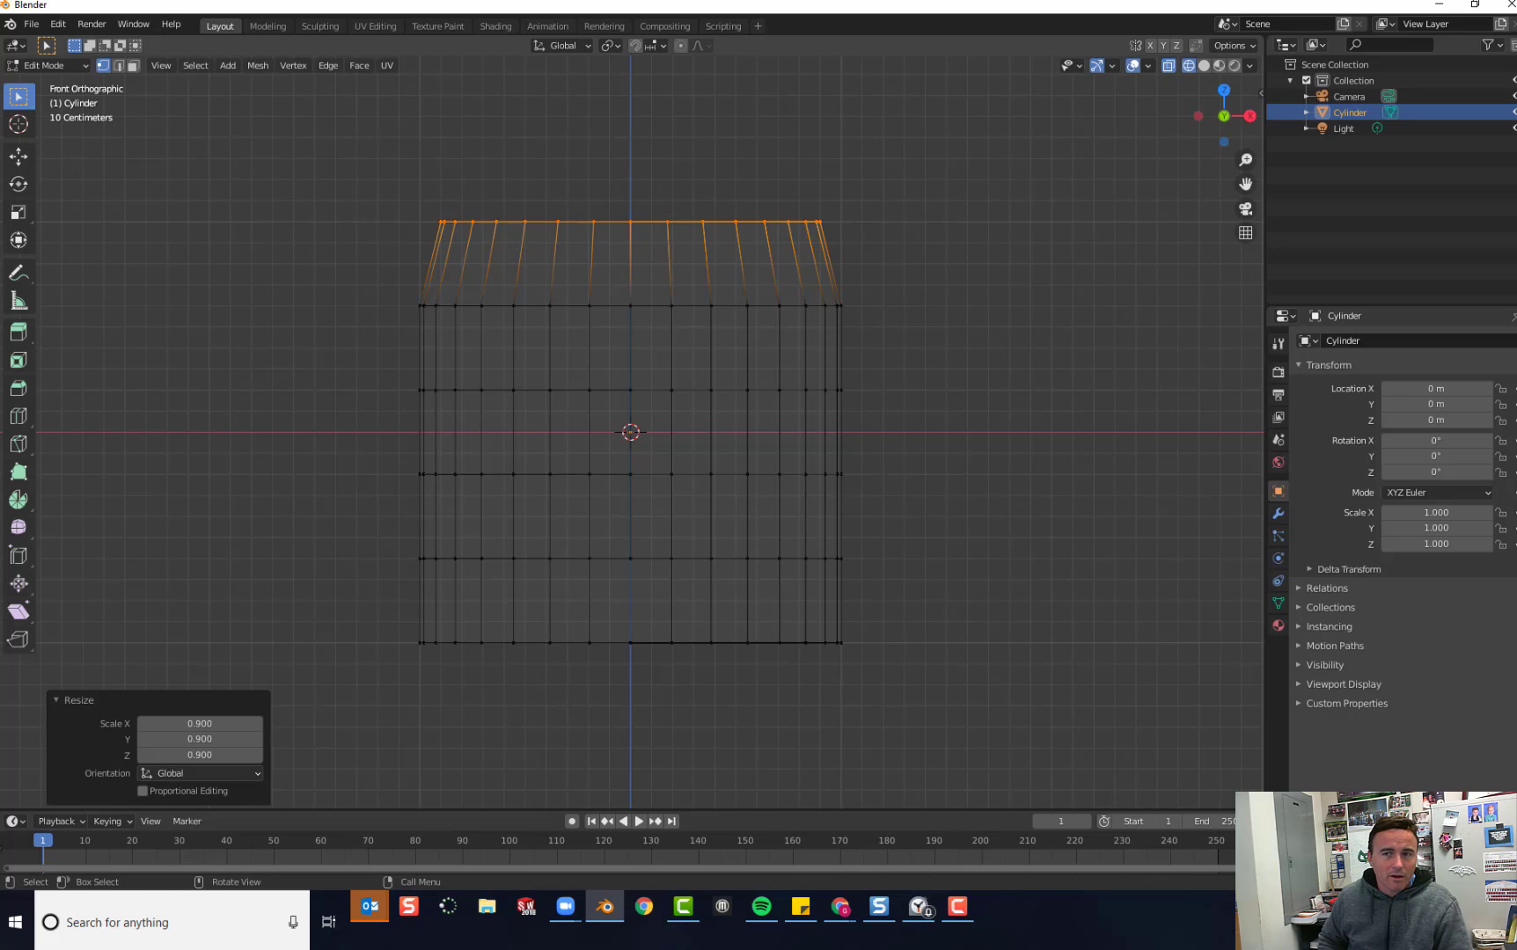
{"action": "mouse_move", "coordinate": [672, 183]}
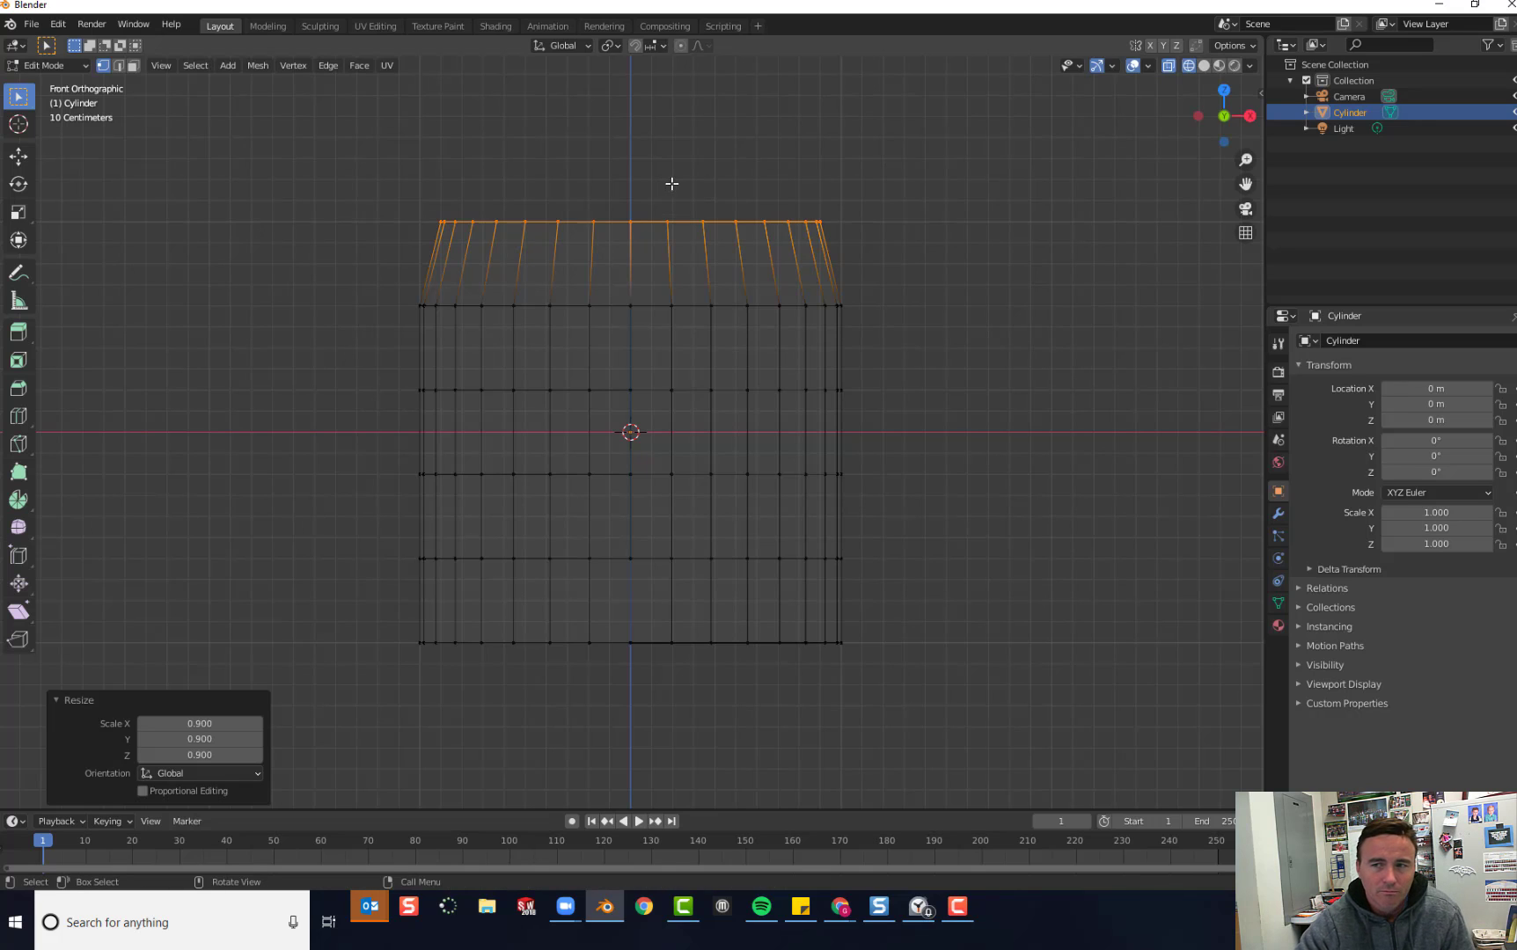
{"action": "mouse_move", "coordinate": [751, 195]}
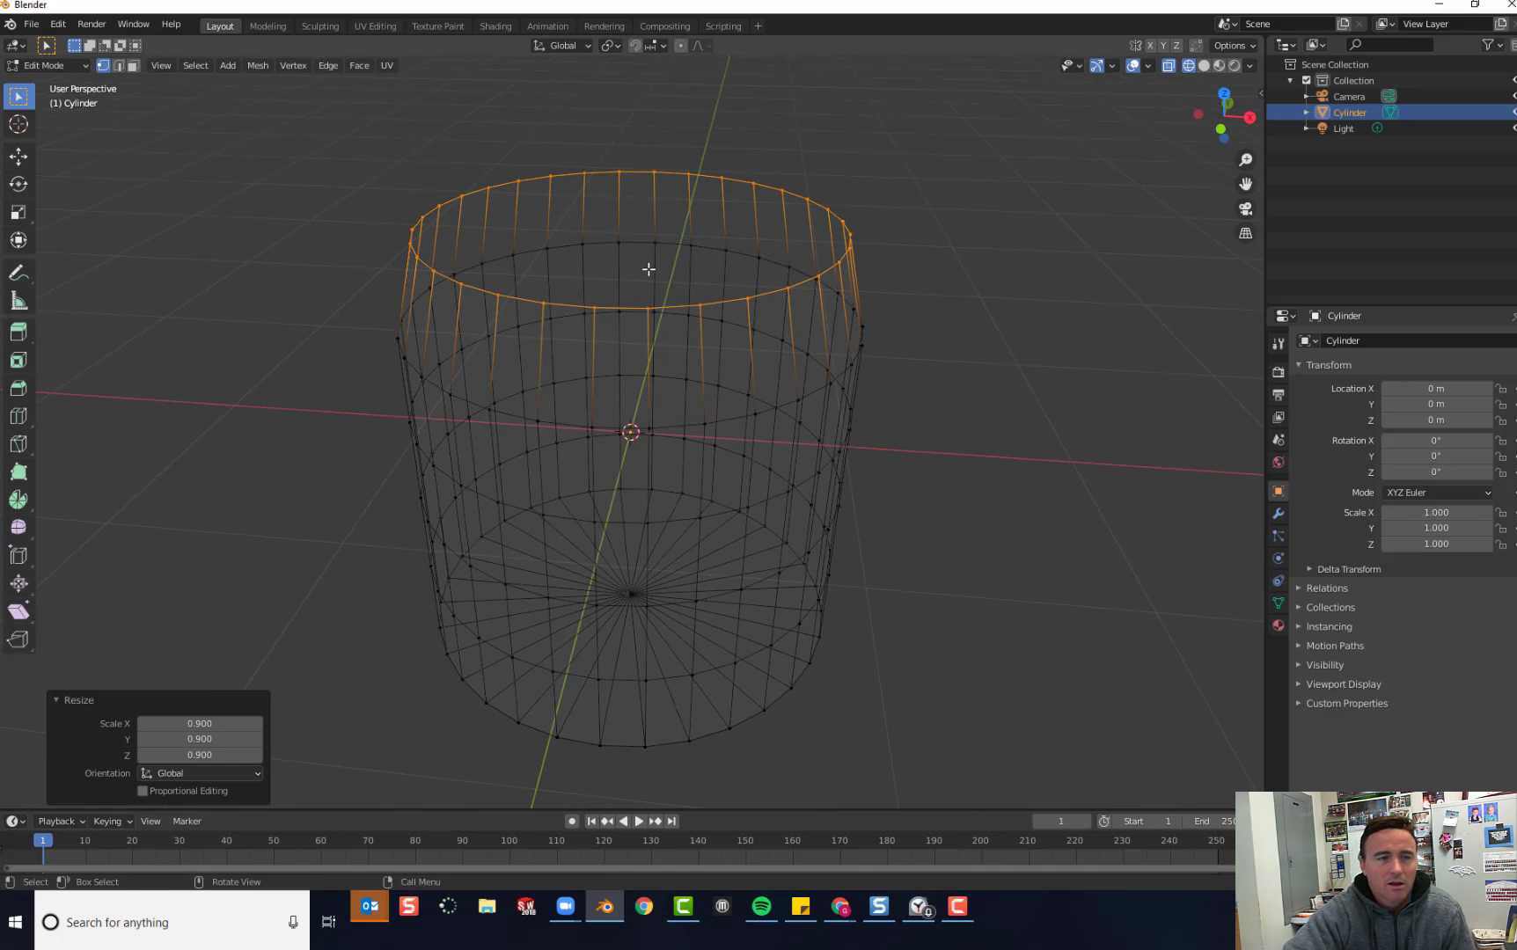
{"action": "mouse_move", "coordinate": [776, 296]}
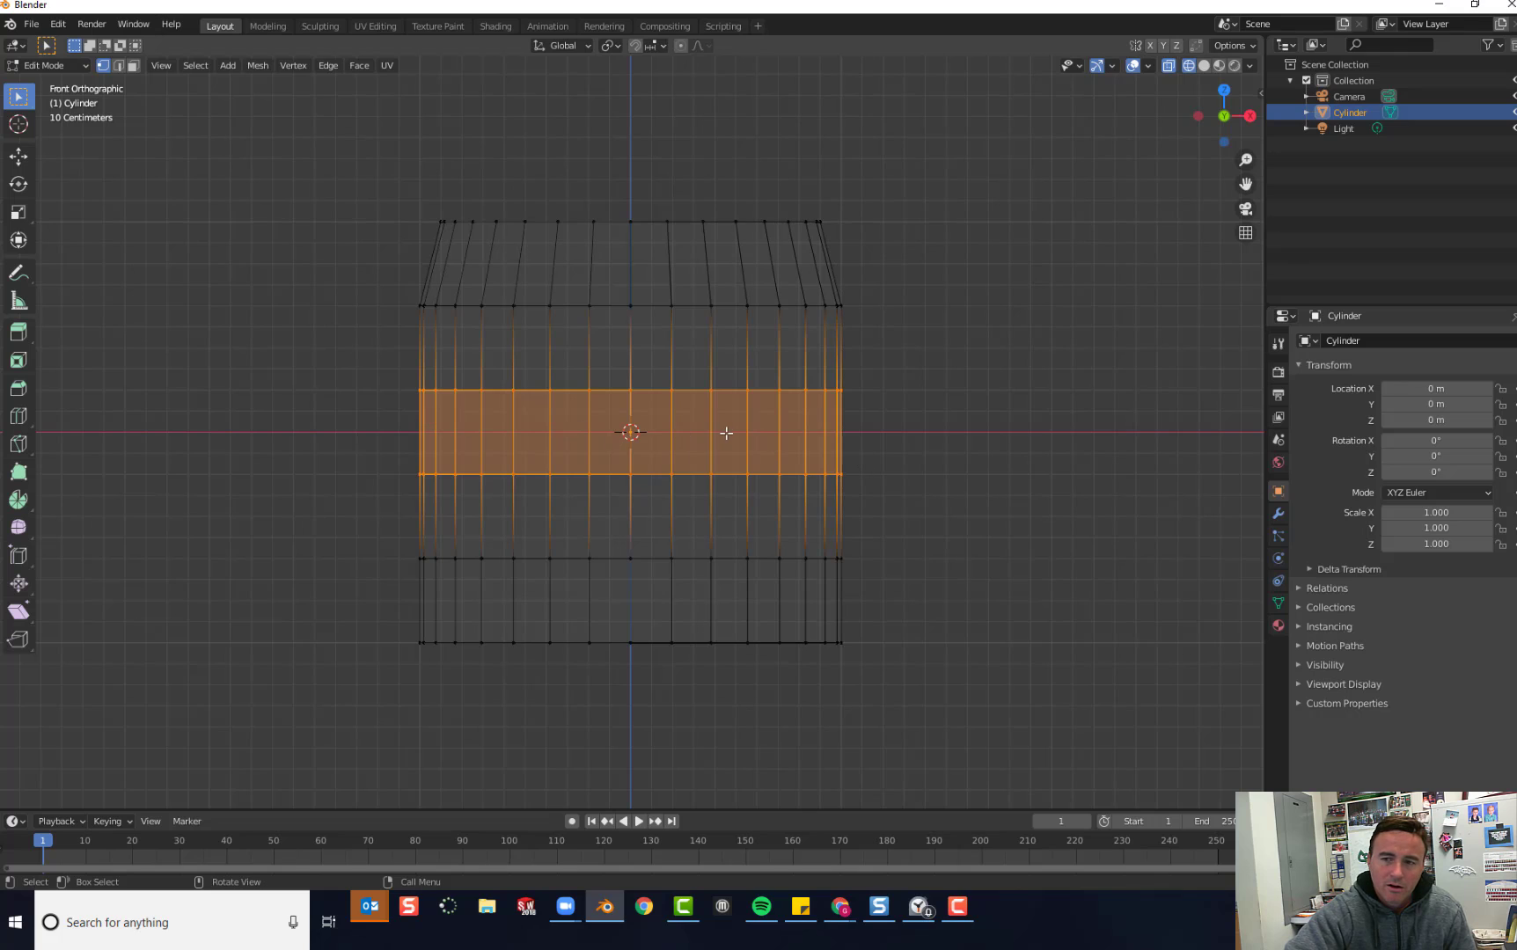
{"action": "mouse_move", "coordinate": [693, 433]}
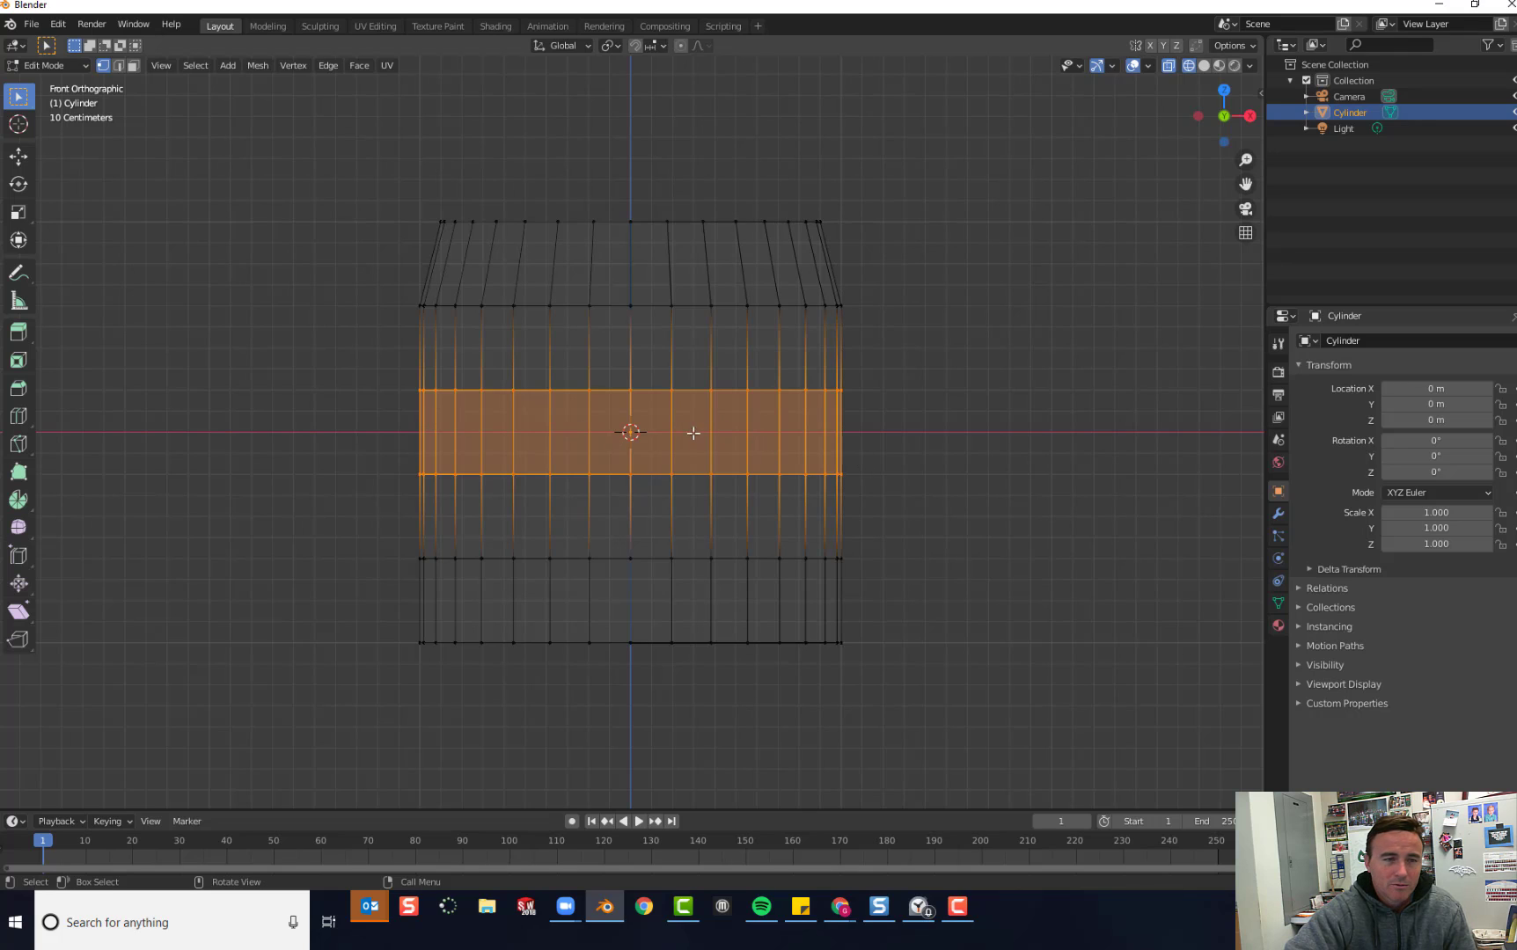
{"action": "mouse_move", "coordinate": [734, 435]}
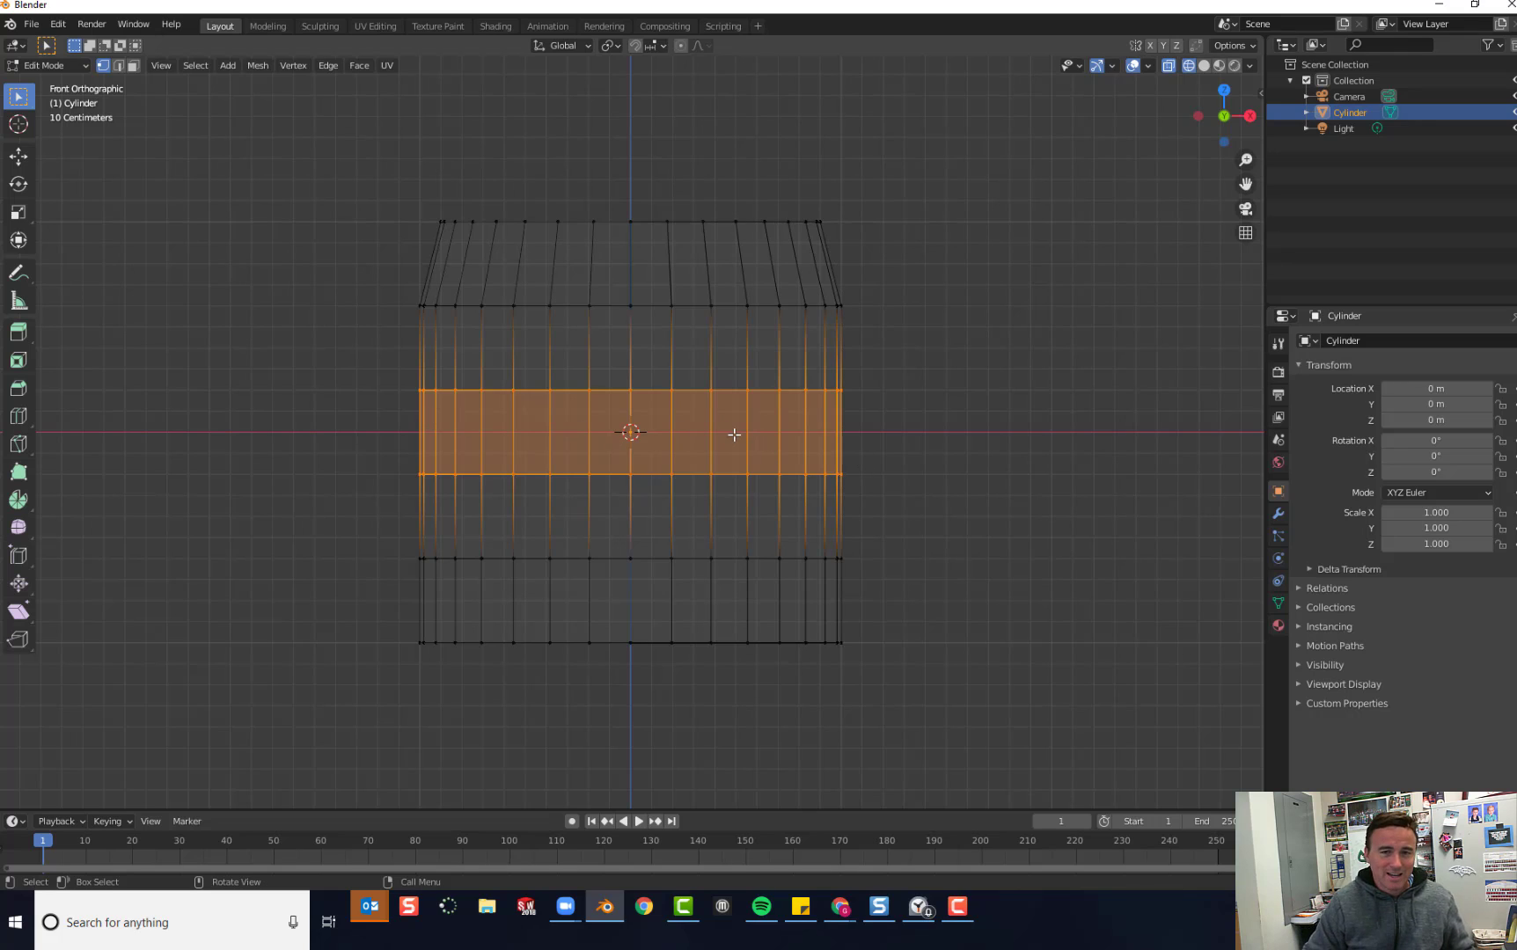
Step: Scale the selected middle edge loops outward to 1.05
{"action": "key", "text": "s"}
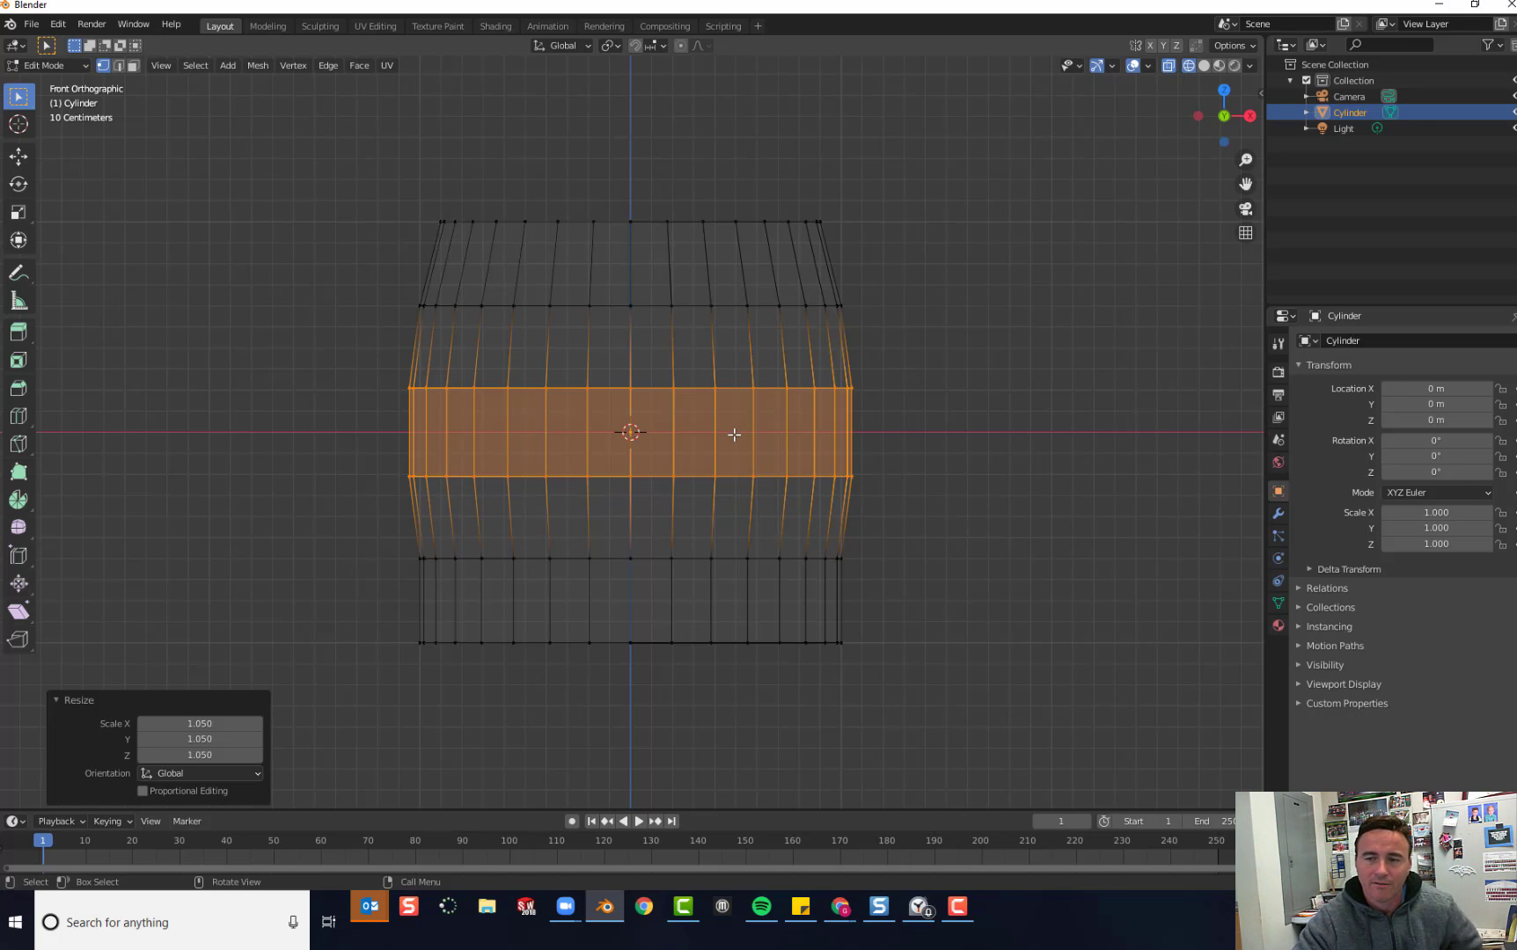
{"action": "mouse_move", "coordinate": [690, 466]}
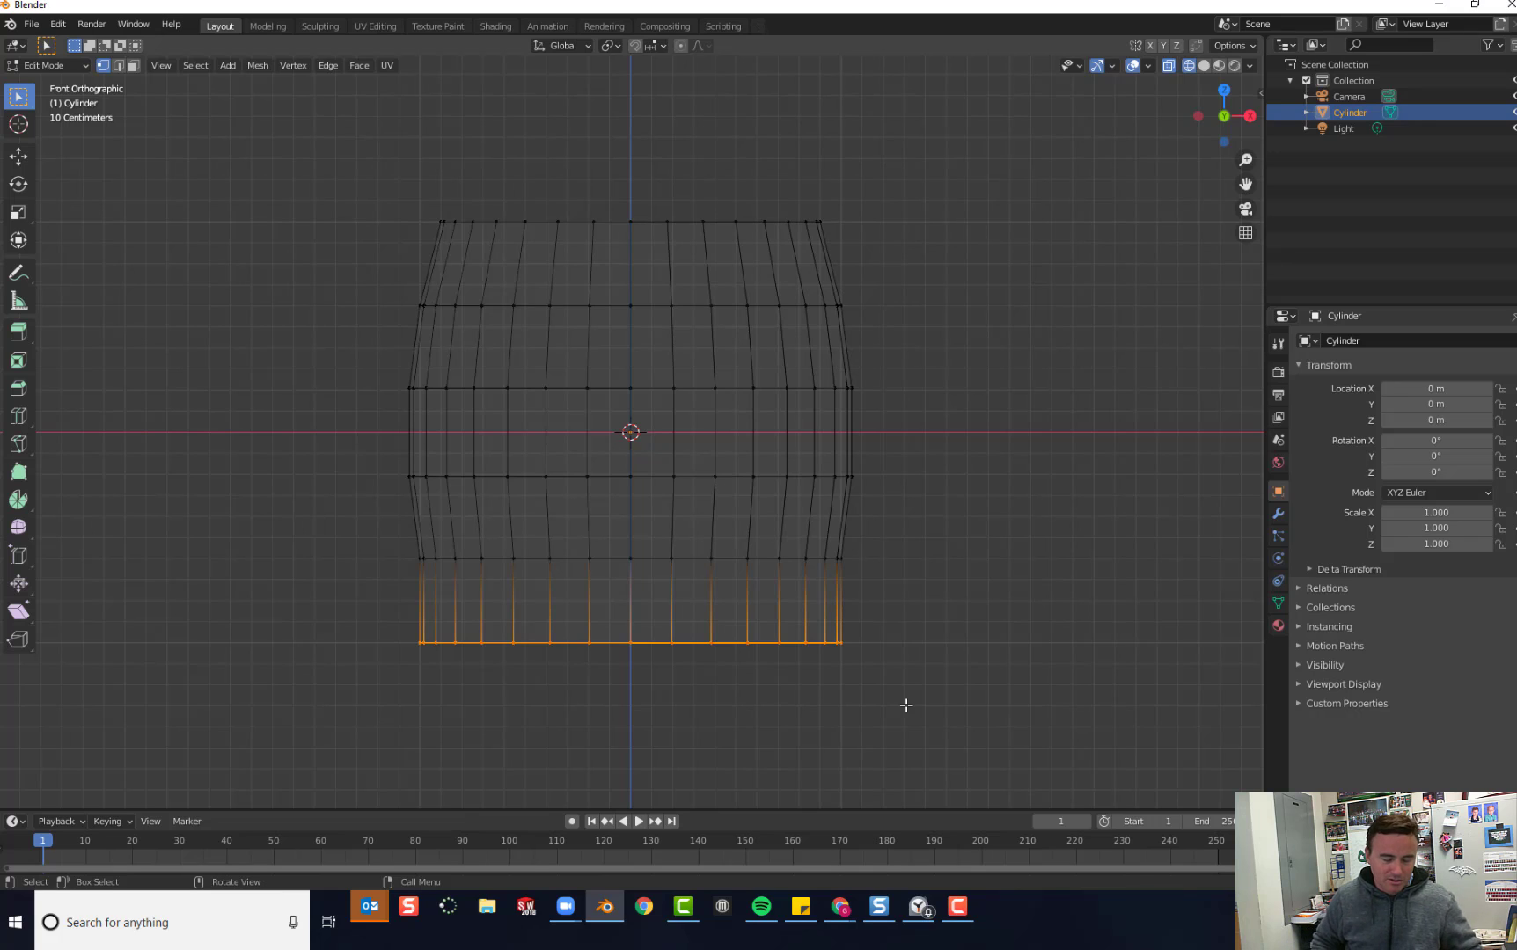
Step: Scale the selected bottom vertex ring inward to 0.8
{"action": "key", "text": "s"}
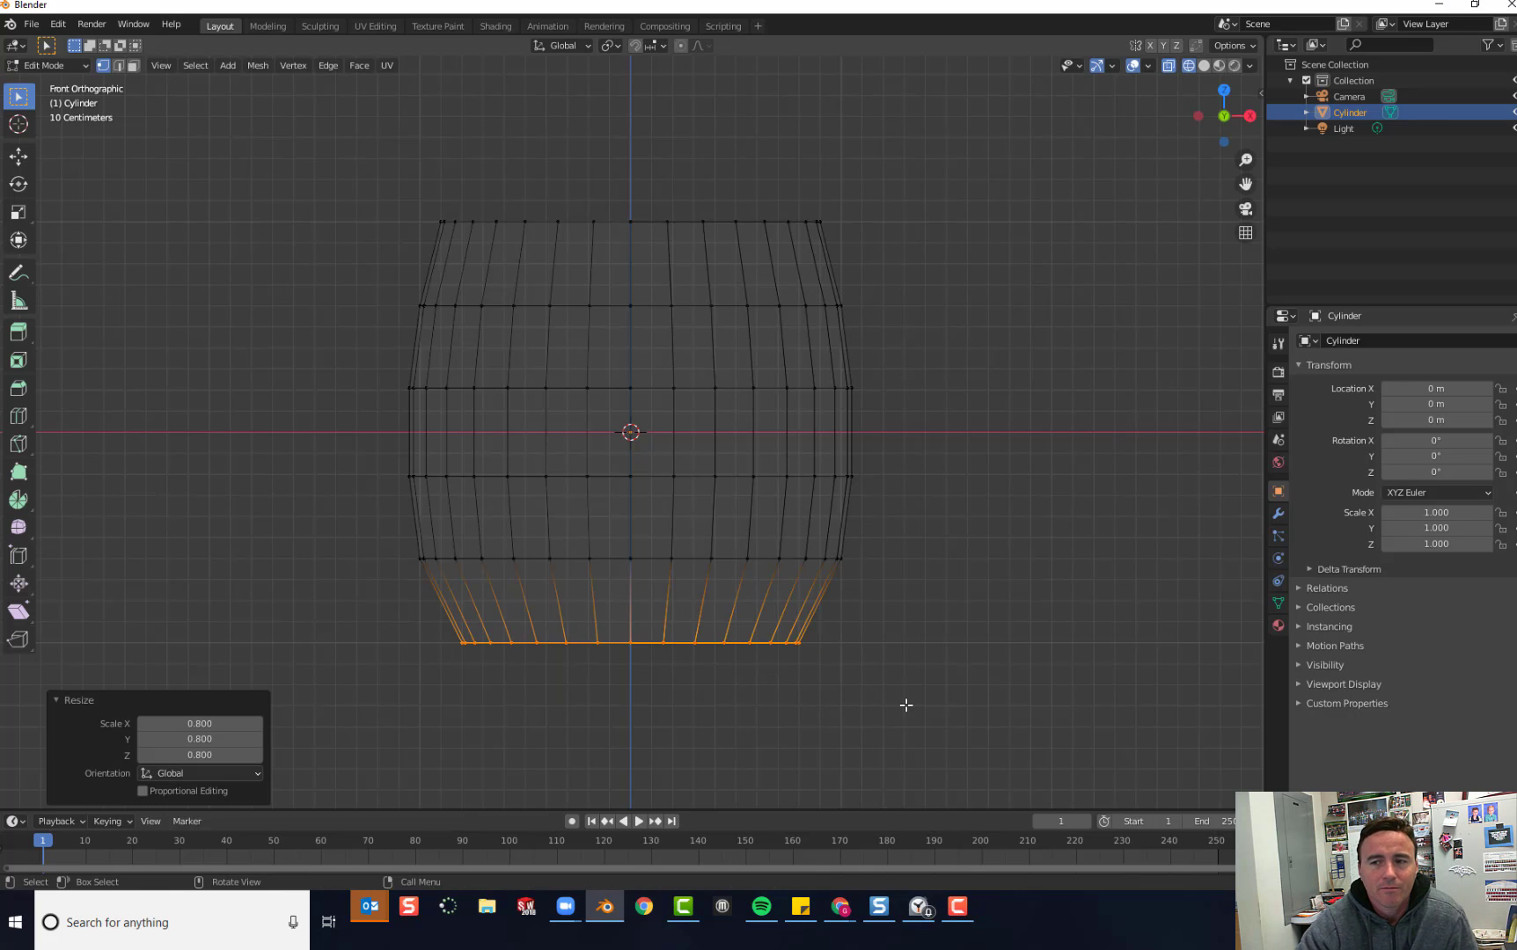
{"action": "mouse_move", "coordinate": [554, 364]}
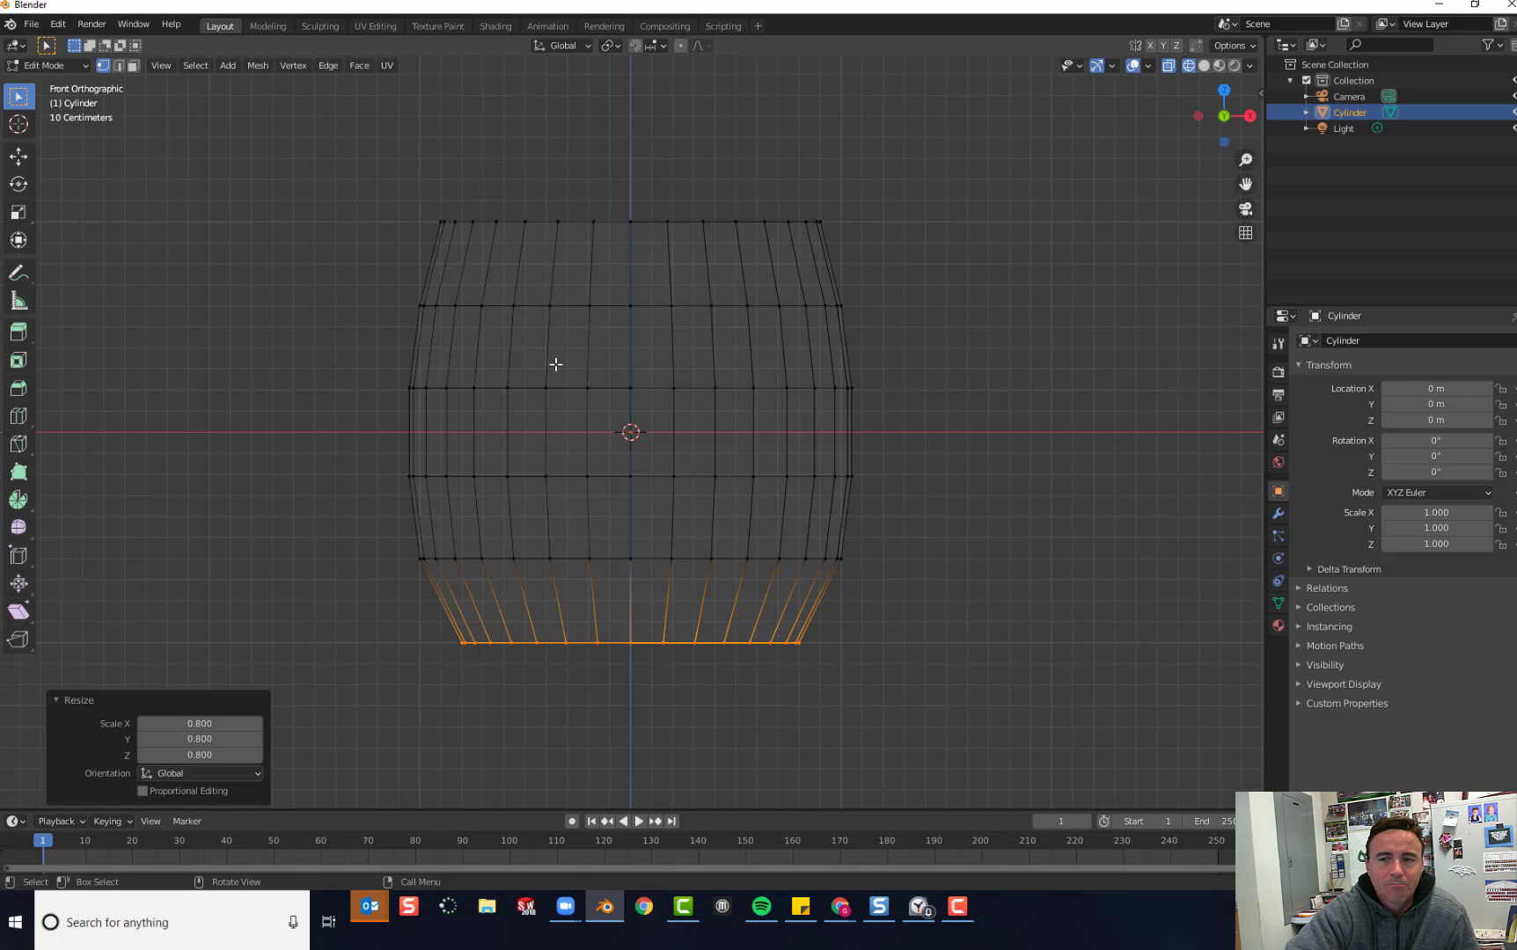
{"action": "mouse_move", "coordinate": [712, 444]}
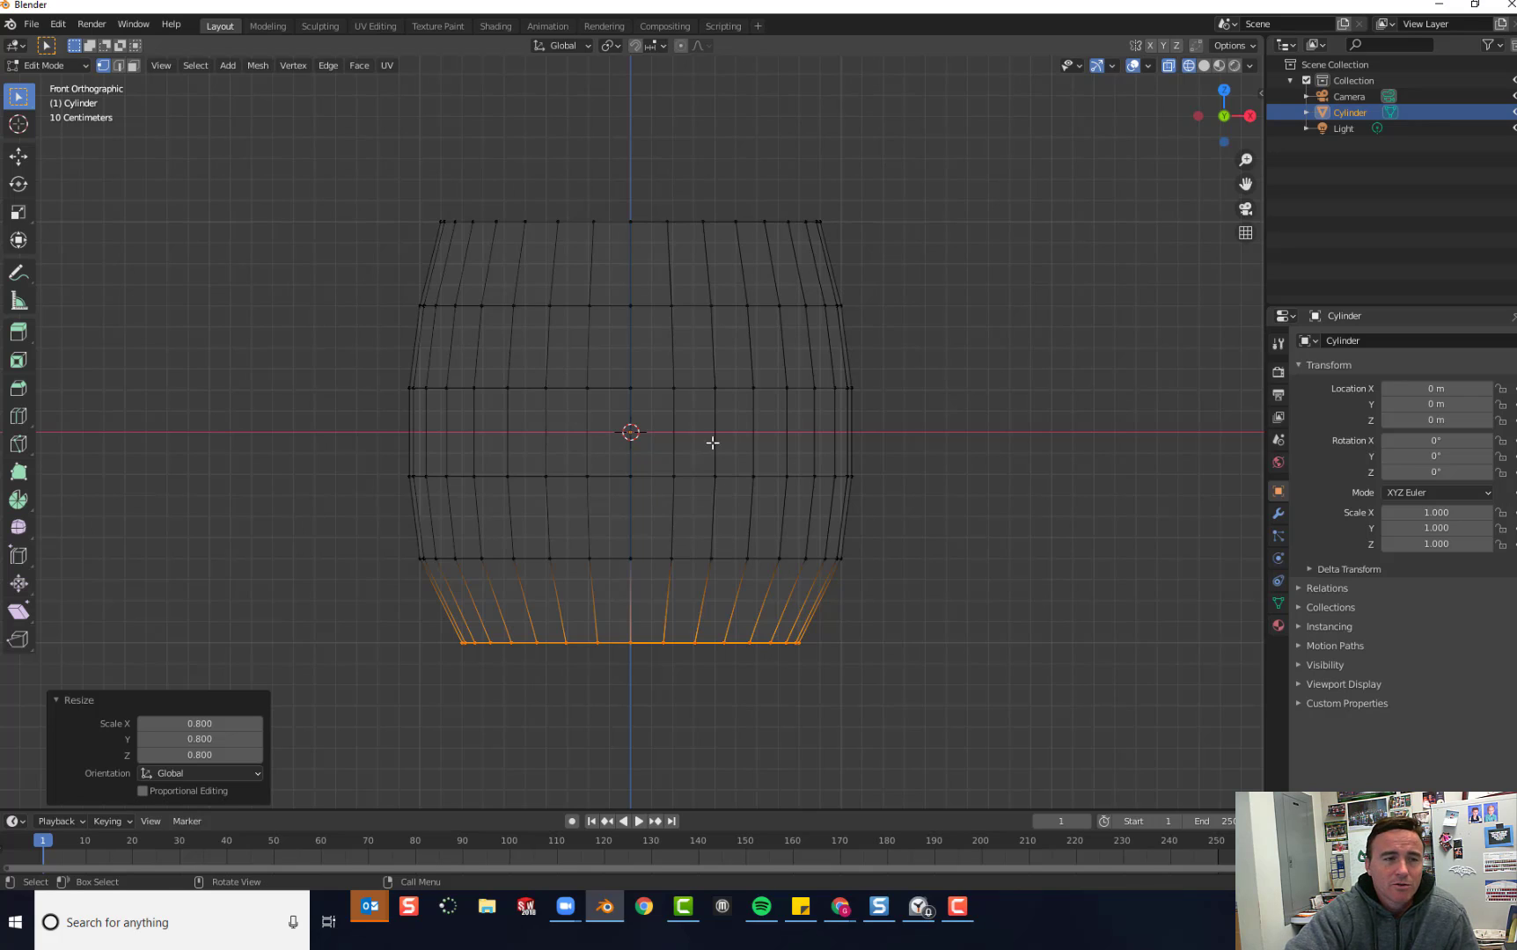
{"action": "mouse_move", "coordinate": [523, 410]}
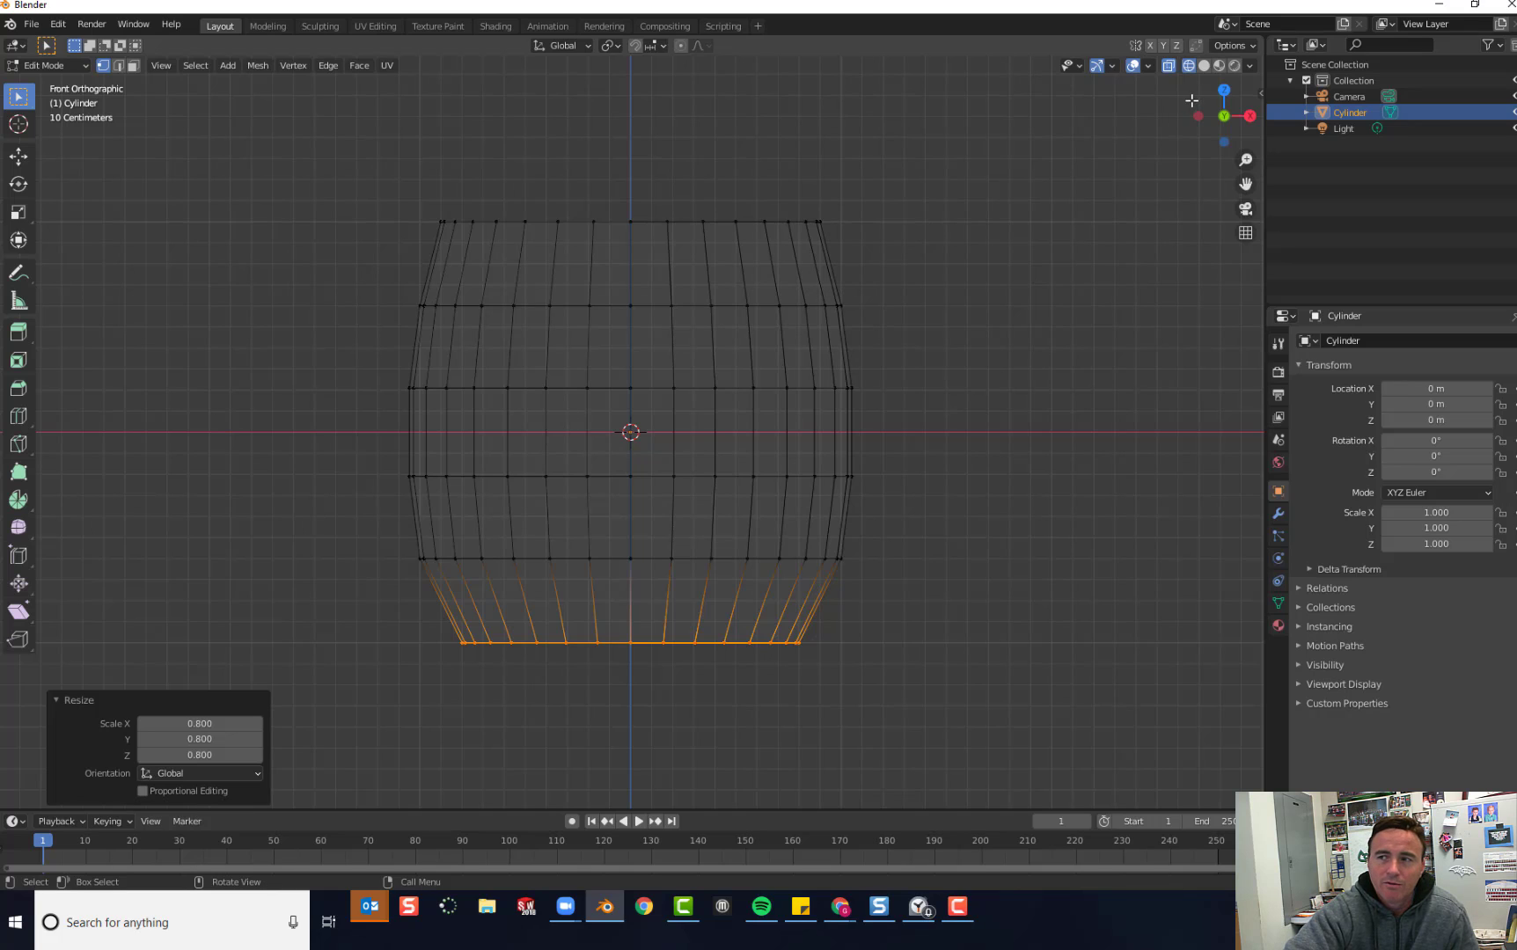
Step: Show the cup in Solid shading, return to Object Mode and reach the Object menu for Shade Smooth
{"action": "left_click", "coordinate": [1204, 65]}
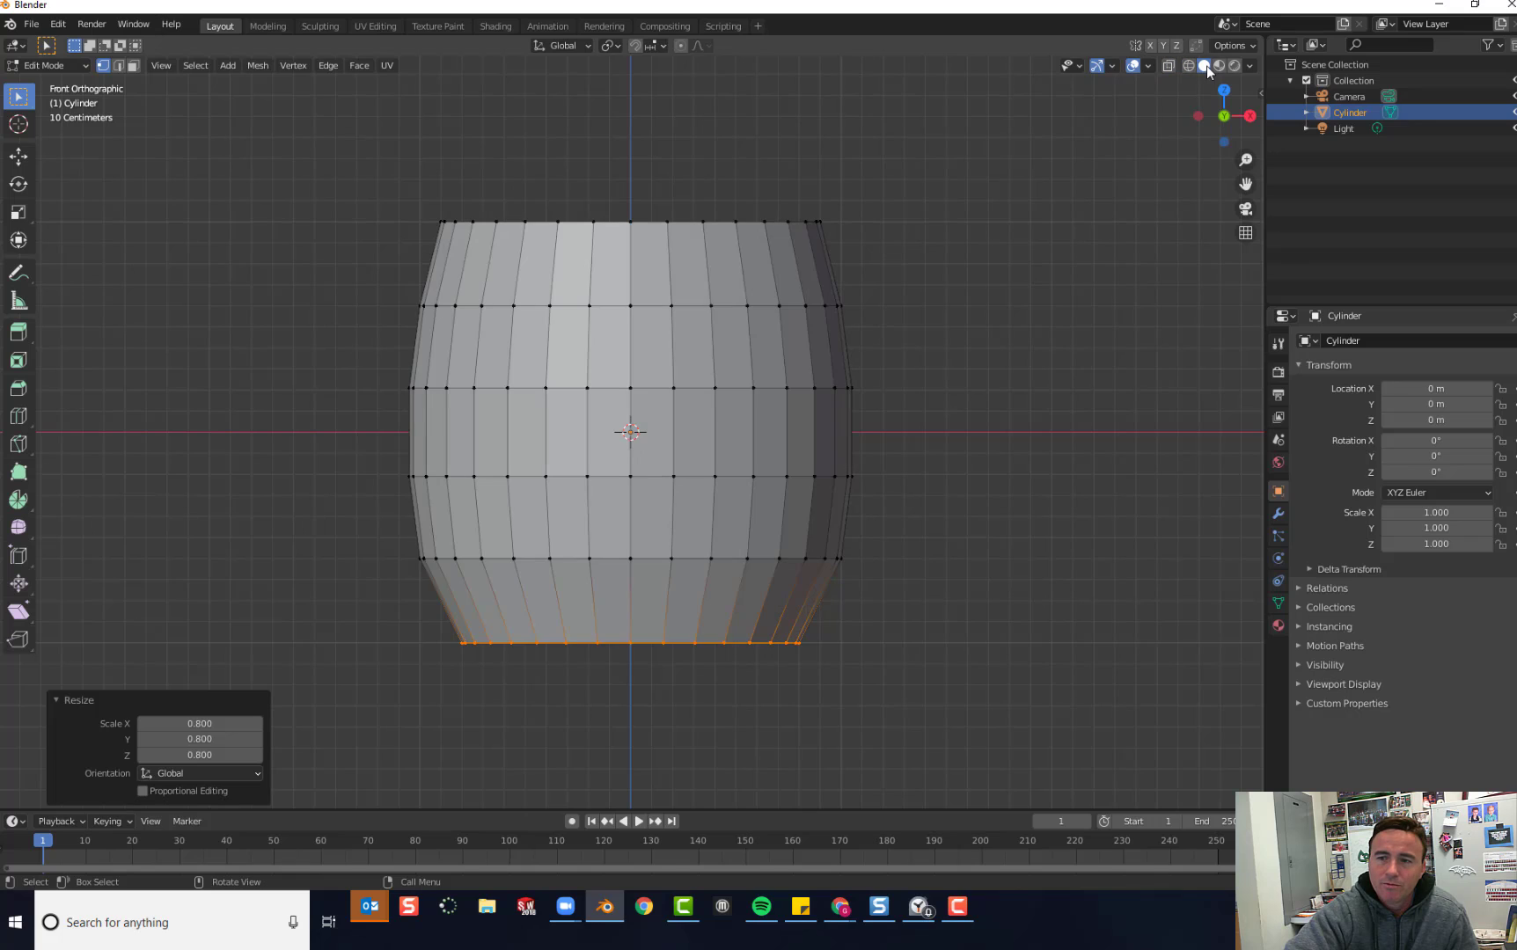
{"action": "mouse_move", "coordinate": [176, 105]}
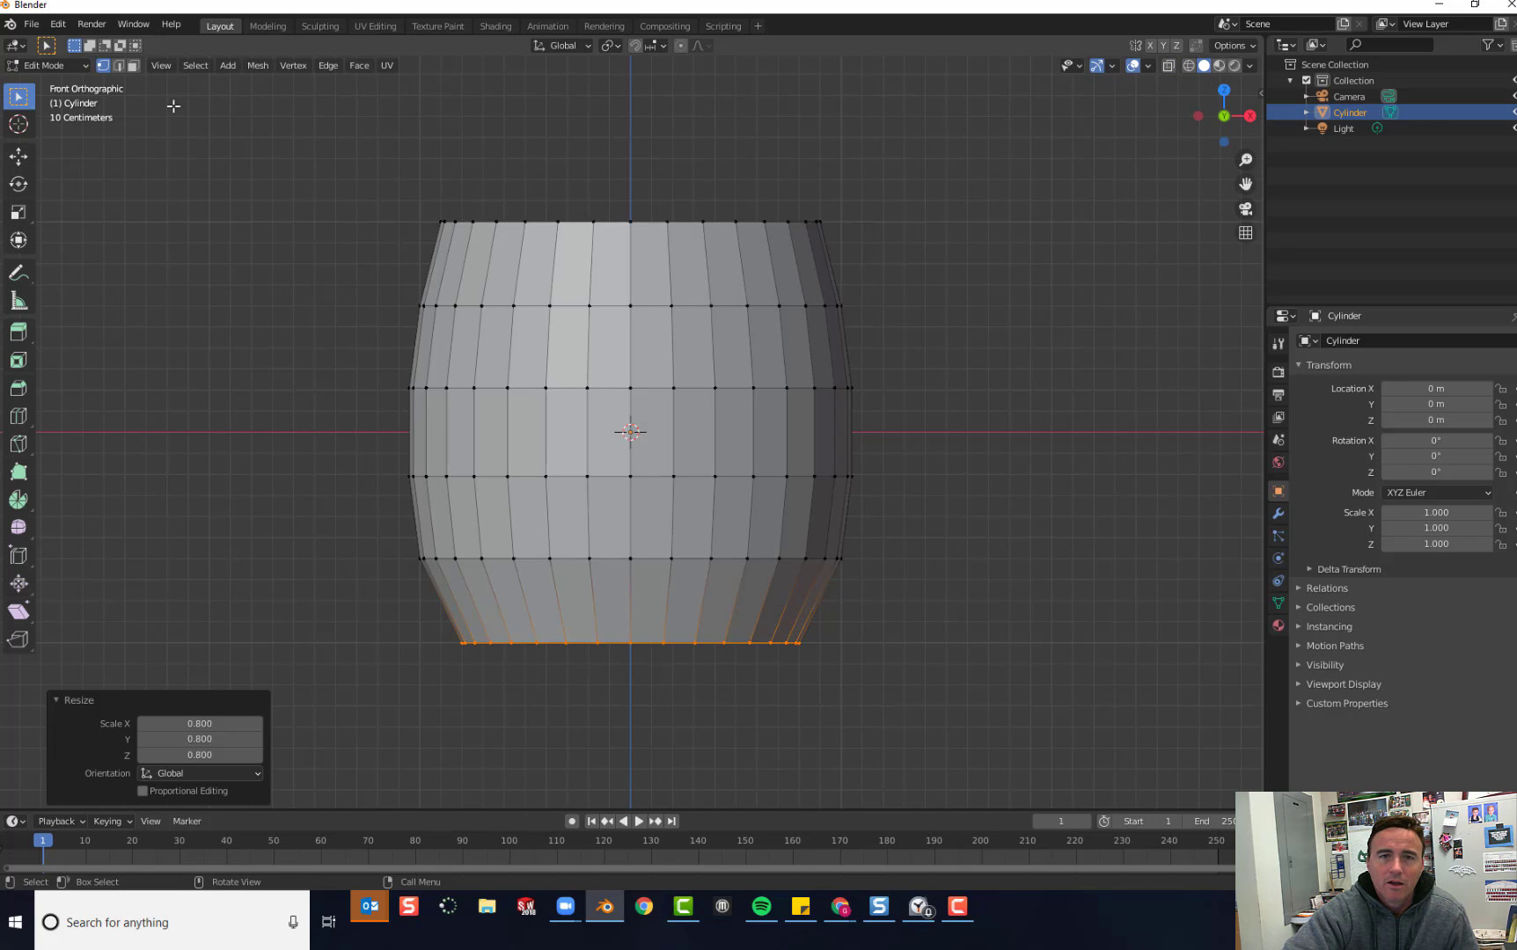
{"action": "left_click", "coordinate": [45, 65]}
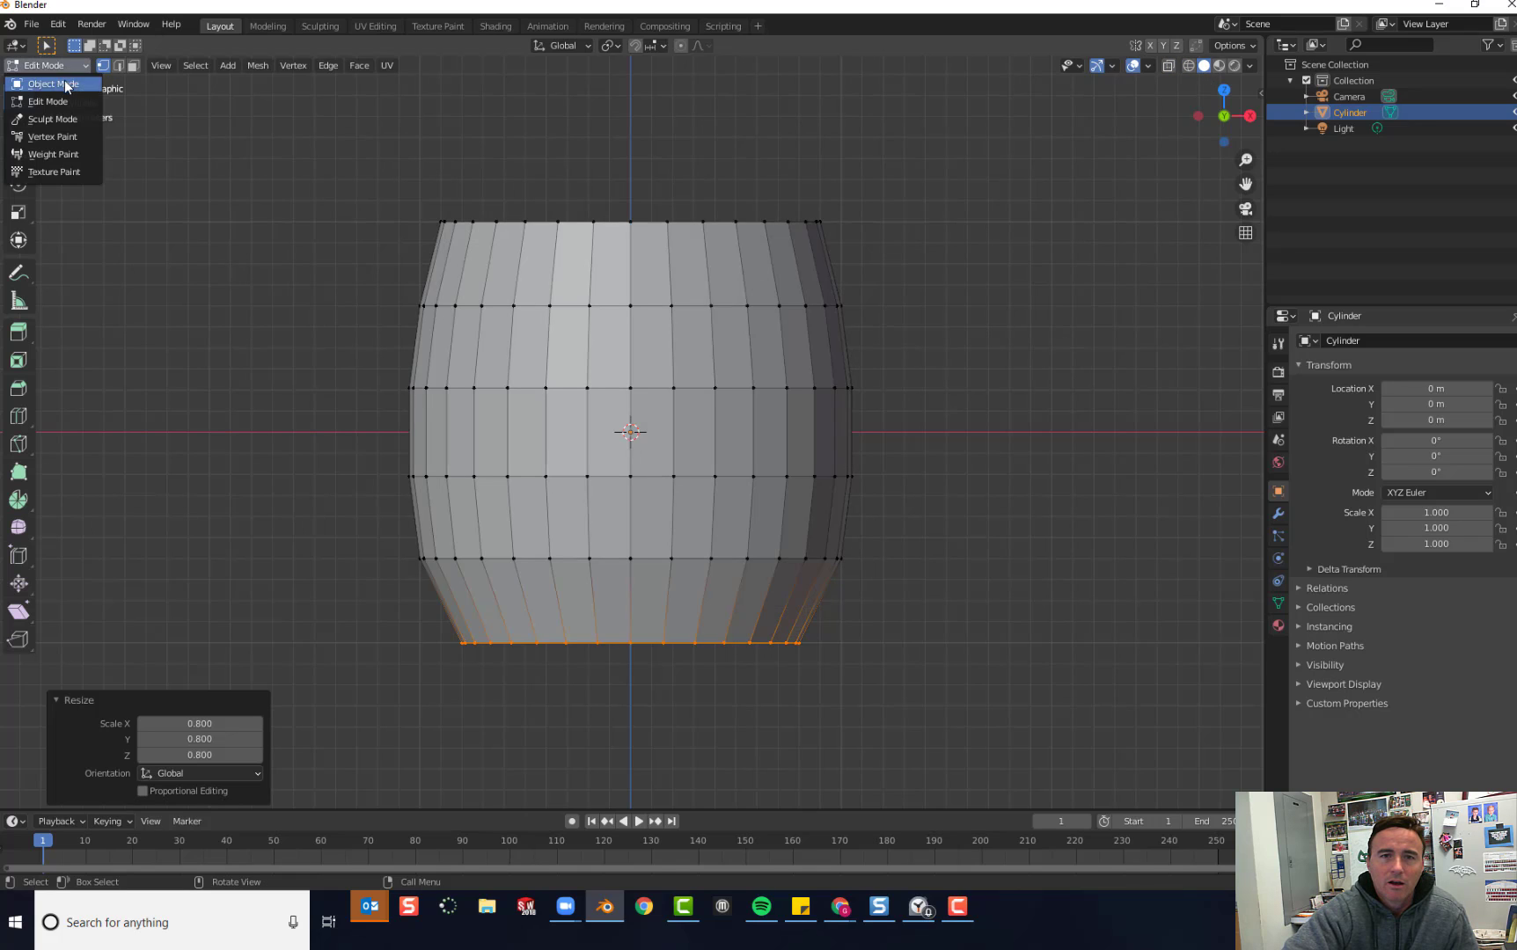
{"action": "left_click", "coordinate": [52, 84]}
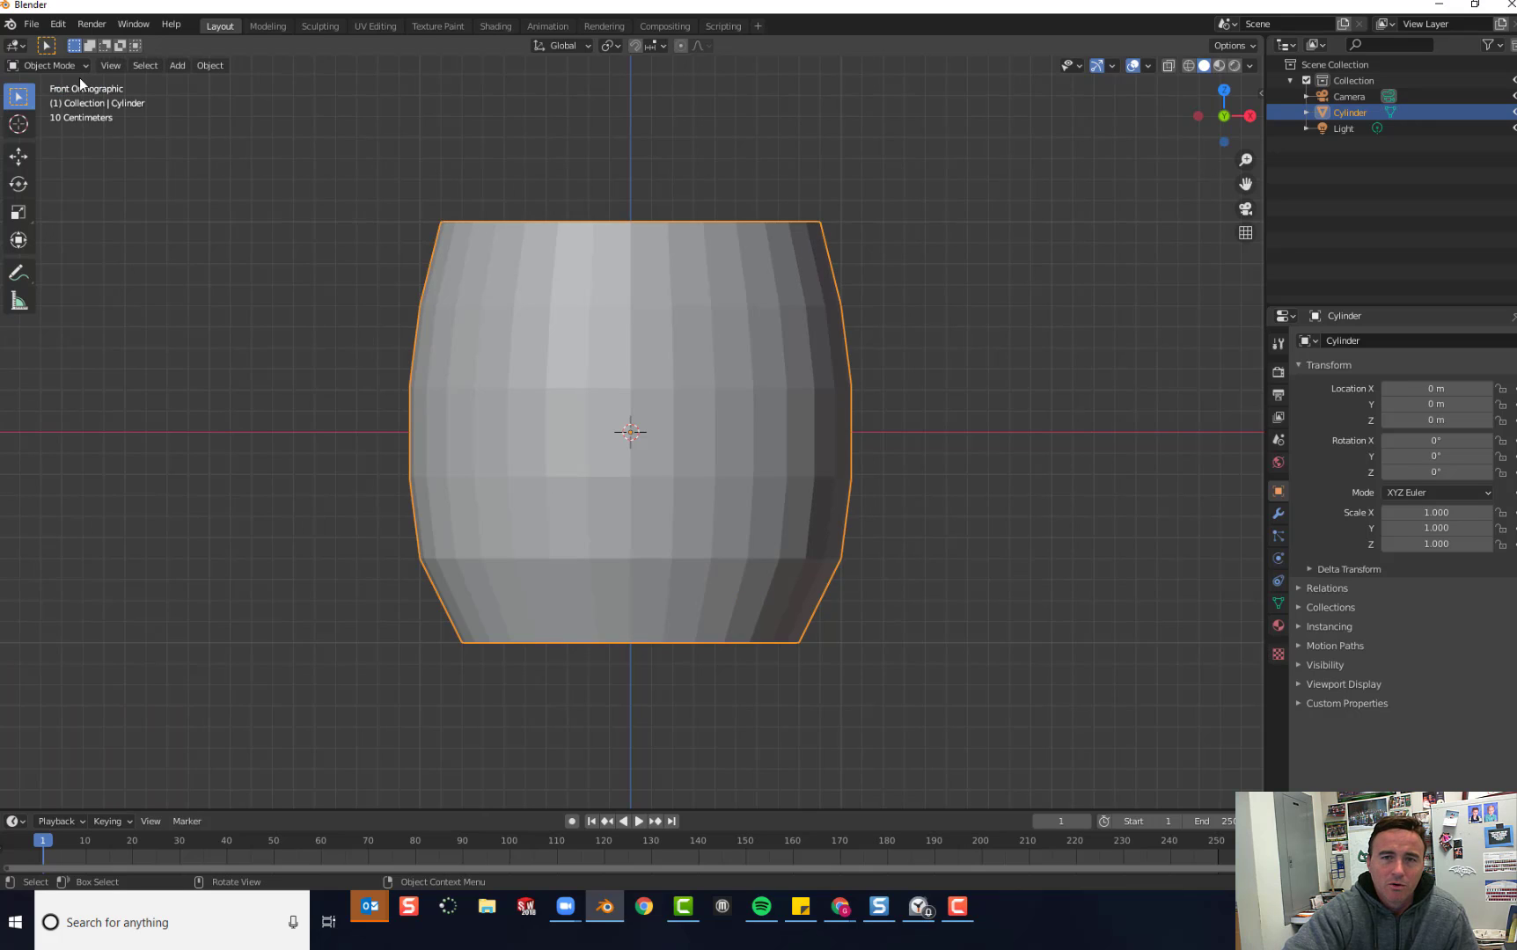
{"action": "mouse_move", "coordinate": [714, 396]}
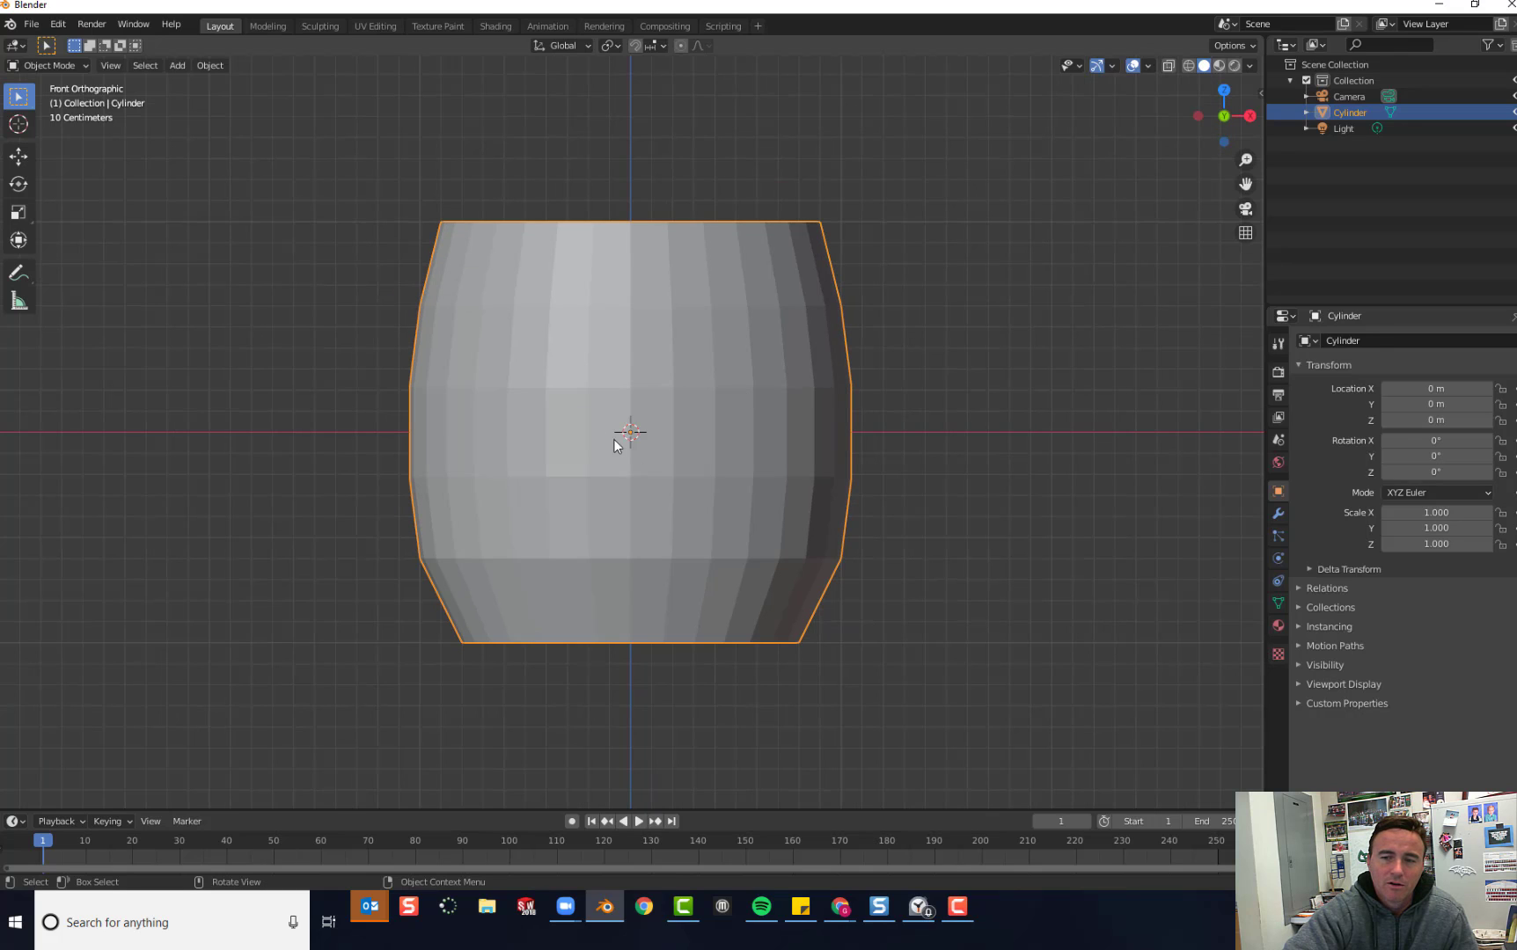
{"action": "mouse_move", "coordinate": [209, 65]}
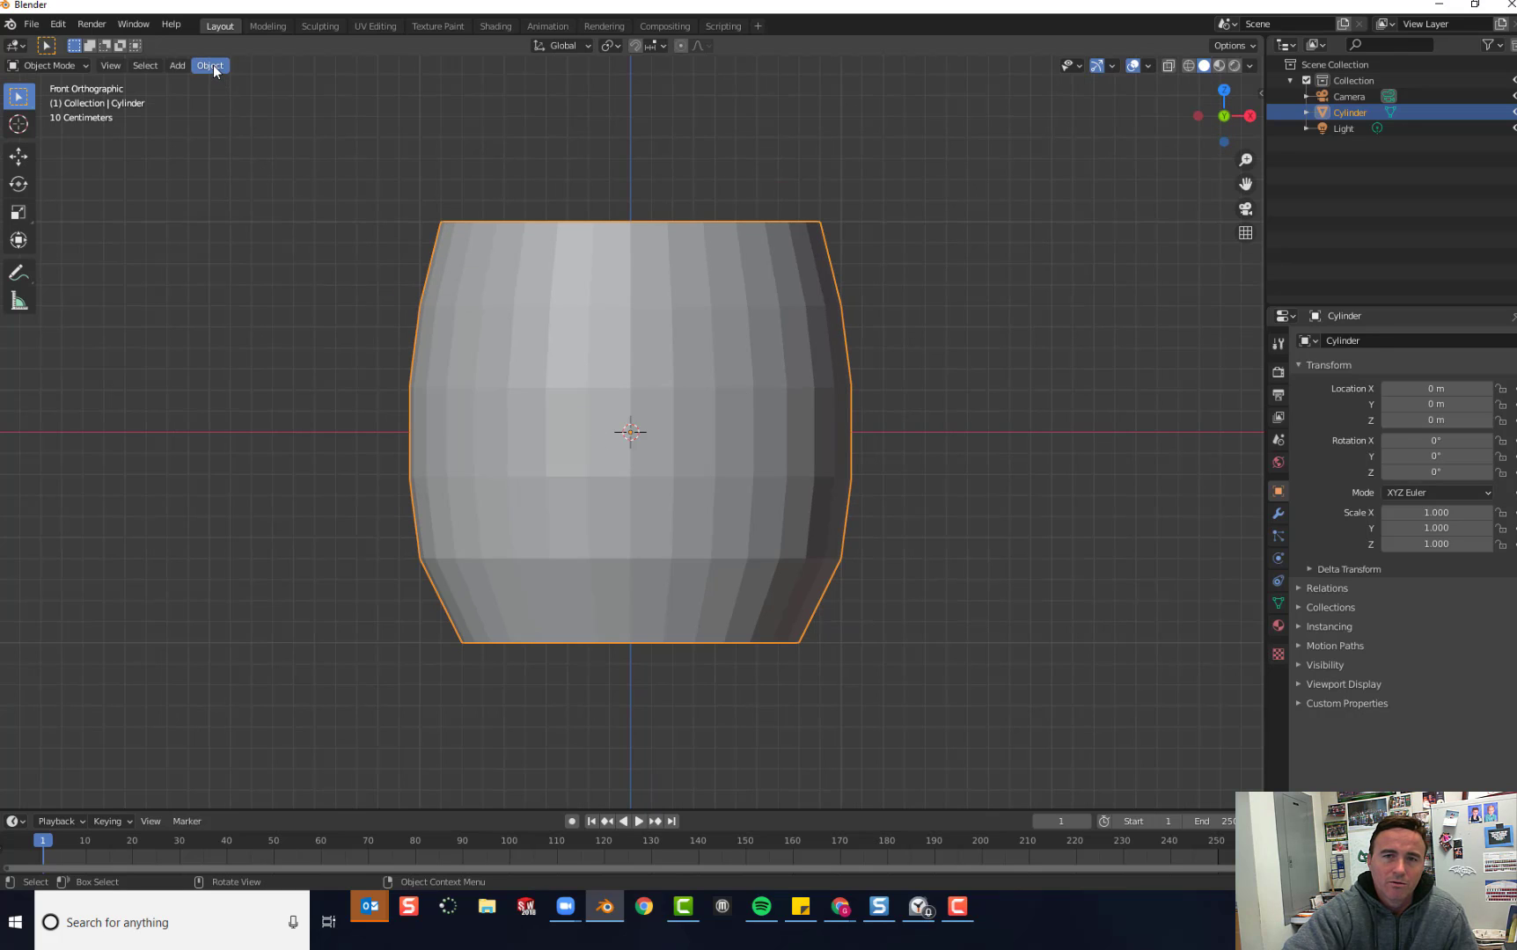
{"action": "left_click", "coordinate": [209, 65]}
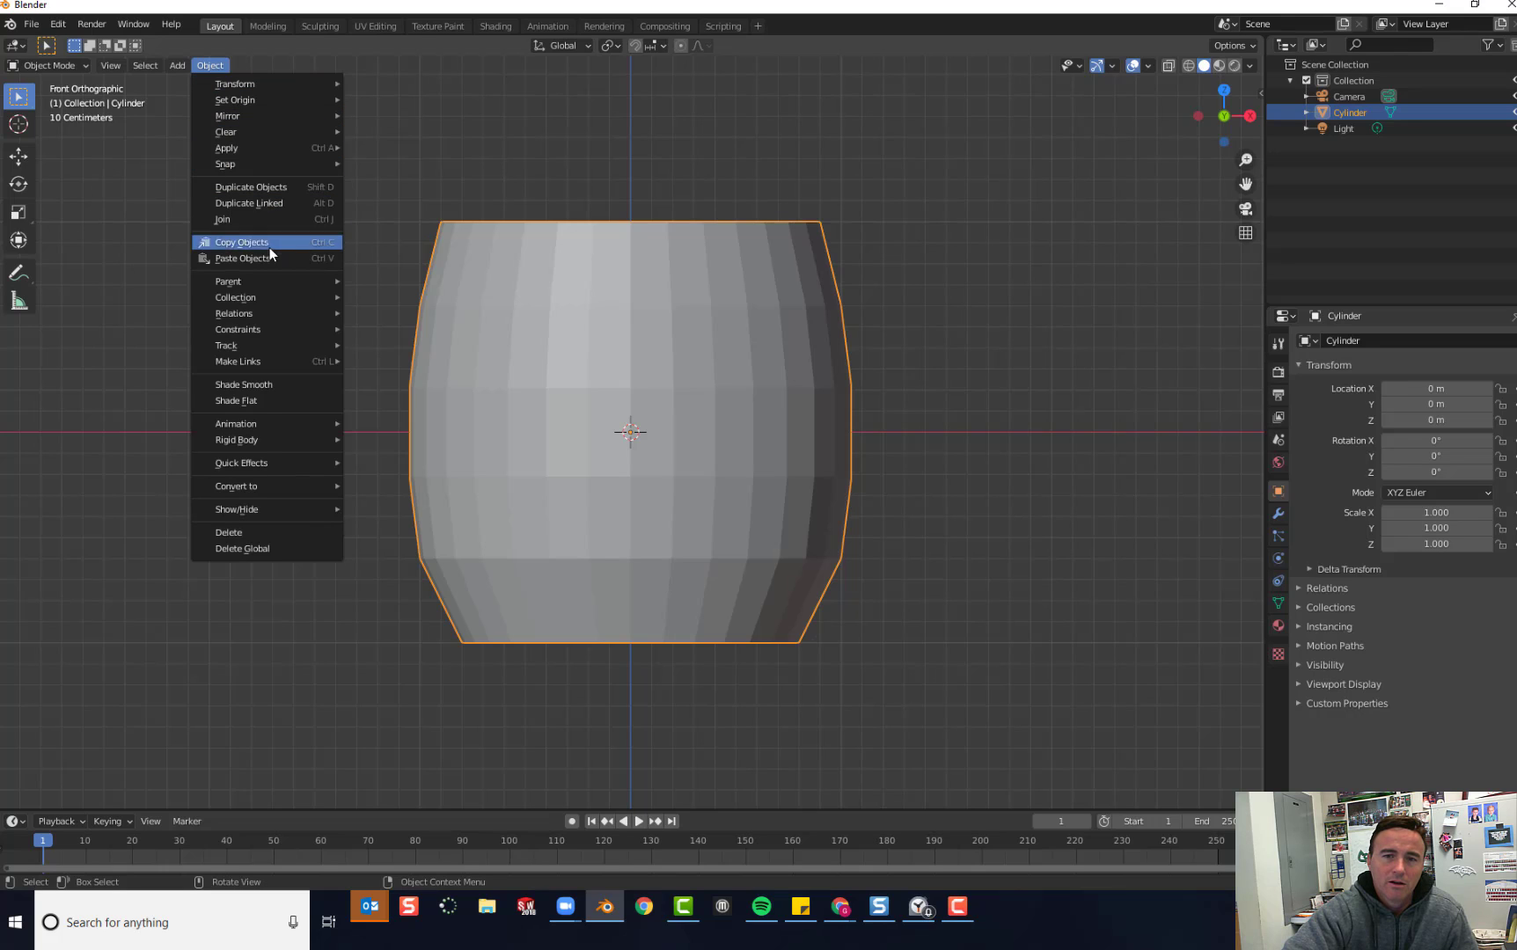
{"action": "mouse_move", "coordinate": [274, 393]}
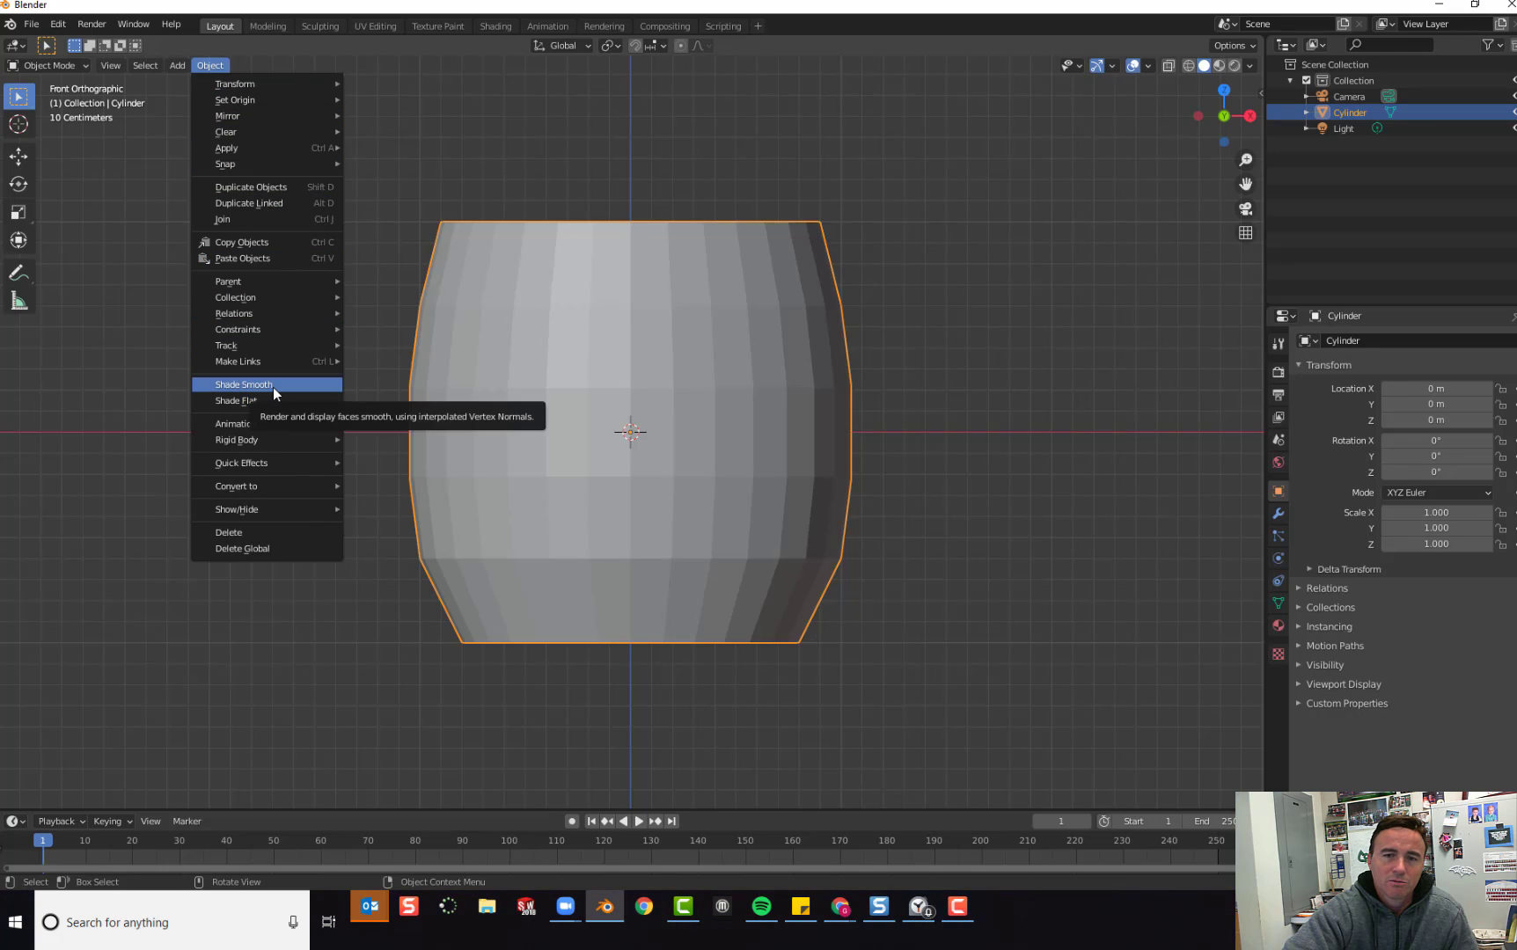